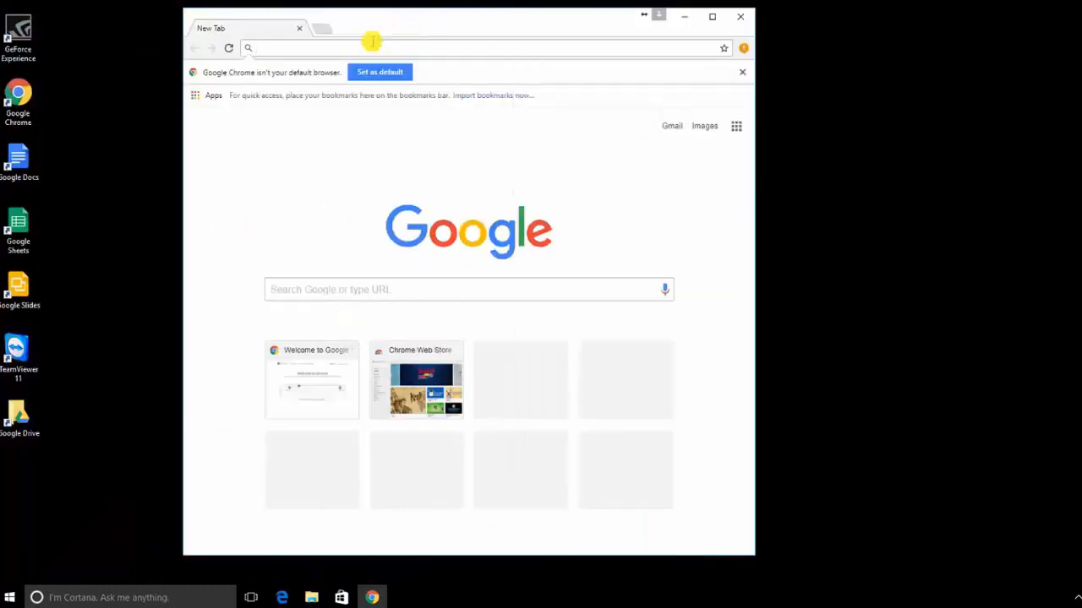
# Go to myetherwallet.com and create a new wallet with the entered password.
pyautogui.write('myetherwallet.c')
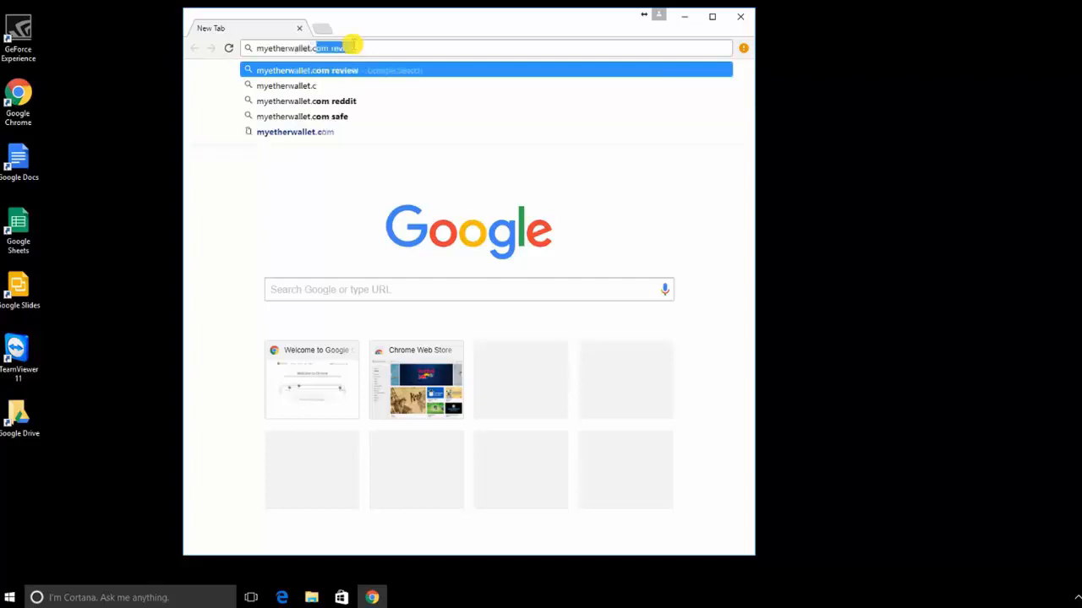
pyautogui.click(295, 132)
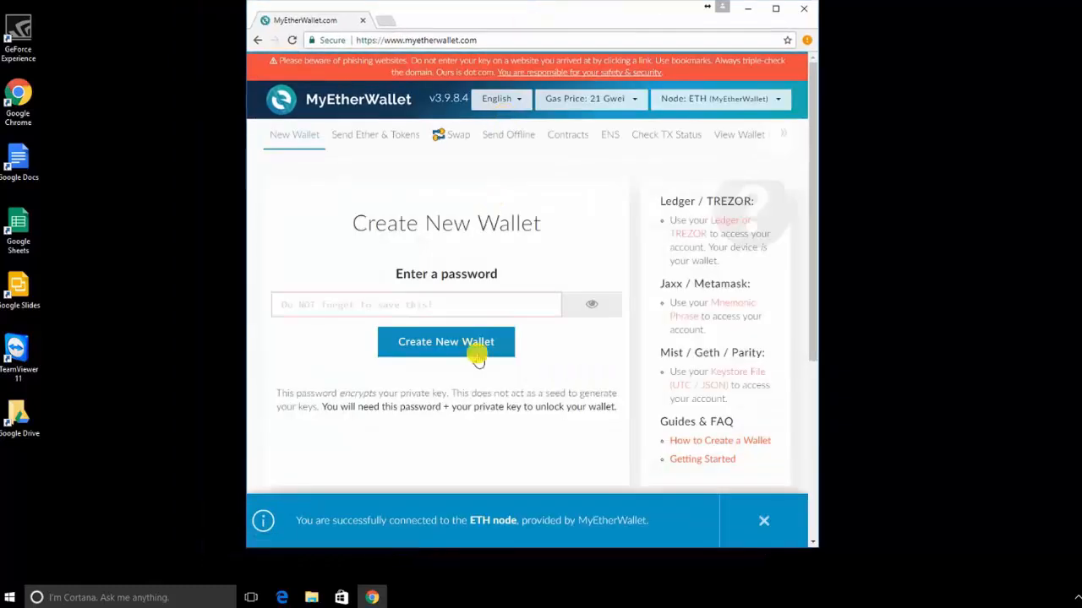
pyautogui.write('•••')
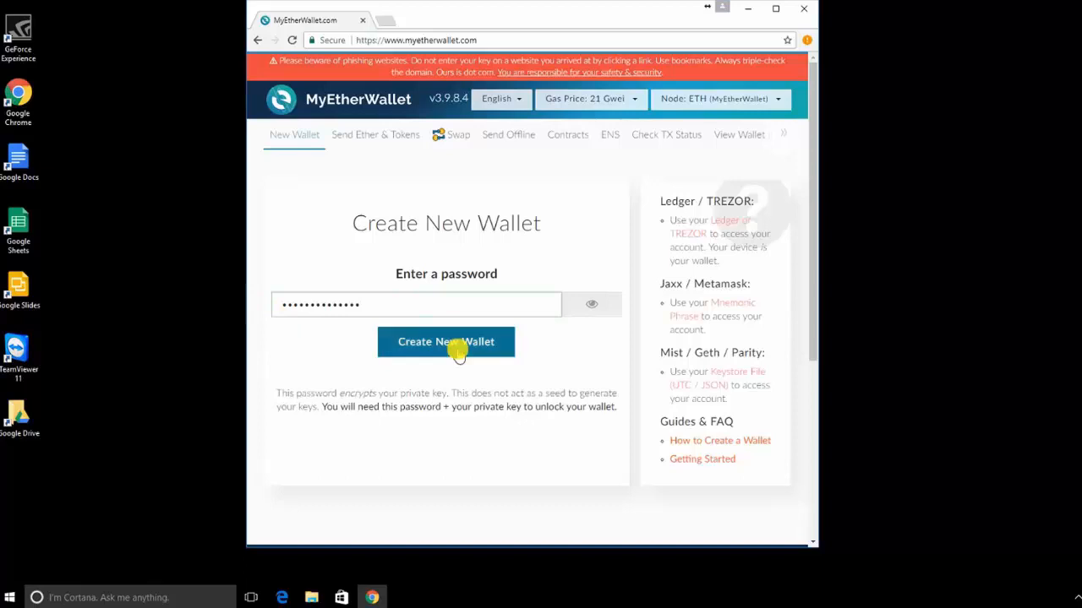
pyautogui.click(446, 341)
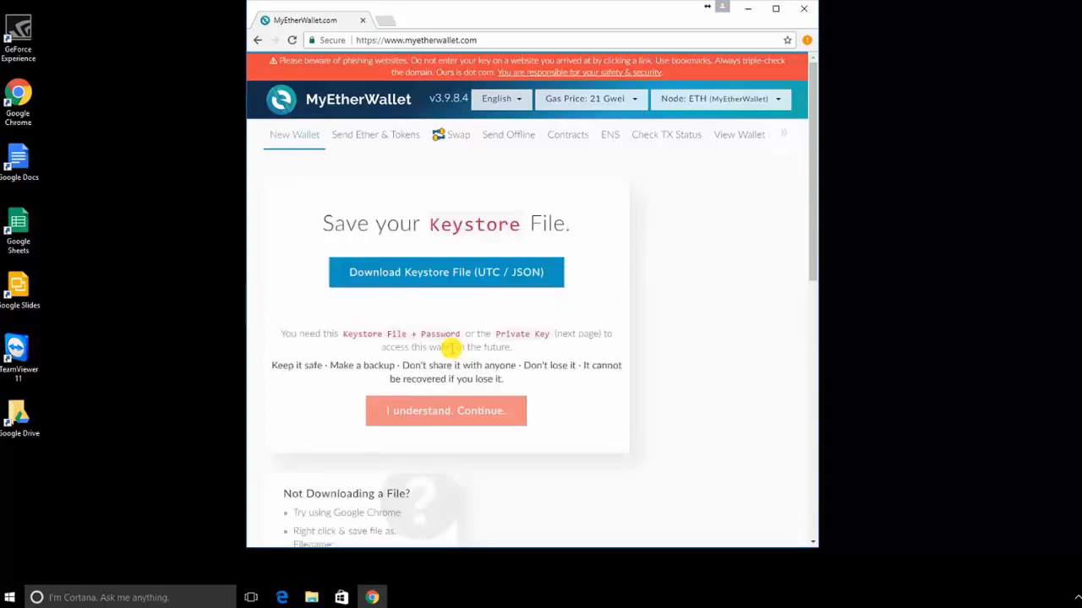
# Download the wallet's keystore file and continue to the private key page.
pyautogui.click(446, 272)
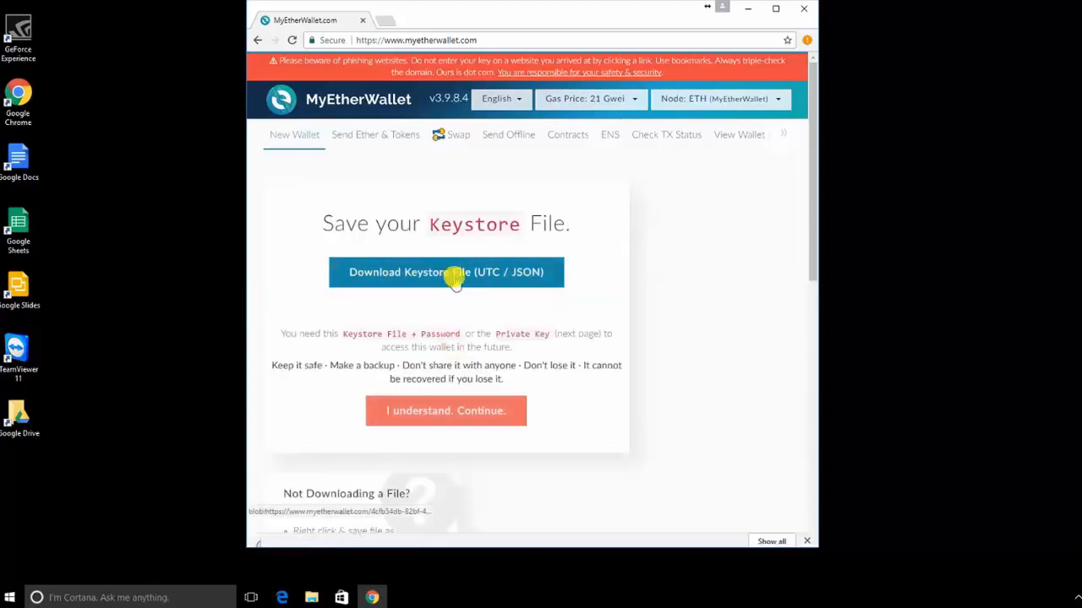
pyautogui.click(447, 270)
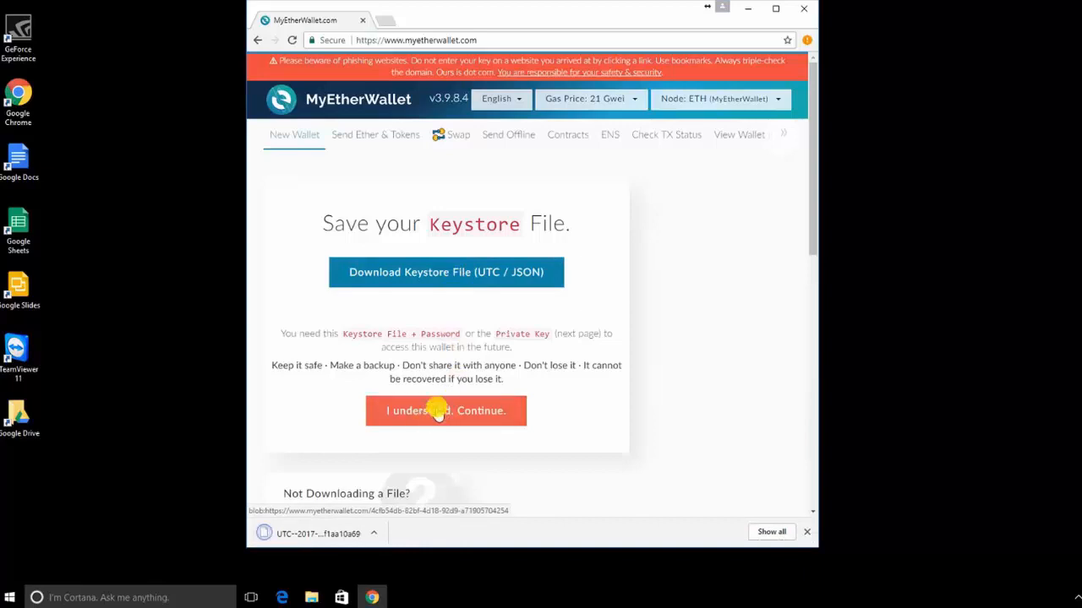
pyautogui.click(446, 411)
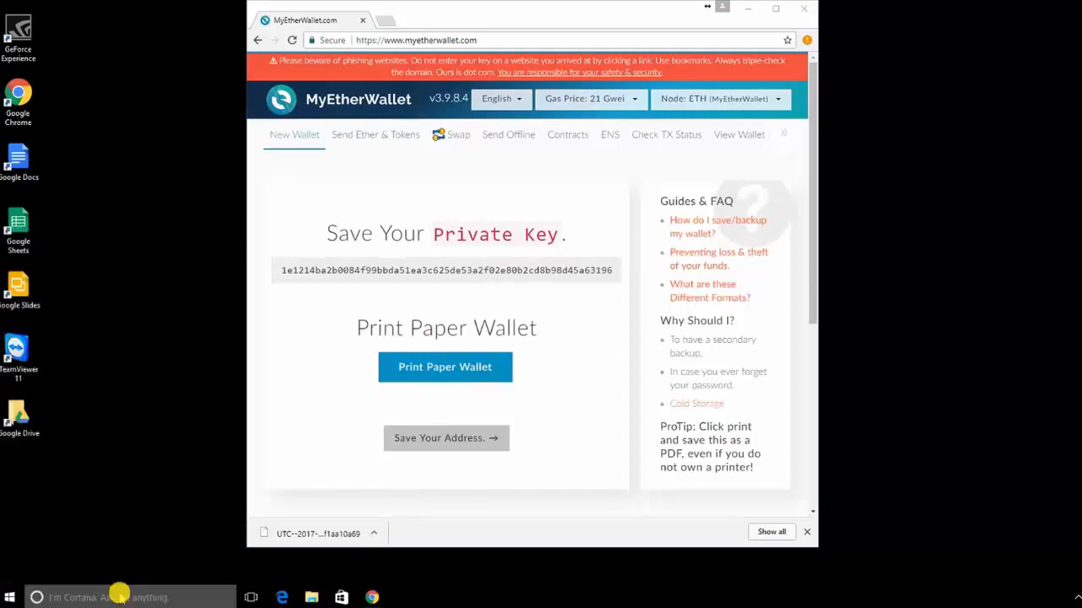
pyautogui.click(444, 367)
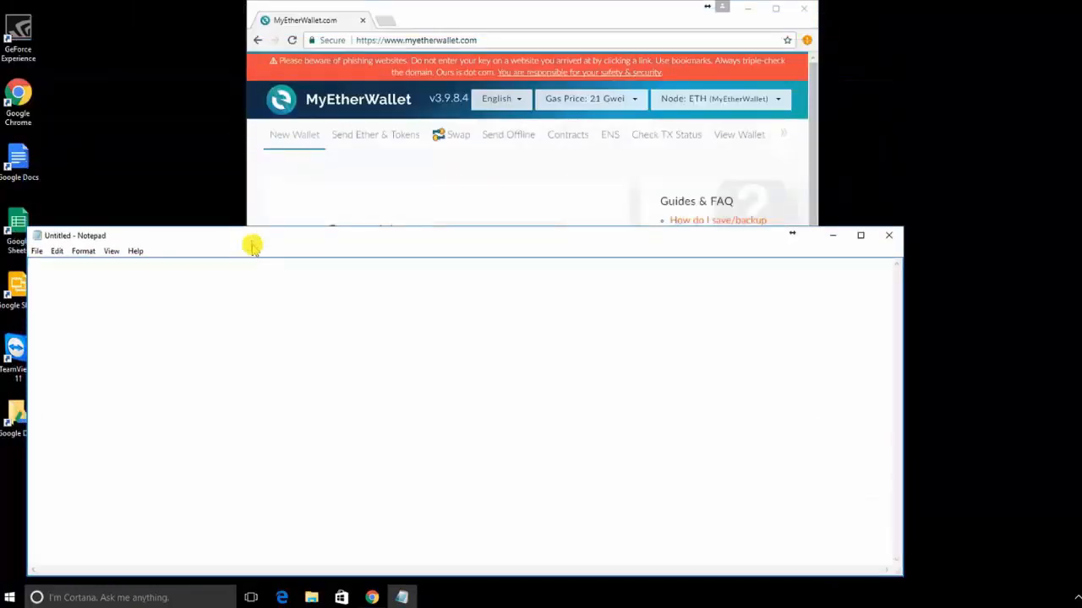
pyautogui.moveTo(254, 243); pyautogui.dragTo(216, 267)
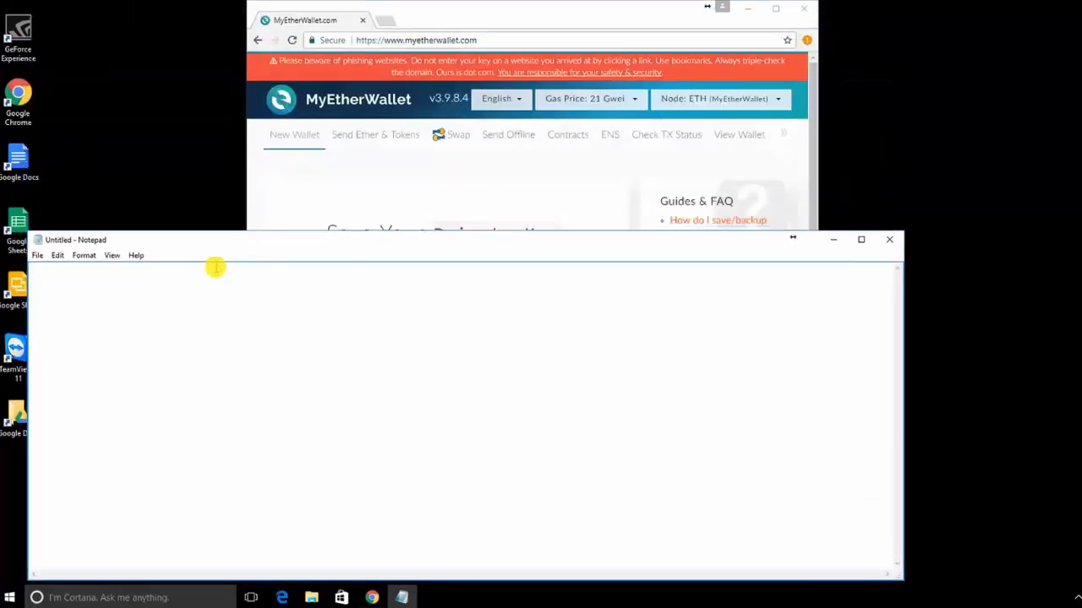
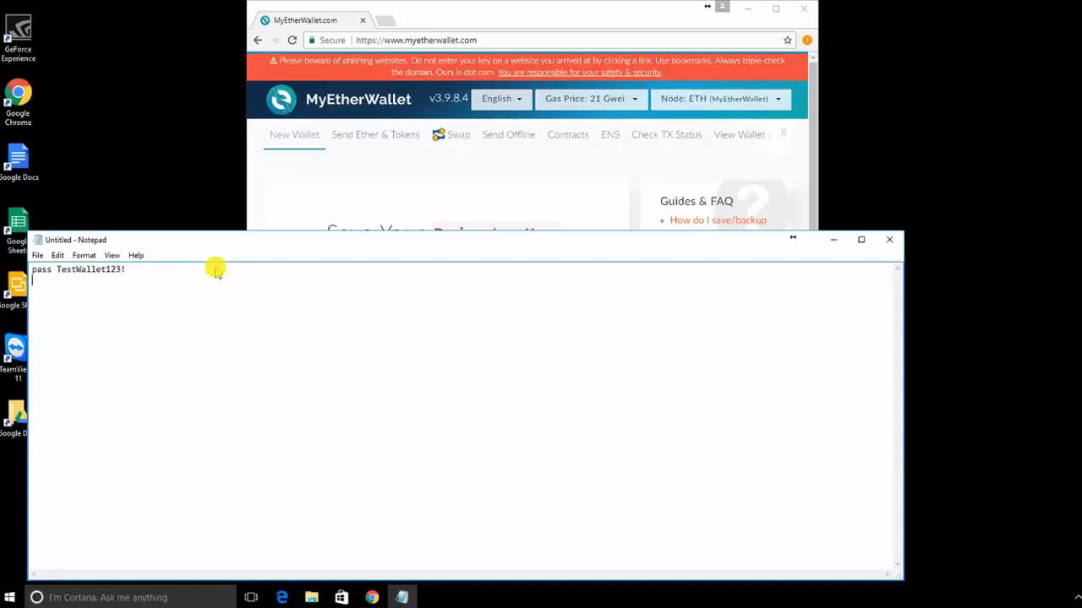
pyautogui.moveTo(253, 231)
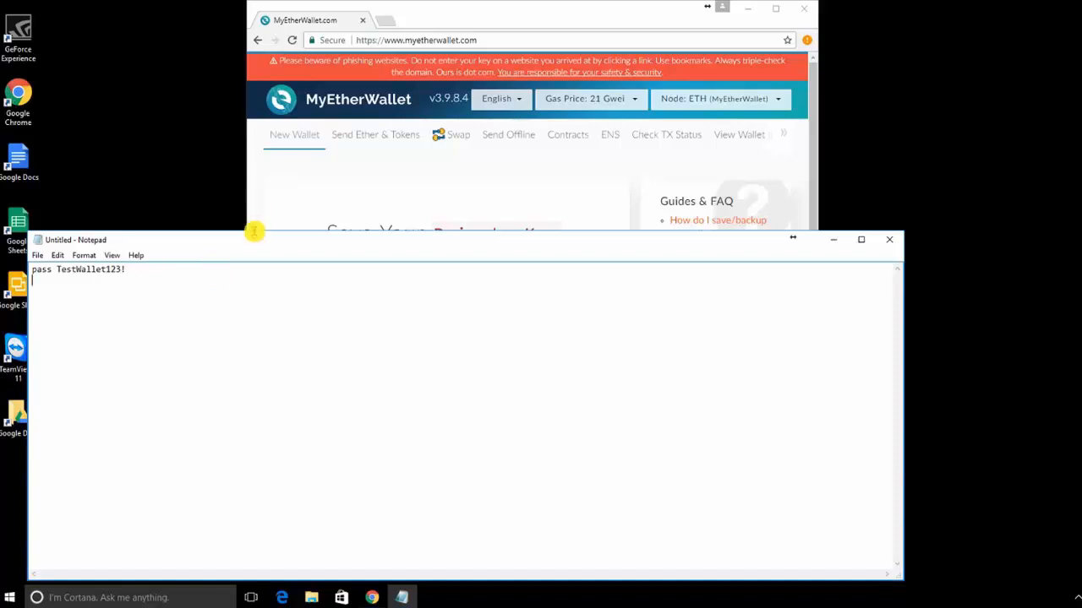
# Add a Private Key heading and the wallet's private key below the password.
pyautogui.moveTo(253, 240); pyautogui.dragTo(221, 280)
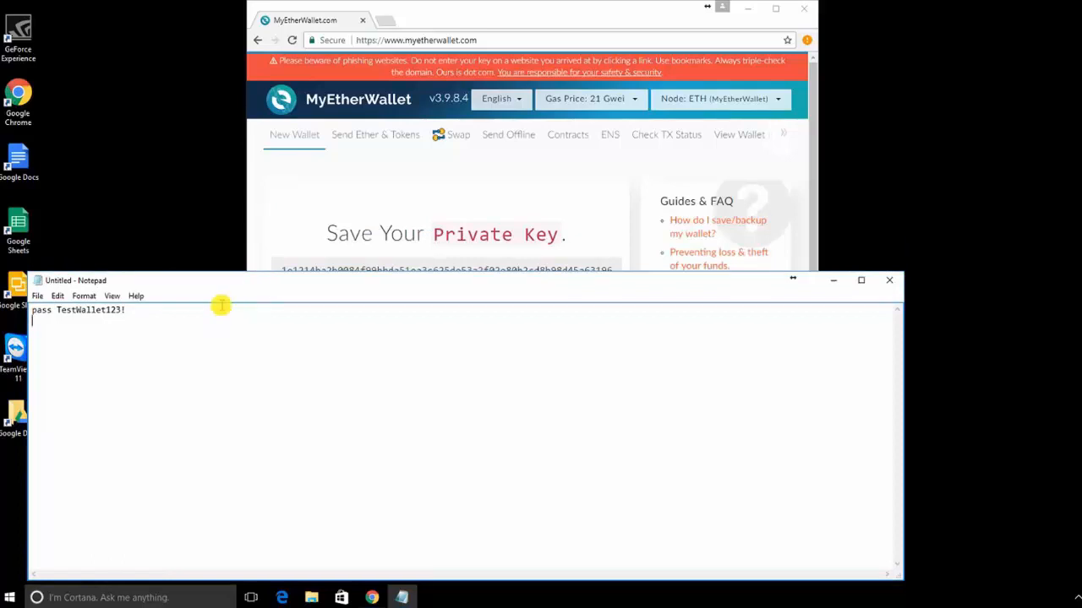
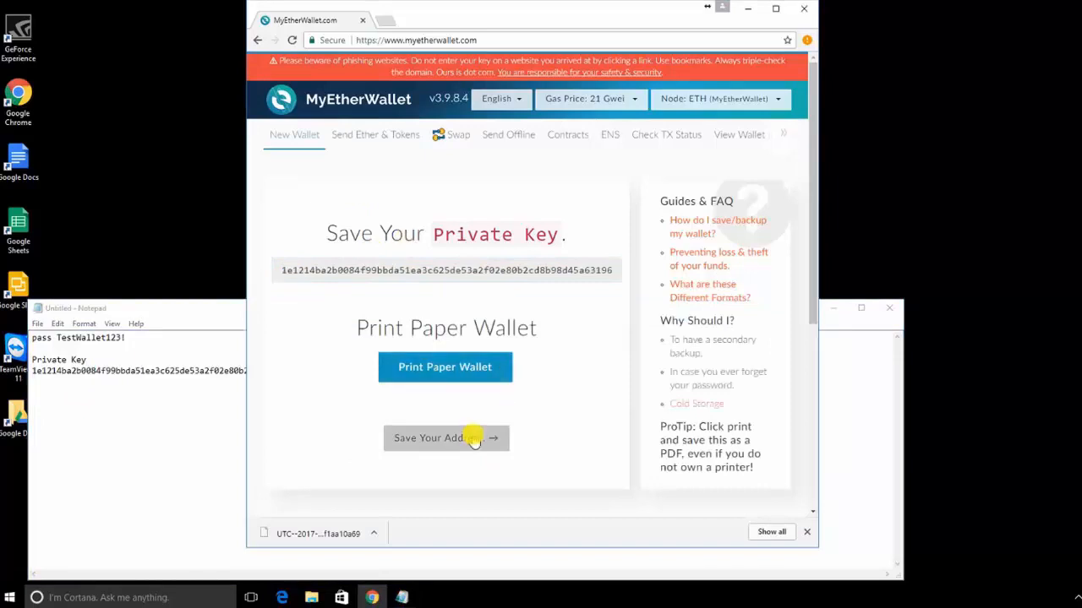
# Unlock the wallet using the downloaded UTC keystore file and the password.
pyautogui.click(436, 437)
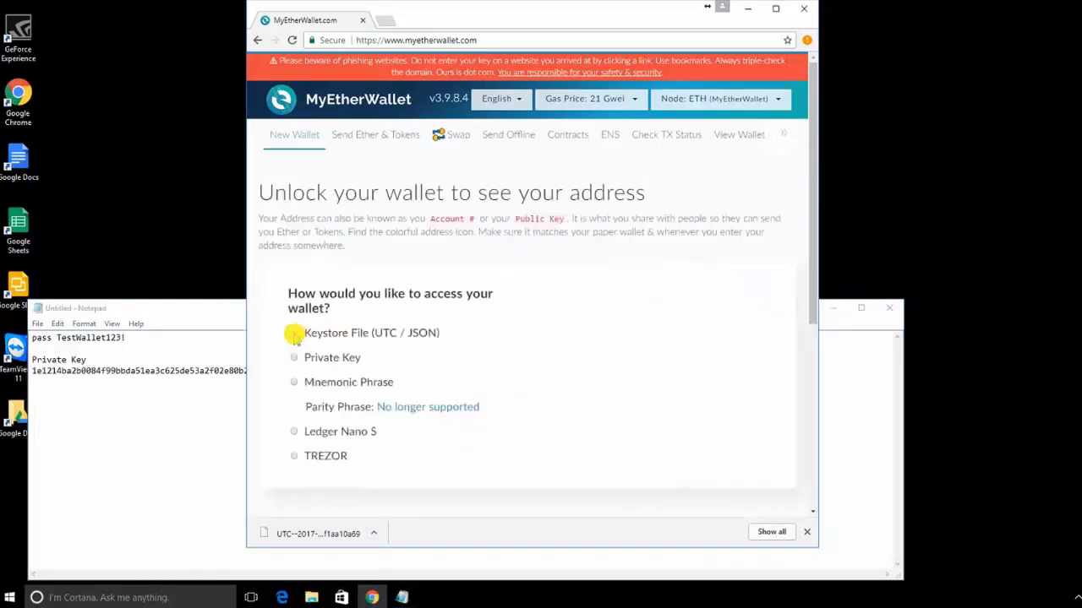
pyautogui.click(294, 332)
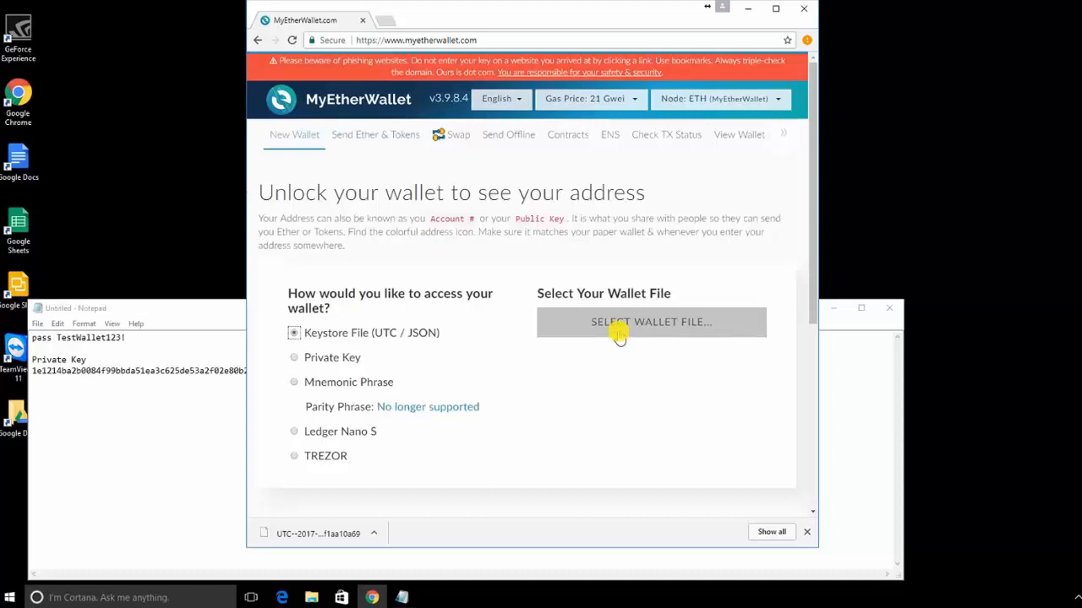
pyautogui.click(650, 321)
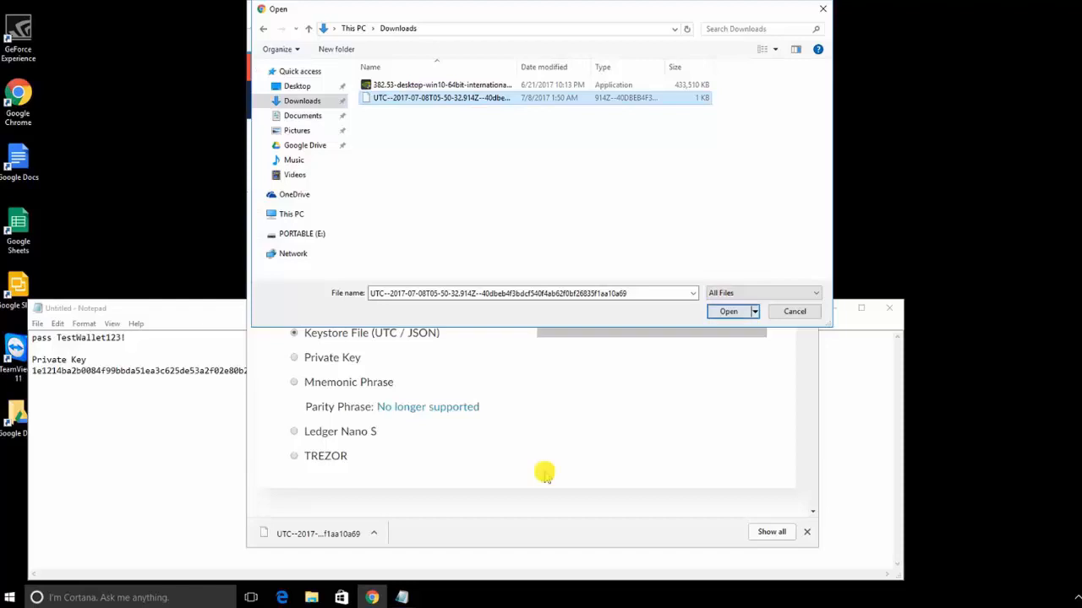
pyautogui.click(726, 311)
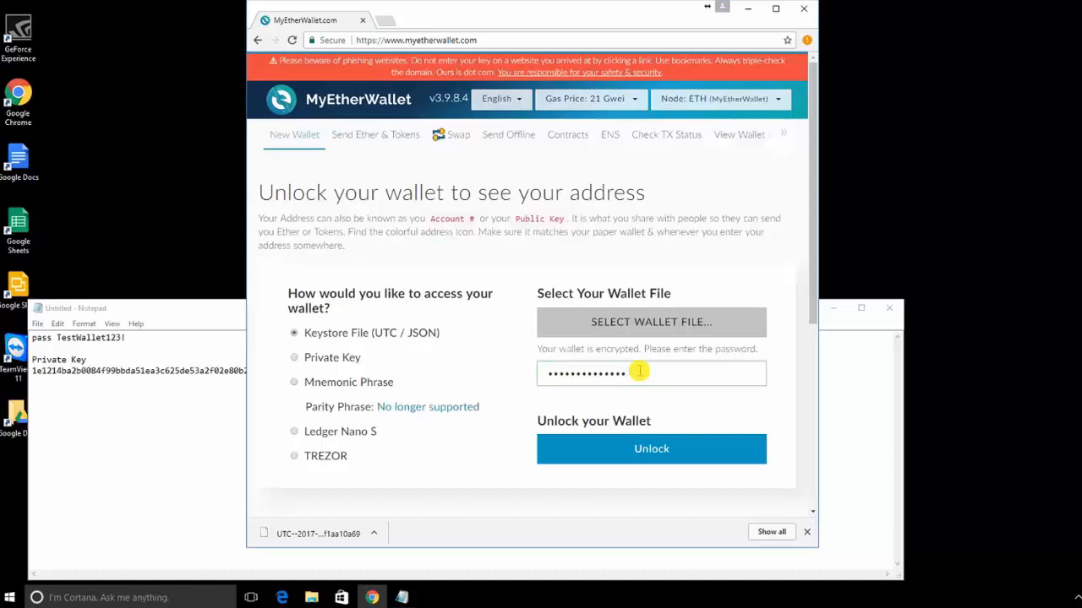
pyautogui.moveTo(632, 426)
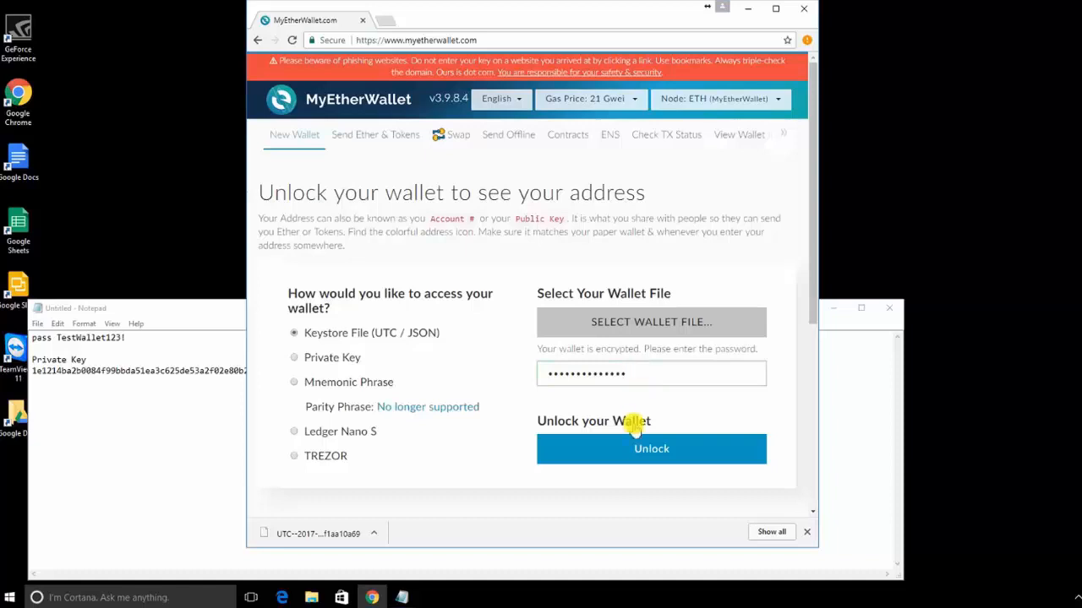
pyautogui.click(651, 450)
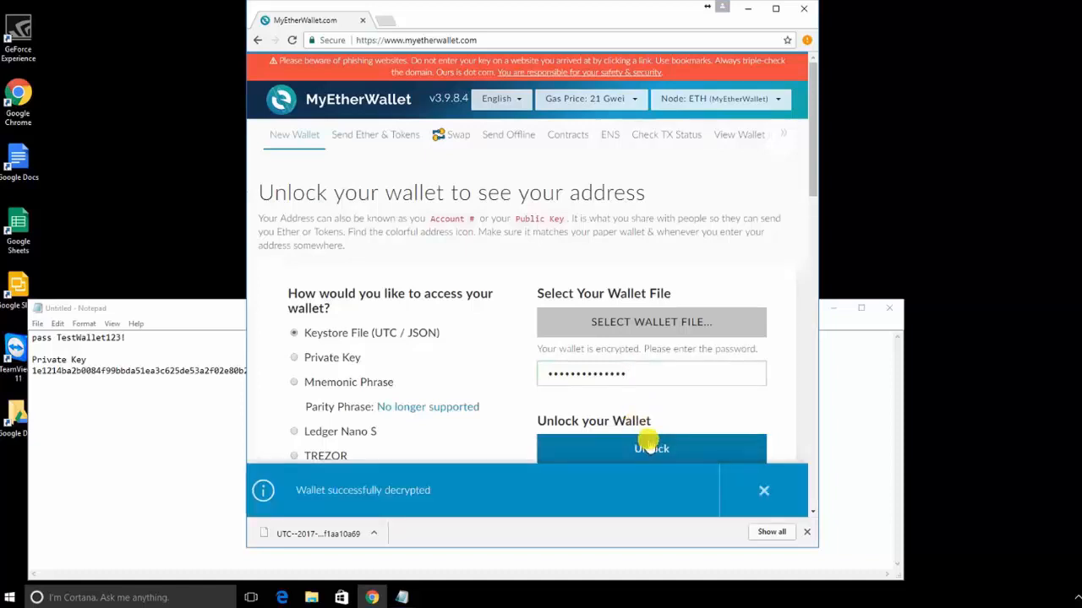
pyautogui.moveTo(433, 499)
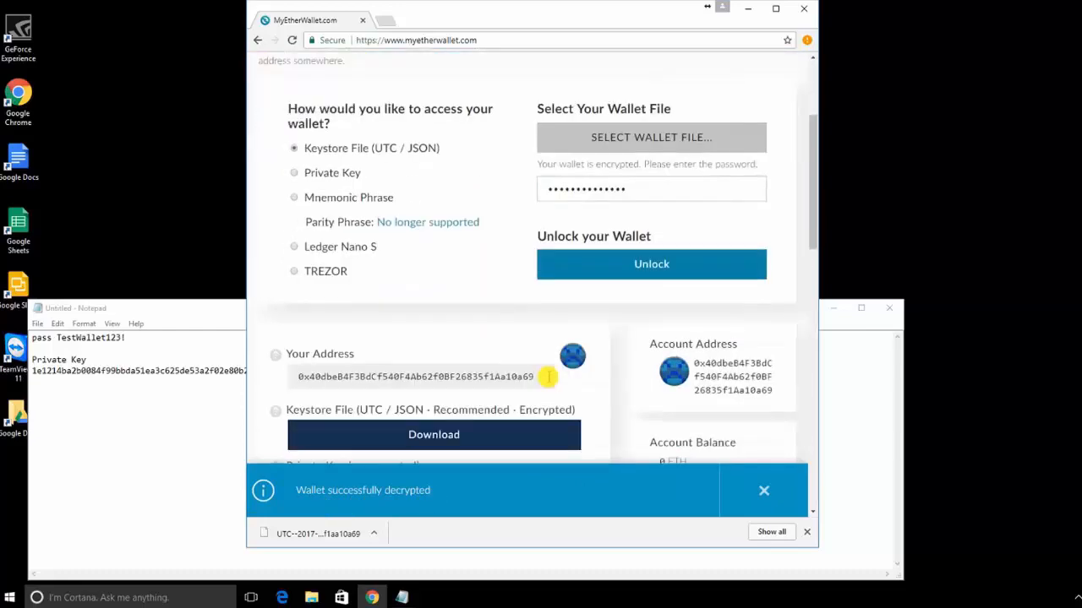
# Add an 'Ethereum Address' line with the wallet address to the note.
pyautogui.scroll(-3)
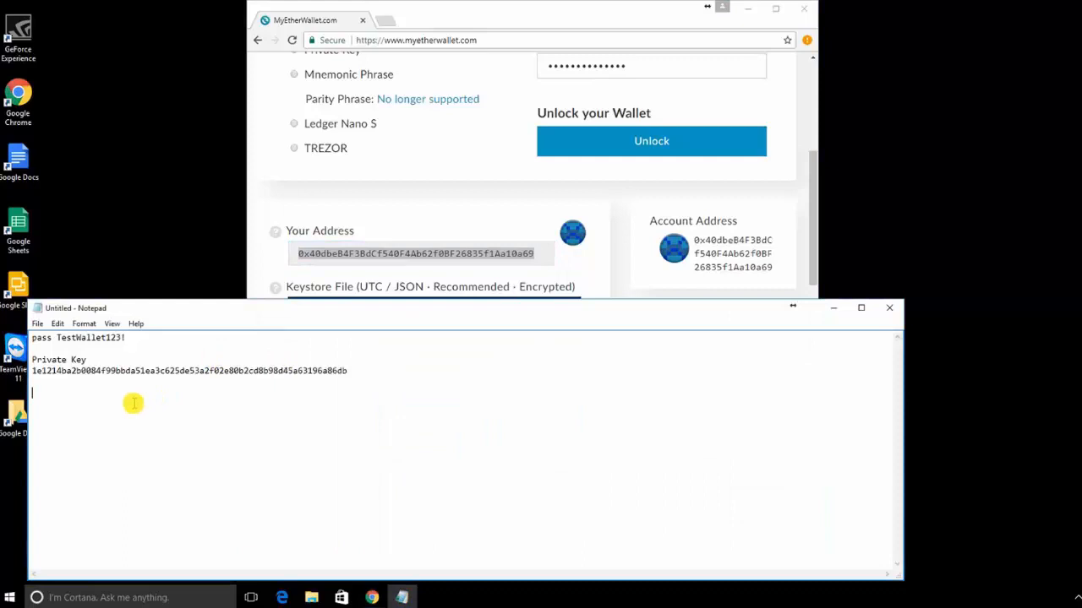
pyautogui.write('E')
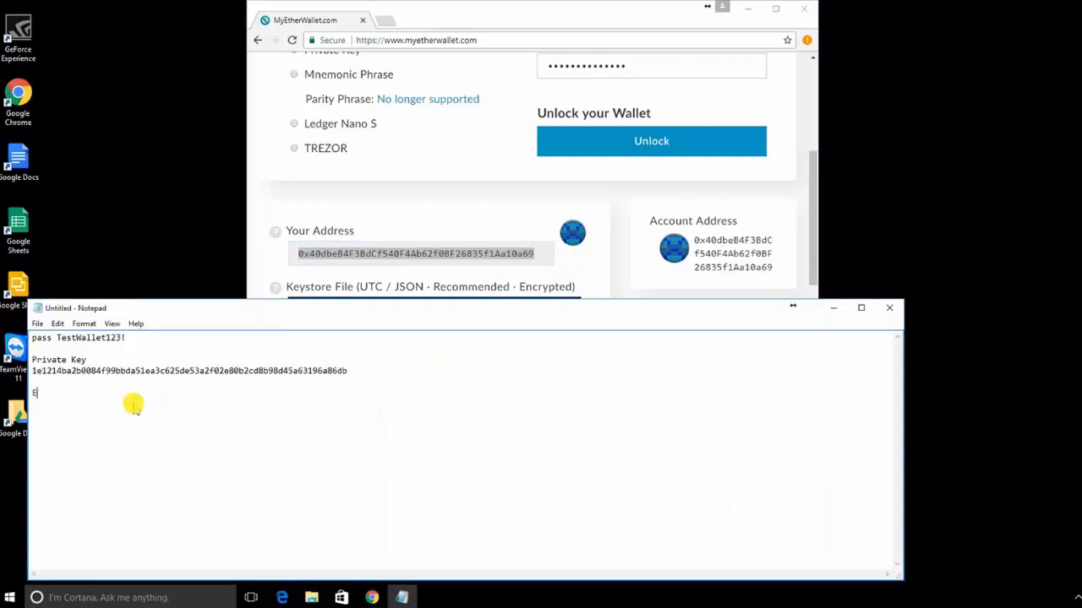
pyautogui.write('Ethereum Address')
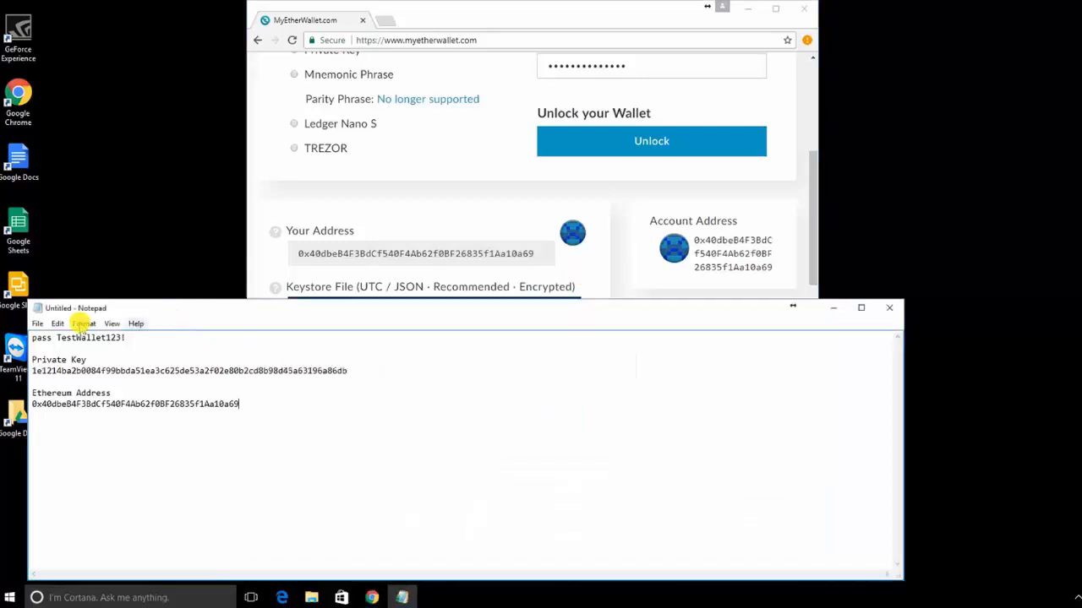
# Save the note to the desktop as a file named 'Wal...'.
pyautogui.click(37, 324)
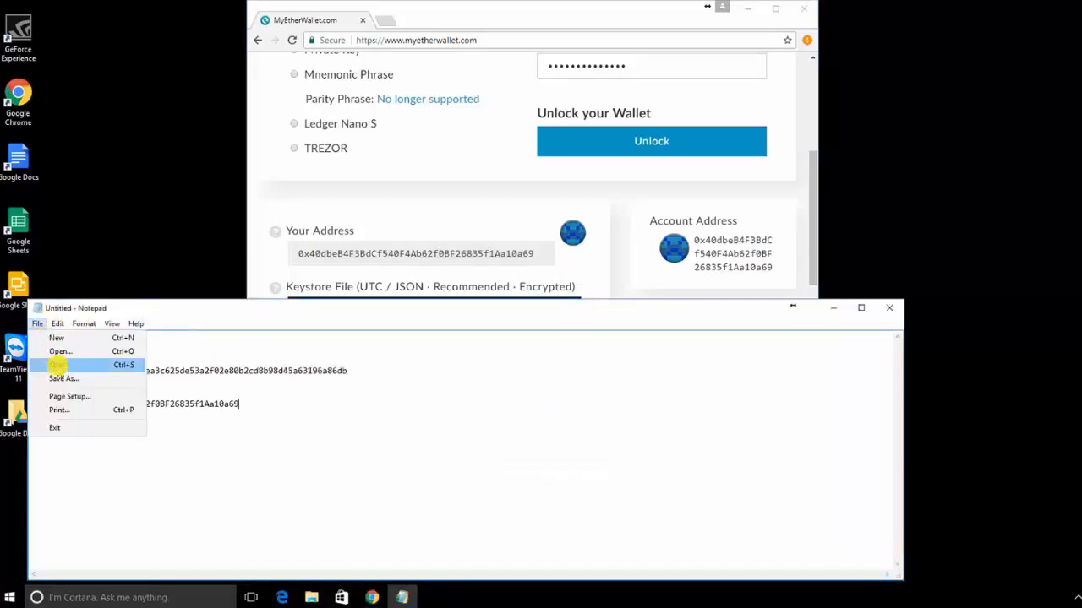
pyautogui.click(64, 378)
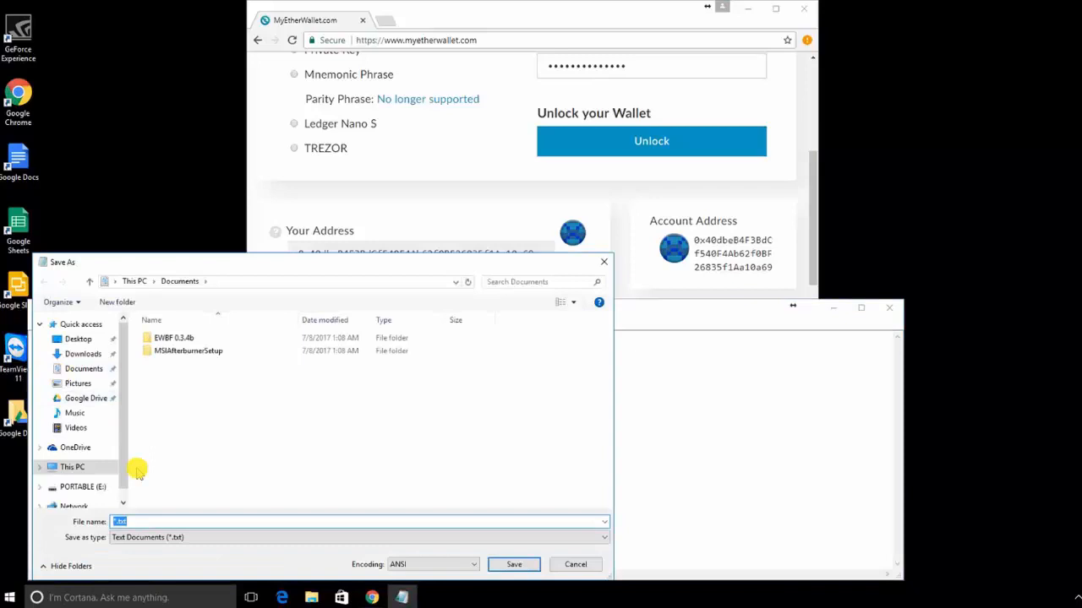
pyautogui.write('WalletInfo')
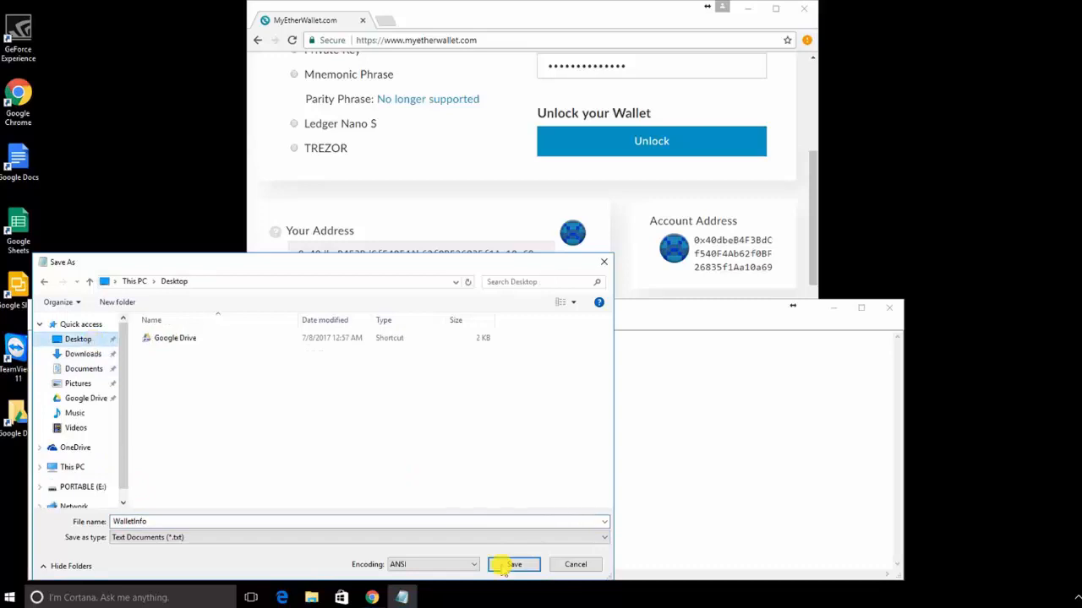
pyautogui.click(514, 565)
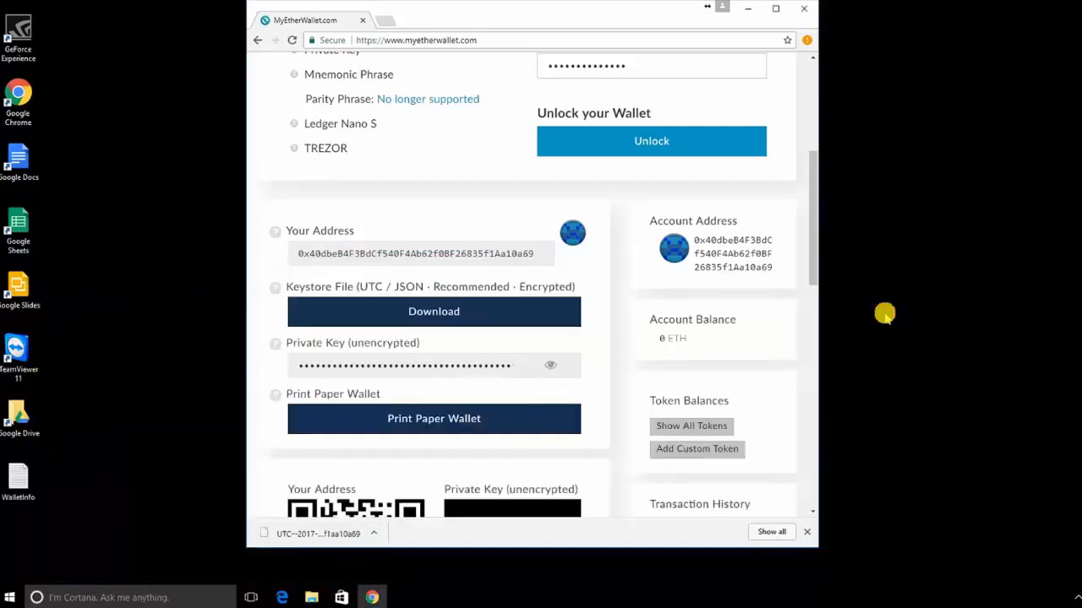
# Search Google for claymore ethereum miner and reach the Bitcointalk thread's download links.
pyautogui.write('claymore ethereum')
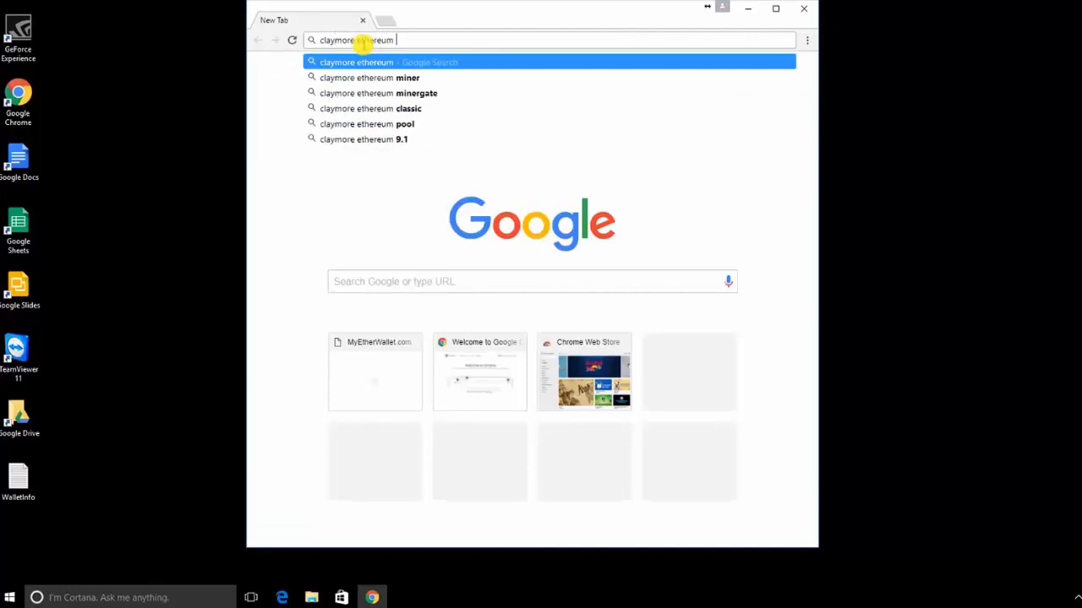
pyautogui.click(369, 78)
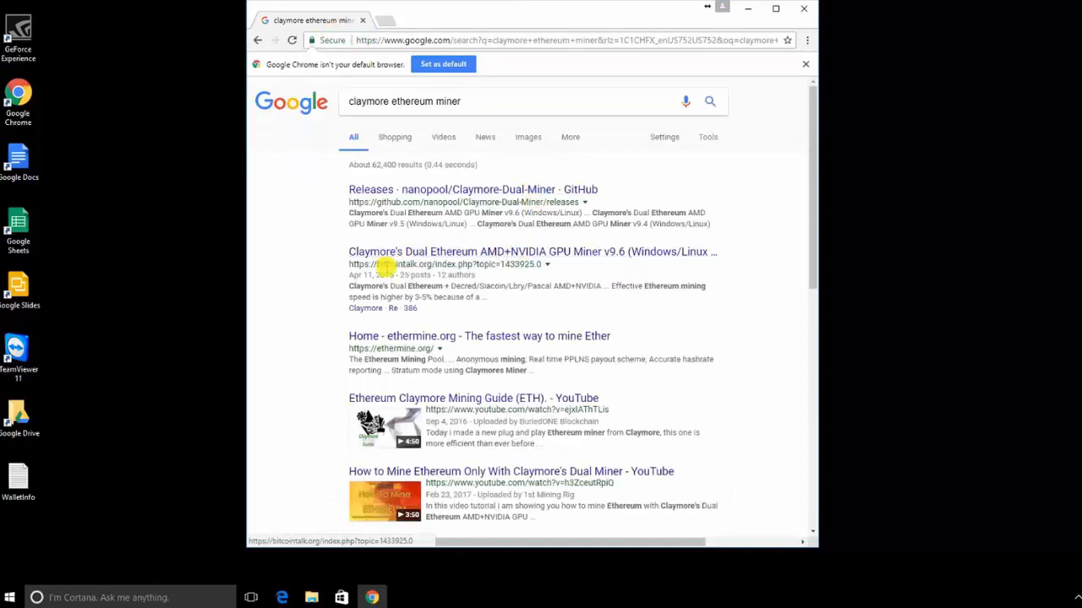
pyautogui.click(532, 252)
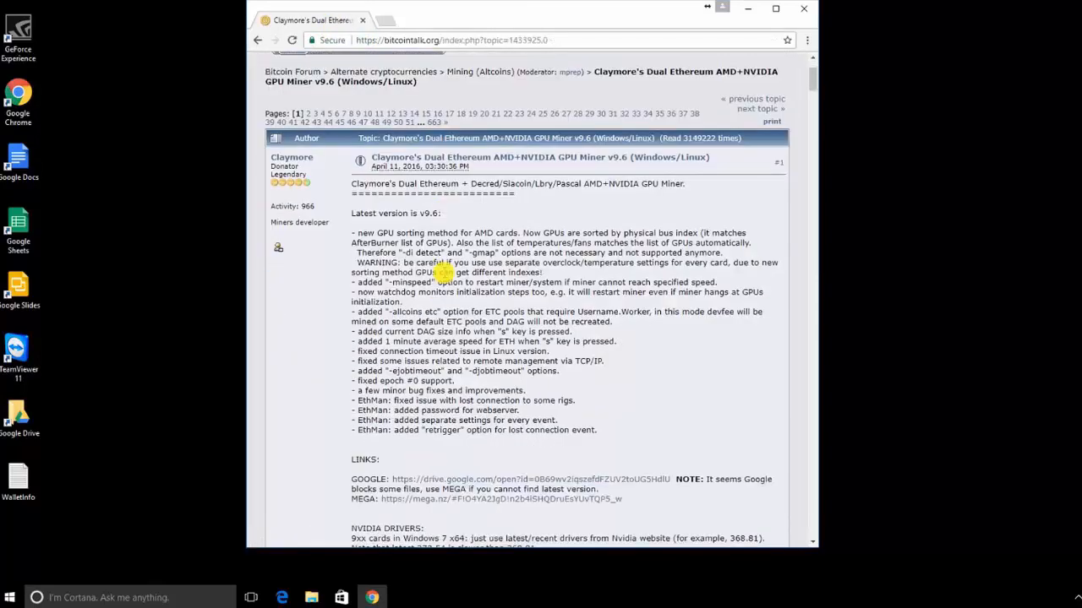
pyautogui.scroll(-3)
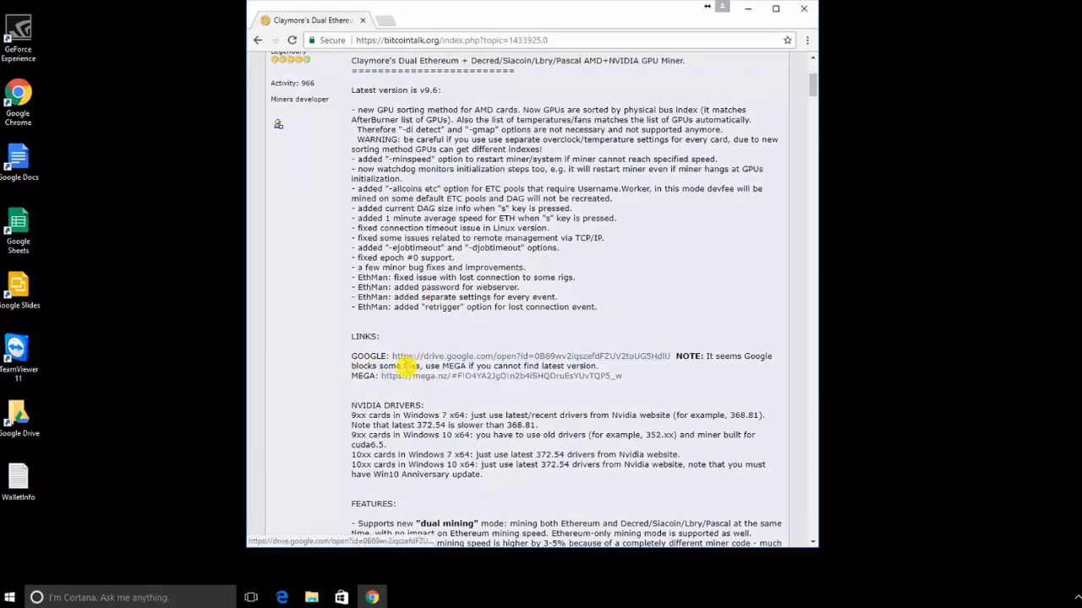
pyautogui.click(414, 375)
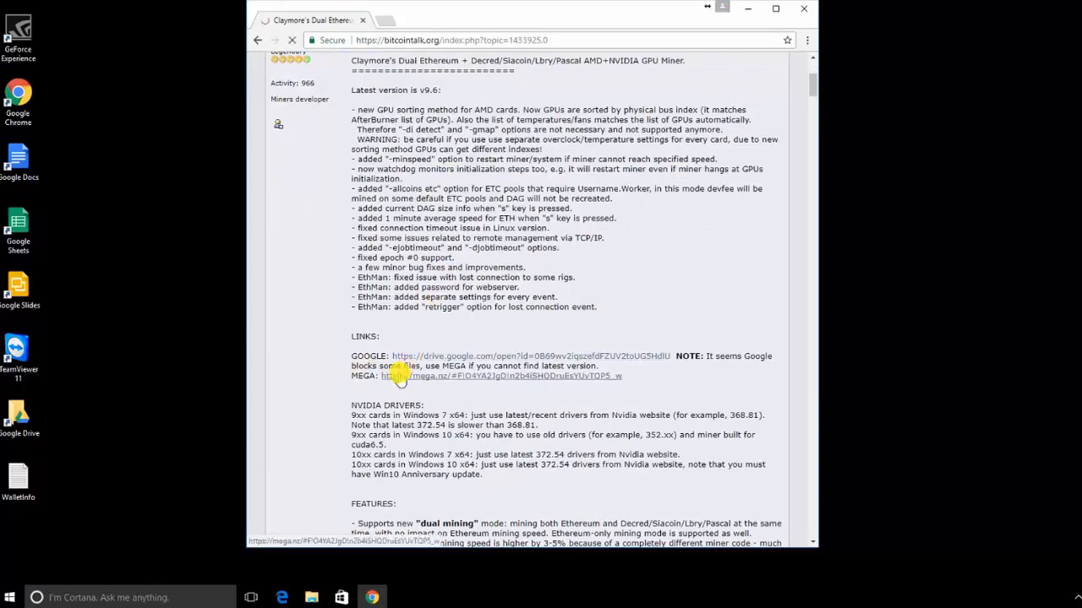
# Download the Claymore Windows CUDA miner zip from the MEGA folder.
pyautogui.click(414, 376)
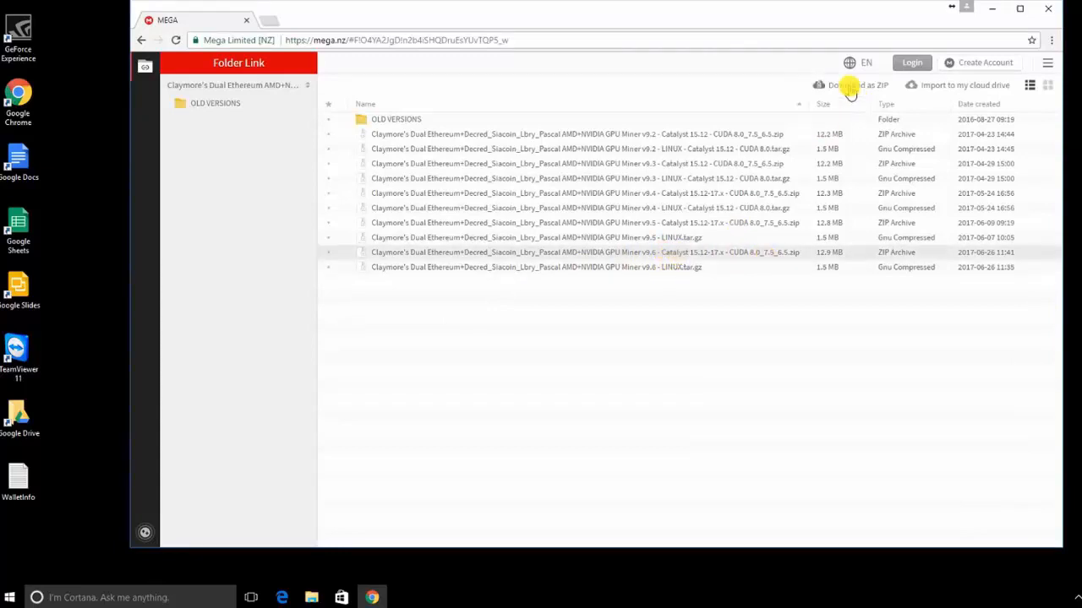
pyautogui.click(612, 252)
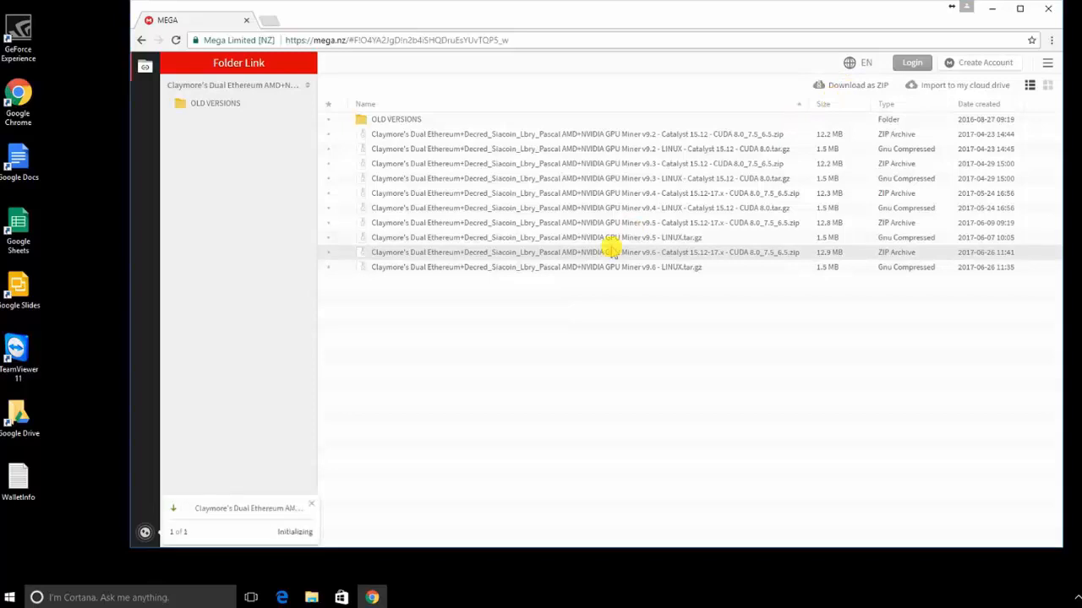
pyautogui.moveTo(312, 477)
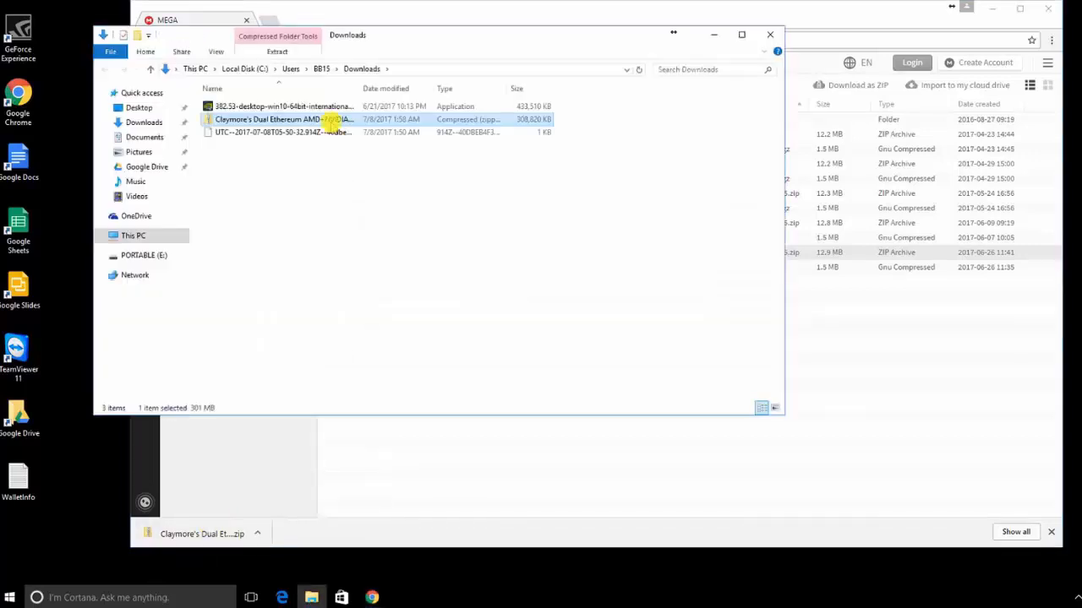
# Extract the downloaded miner zip into Downloads and enter the extracted folder.
pyautogui.rightClick(284, 118)
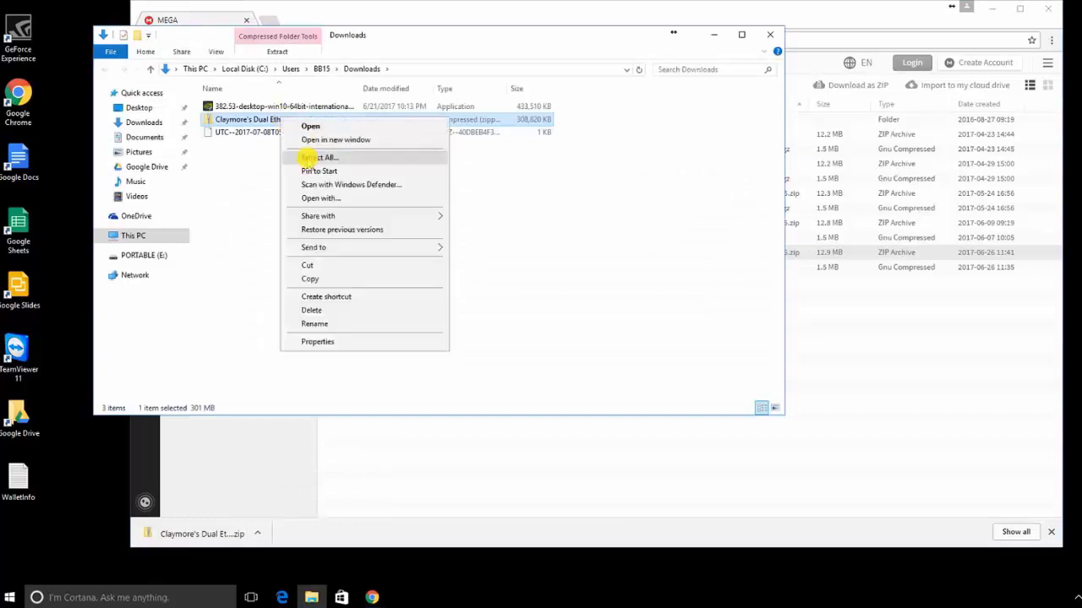
pyautogui.click(318, 158)
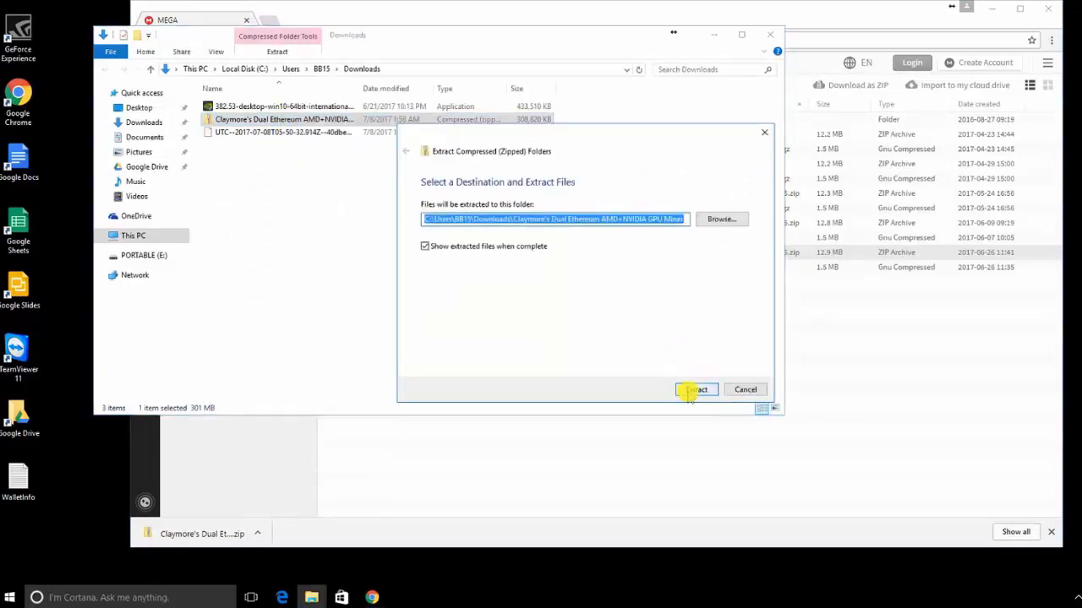
pyautogui.click(696, 388)
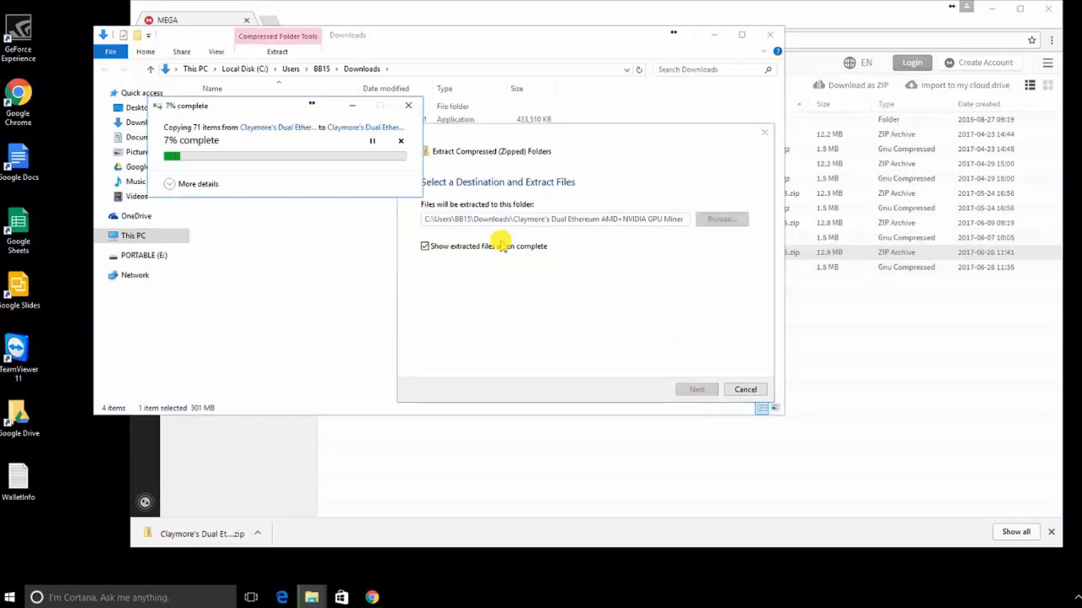
pyautogui.moveTo(311, 178)
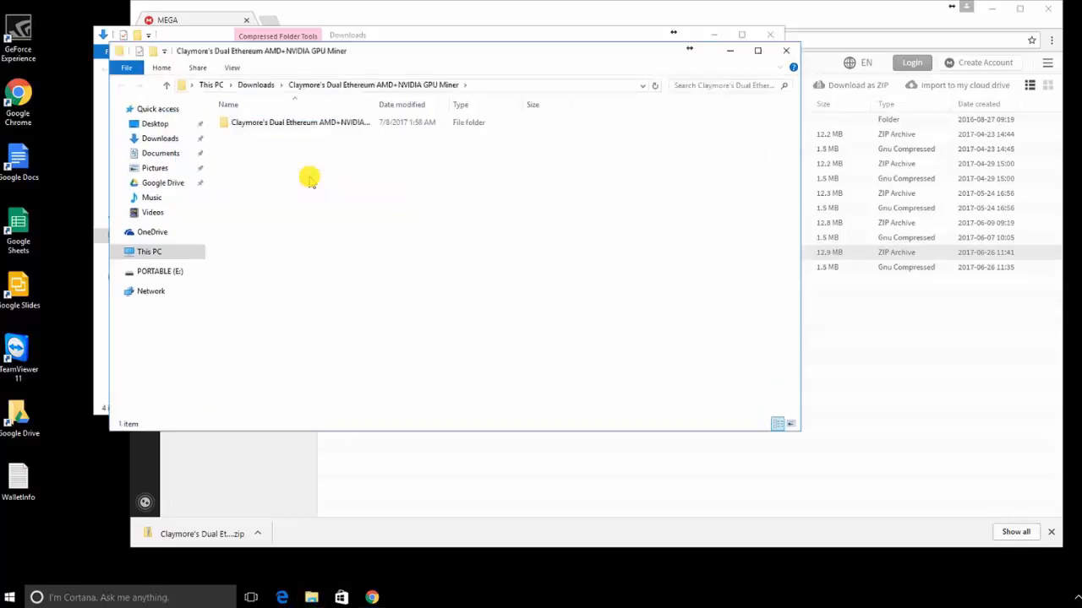
pyautogui.moveTo(280, 192)
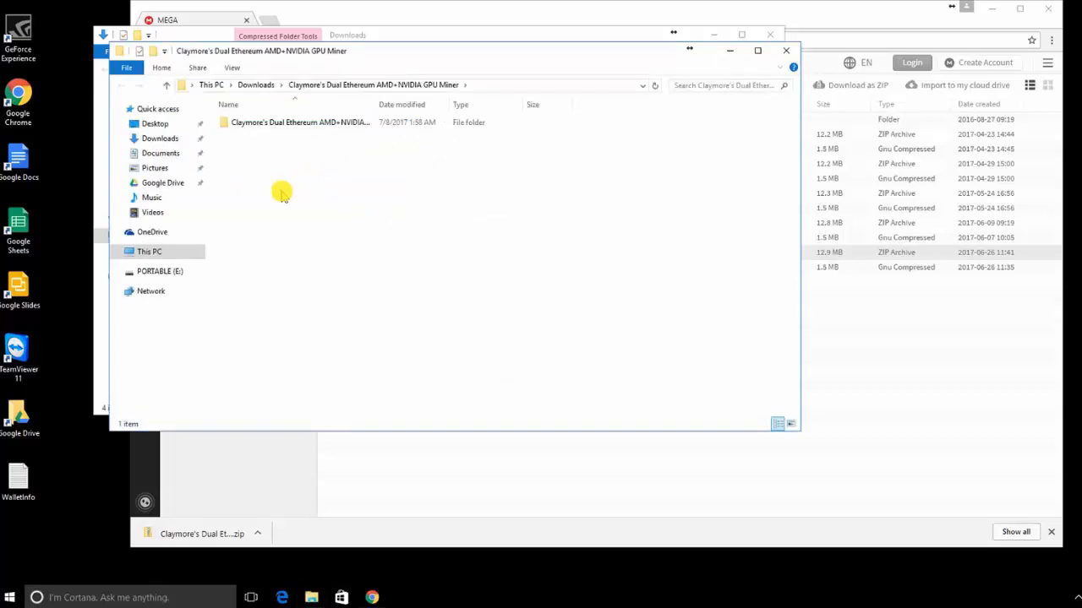
pyautogui.click(295, 121)
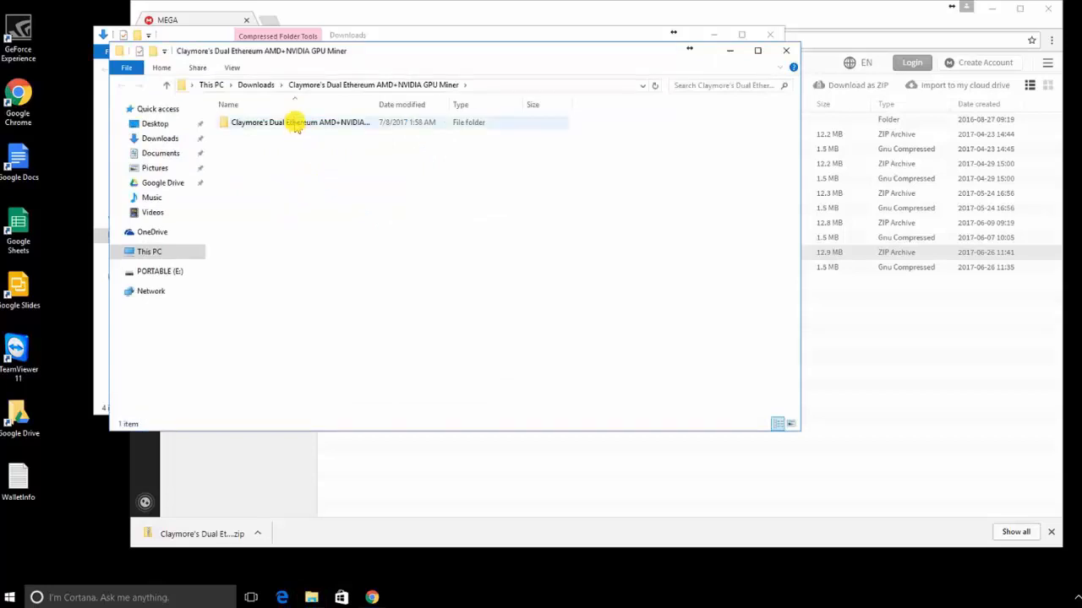
pyautogui.doubleClick(296, 122)
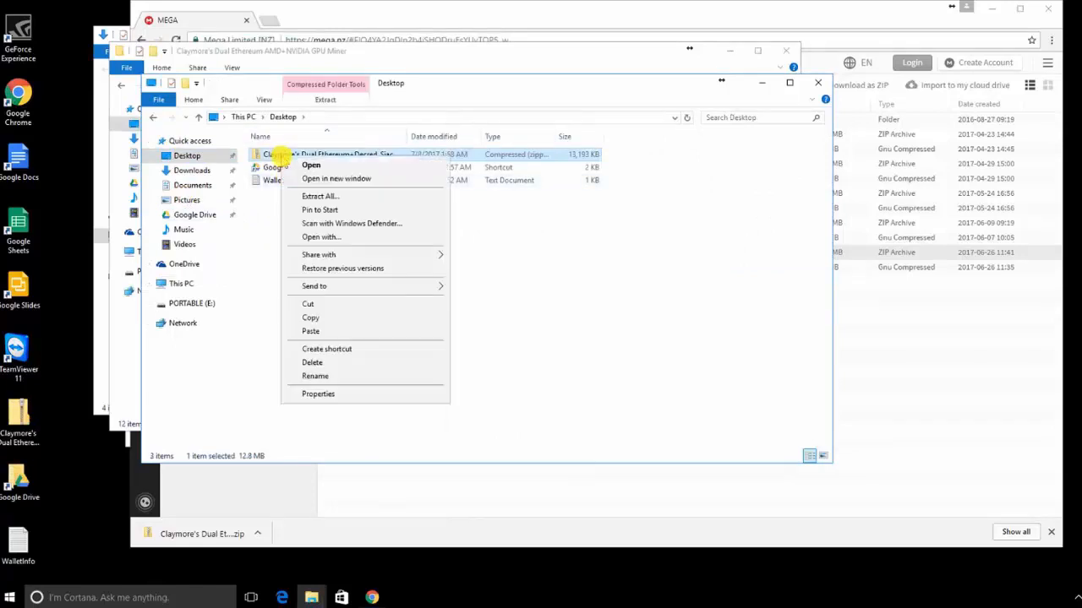
# Extract the inner v9.6 miner zip as well.
pyautogui.click(321, 196)
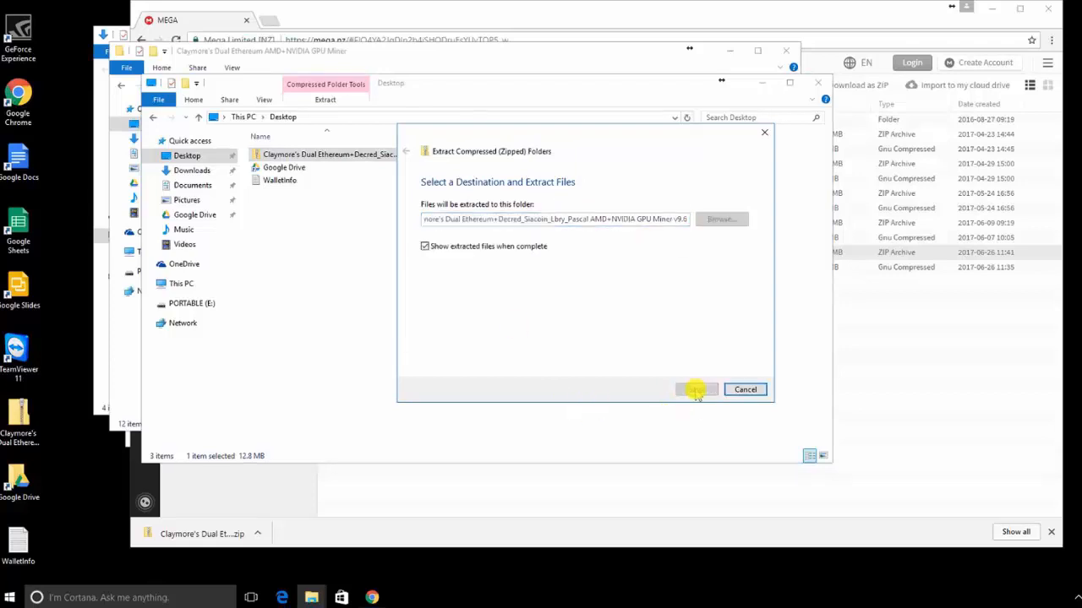
pyautogui.click(696, 388)
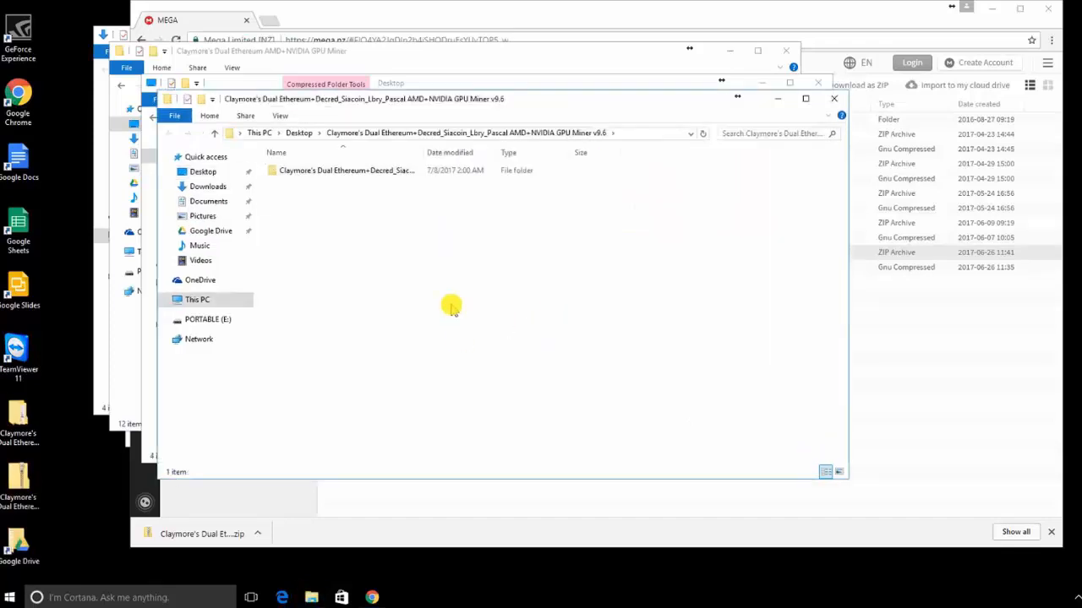
# Go to ethermine.org and scroll to the Claymore stratum-mode start commands.
pyautogui.write('ethermine.org')
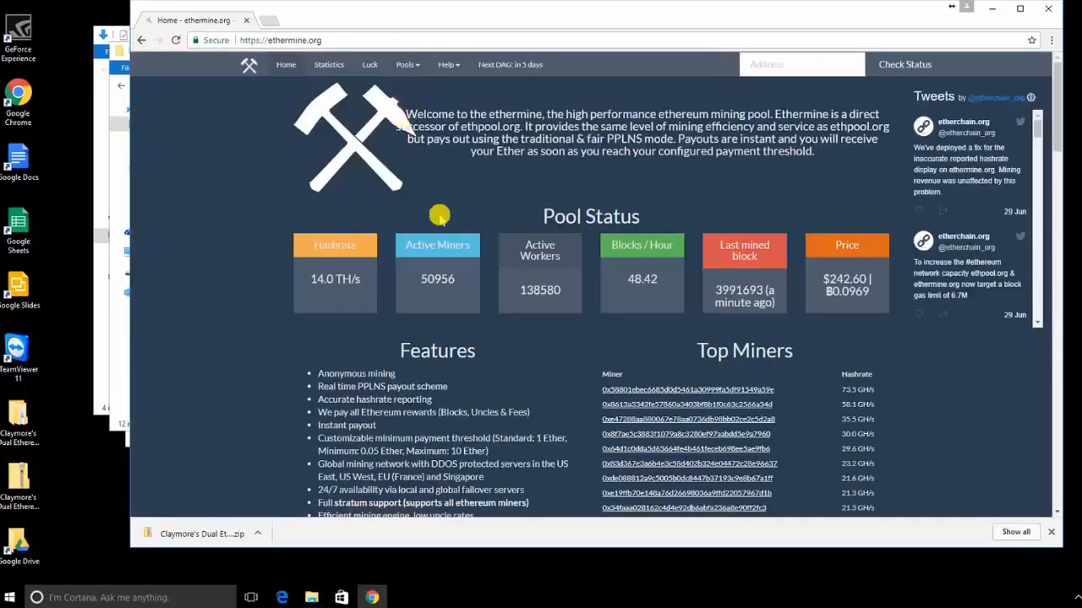
pyautogui.scroll(-3)
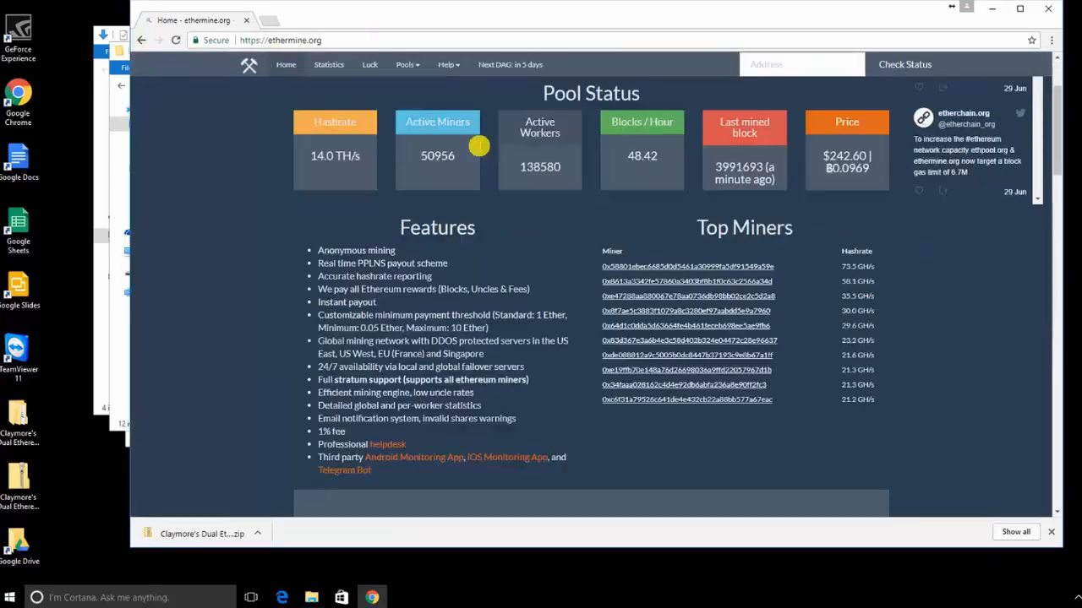
pyautogui.scroll(-3)
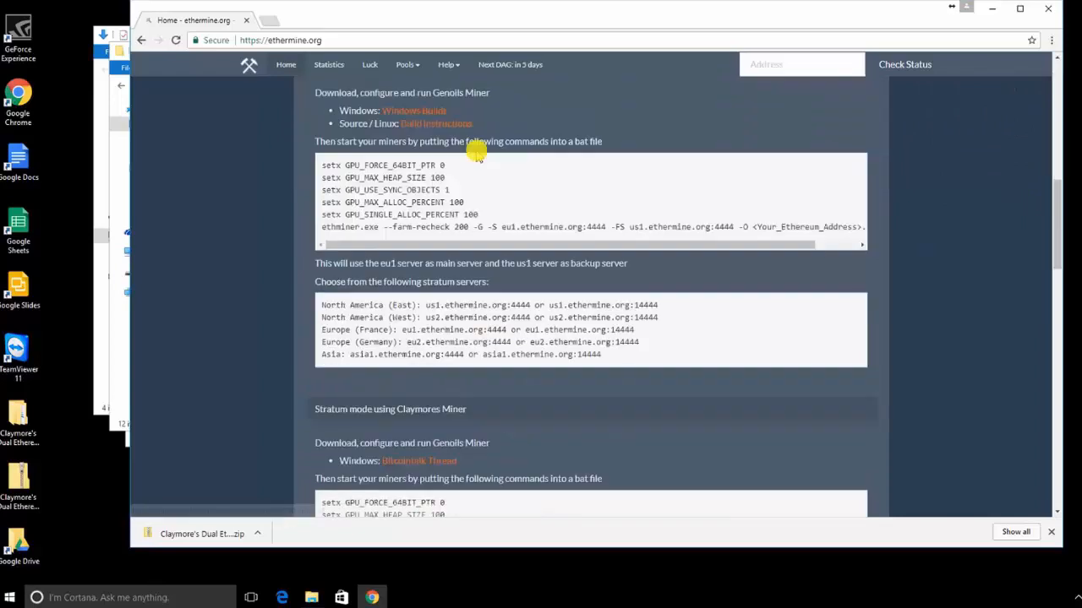
pyautogui.scroll(-3)
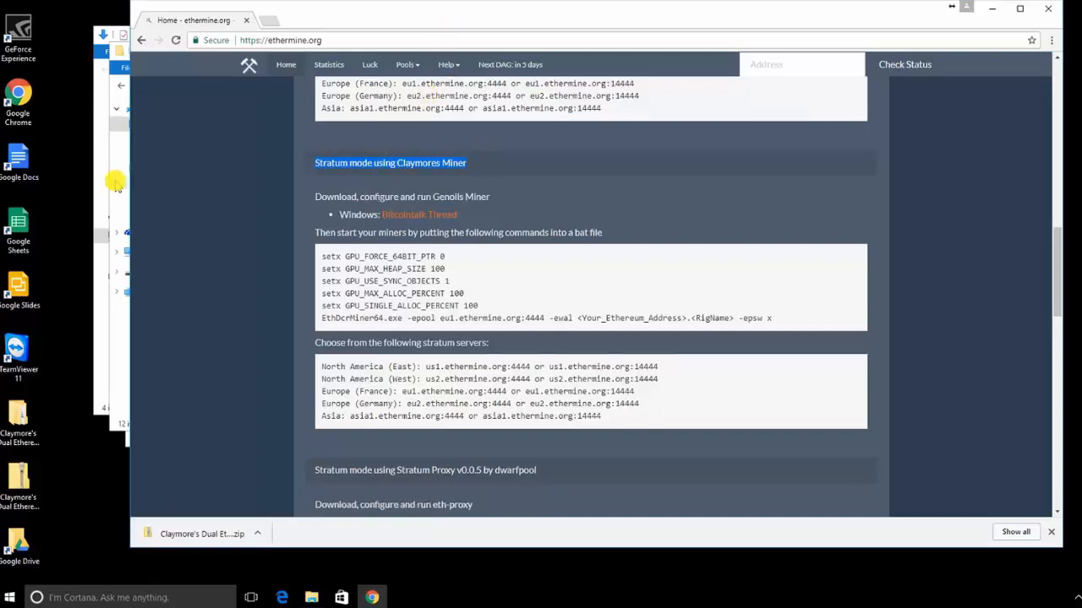
pyautogui.moveTo(23, 420)
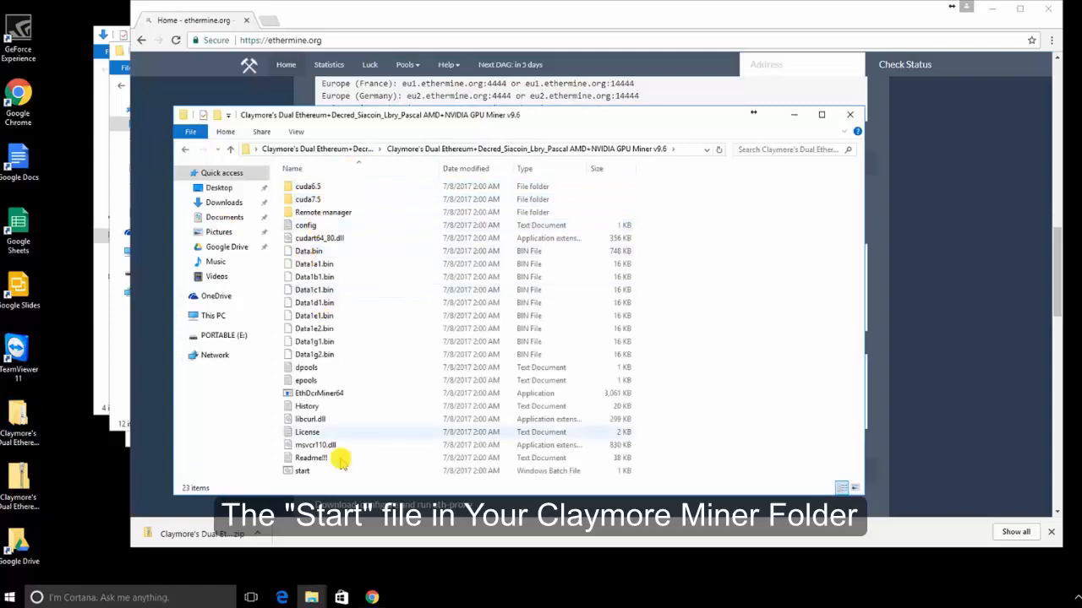
# Edit start.bat in Notepad, allowing the unverified file to run.
pyautogui.click(301, 469)
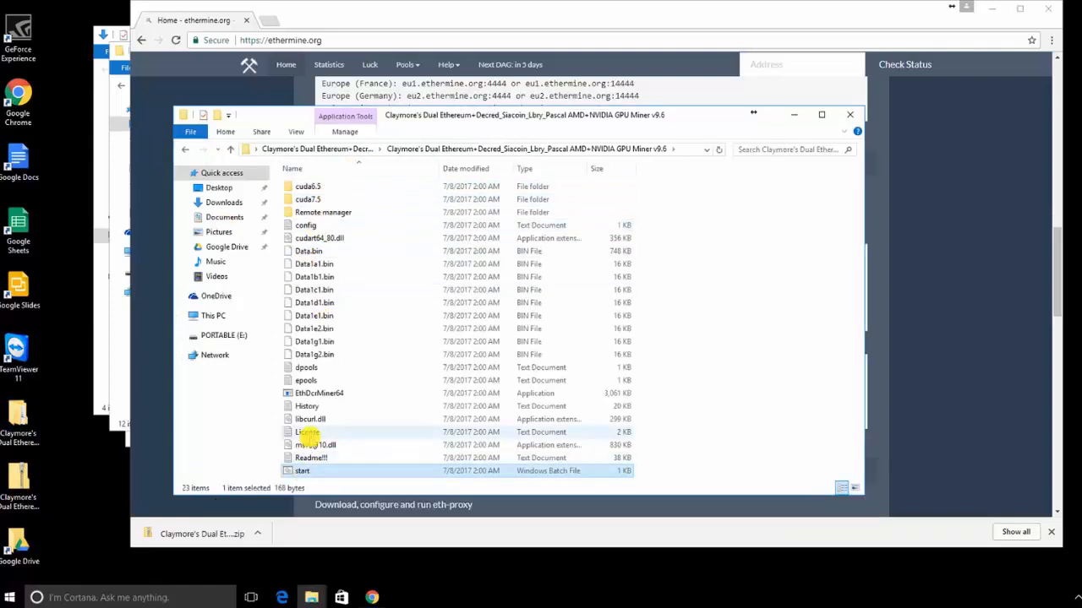
pyautogui.rightClick(304, 433)
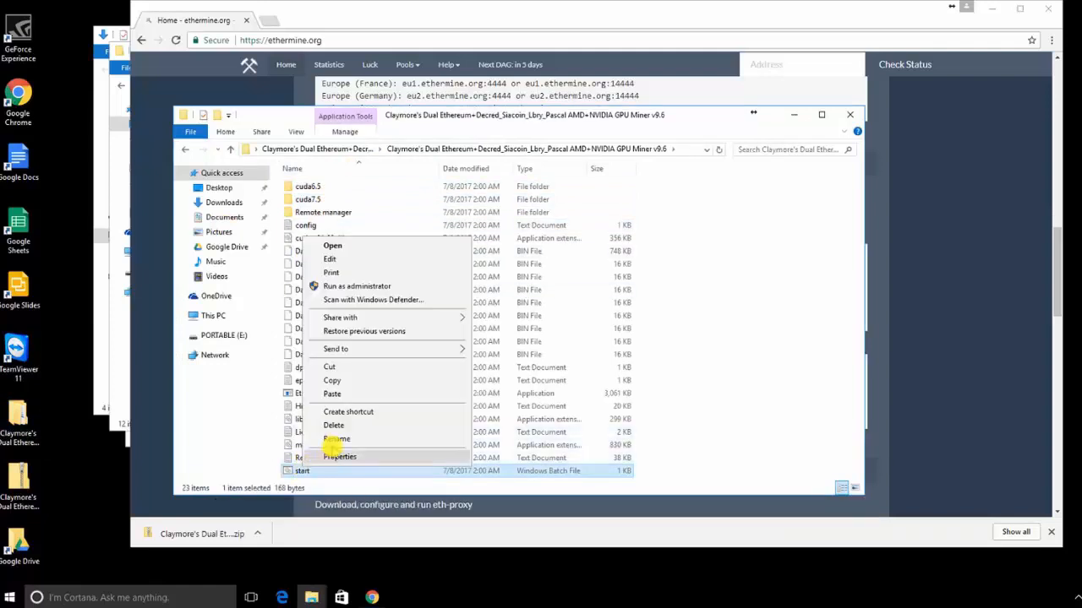
pyautogui.click(331, 245)
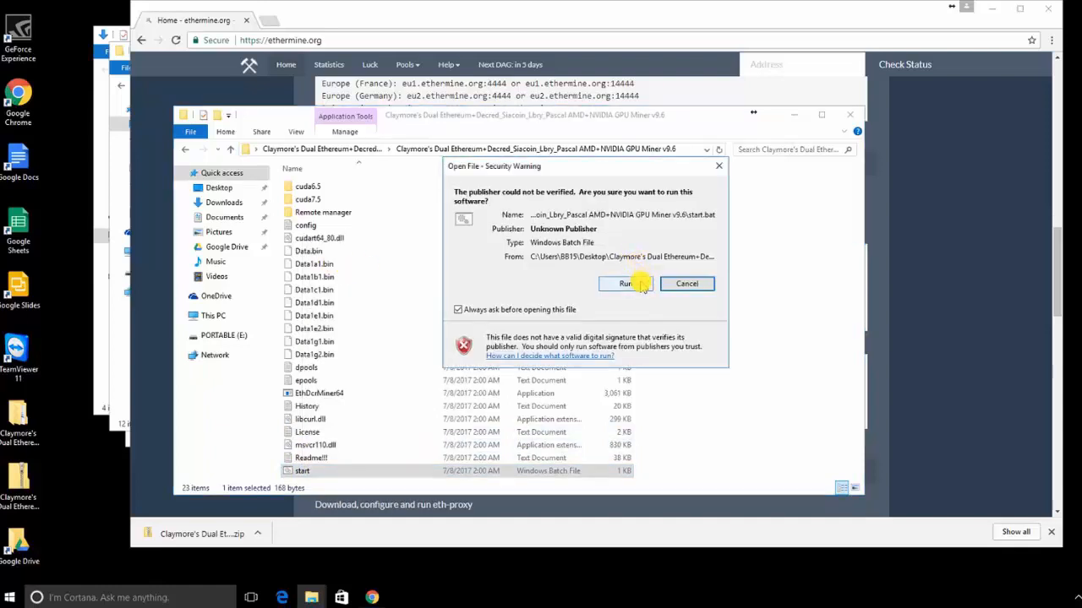
pyautogui.click(625, 284)
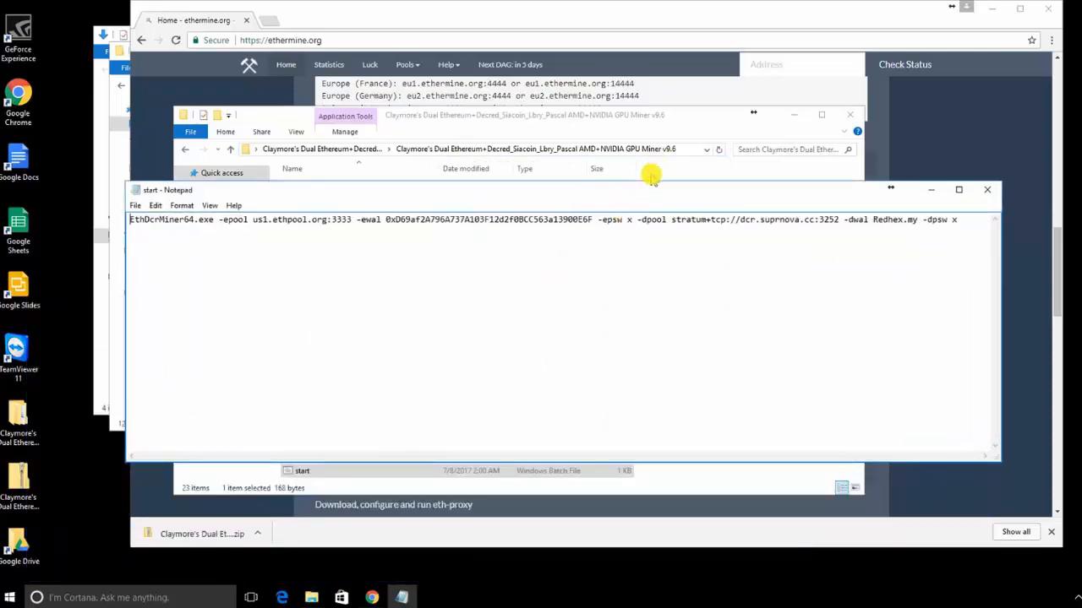
pyautogui.moveTo(586, 354)
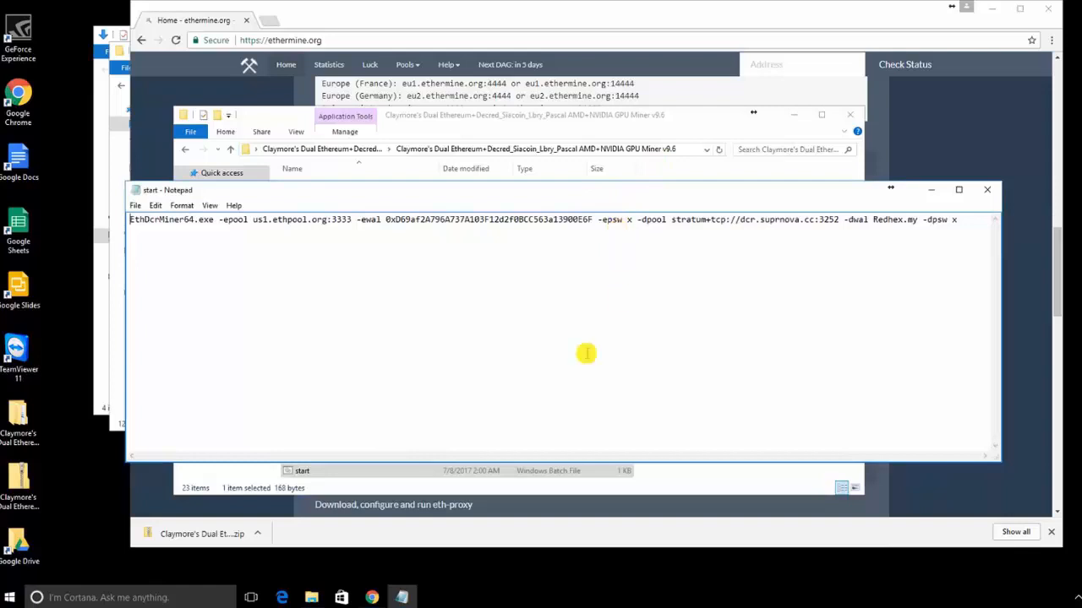
pyautogui.moveTo(507, 507)
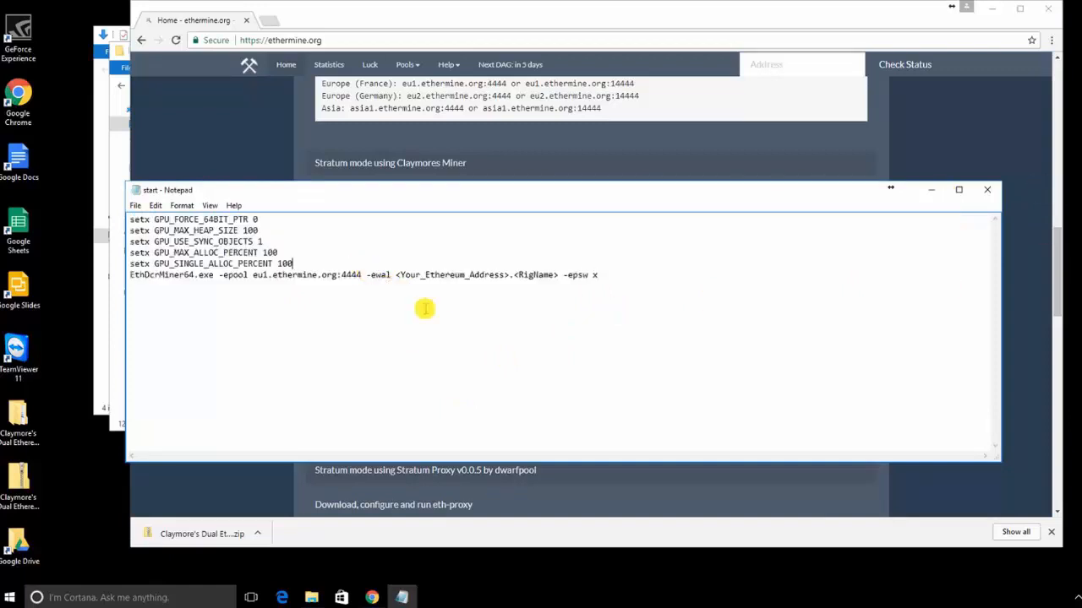
pyautogui.moveTo(399, 274)
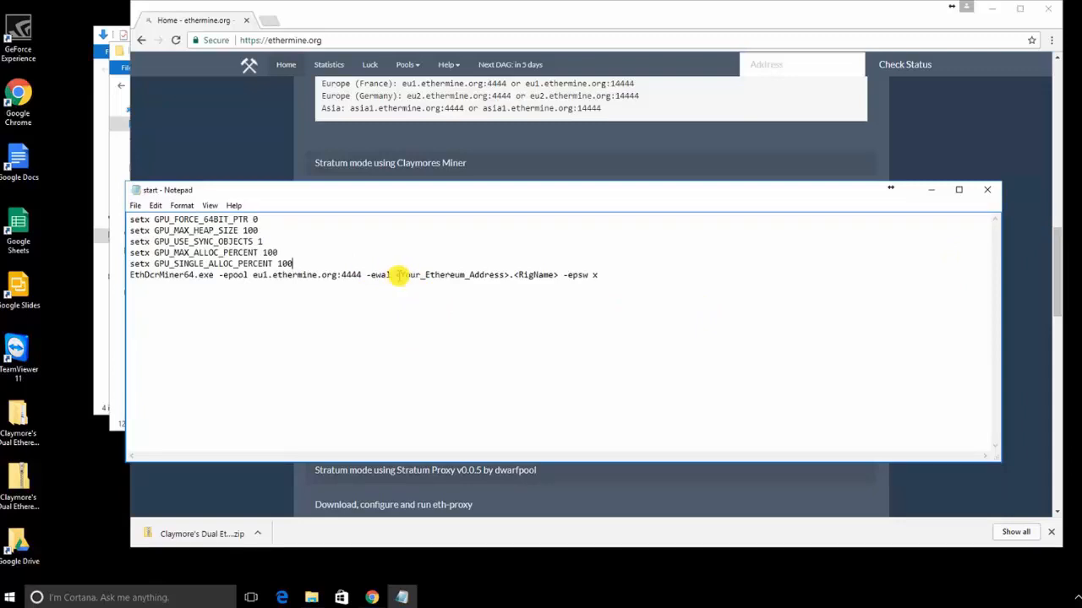
# Change the -epool server to us1.ethermine.org:4444.
pyautogui.doubleClick(453, 273)
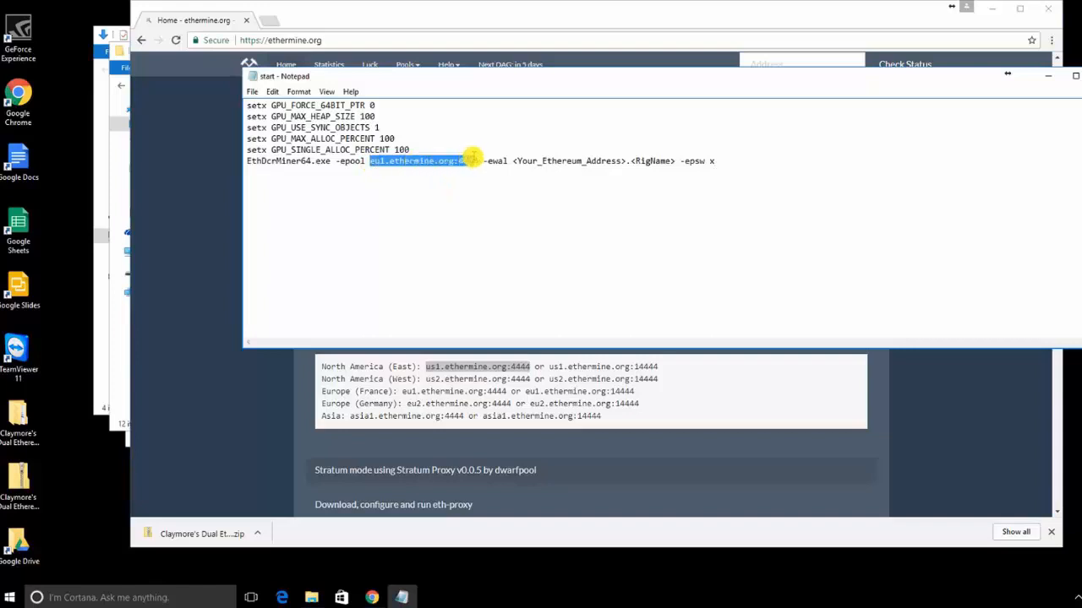
pyautogui.write('us1.ethermine.org:4444')
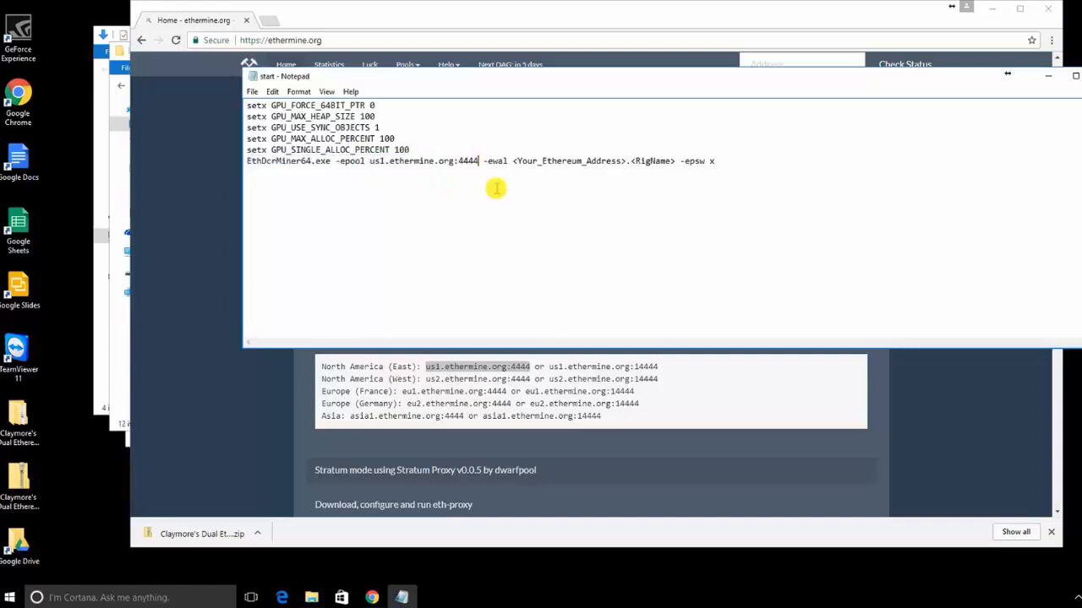
pyautogui.moveTo(531, 145)
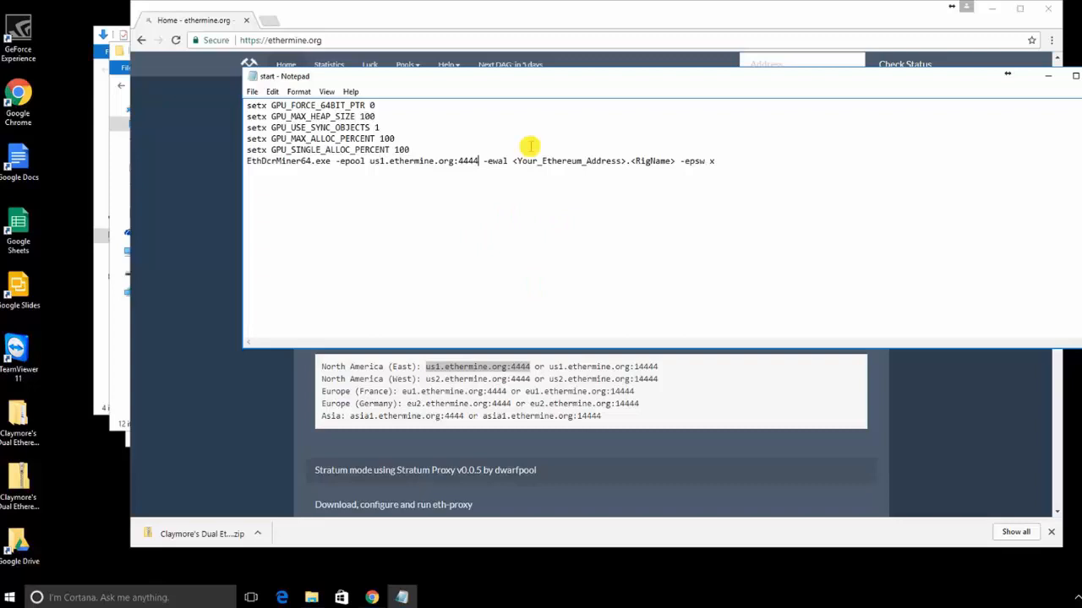
pyautogui.moveTo(598, 163)
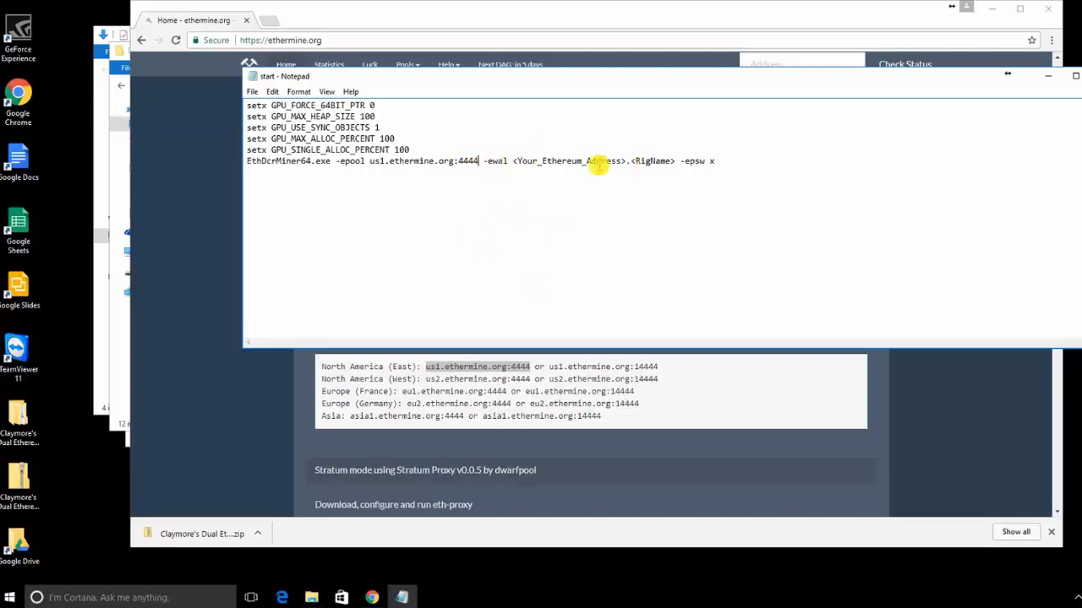
# Set -ewal to the wallet address from the notes file with worker name .MiningRig1.
pyautogui.doubleClick(564, 160)
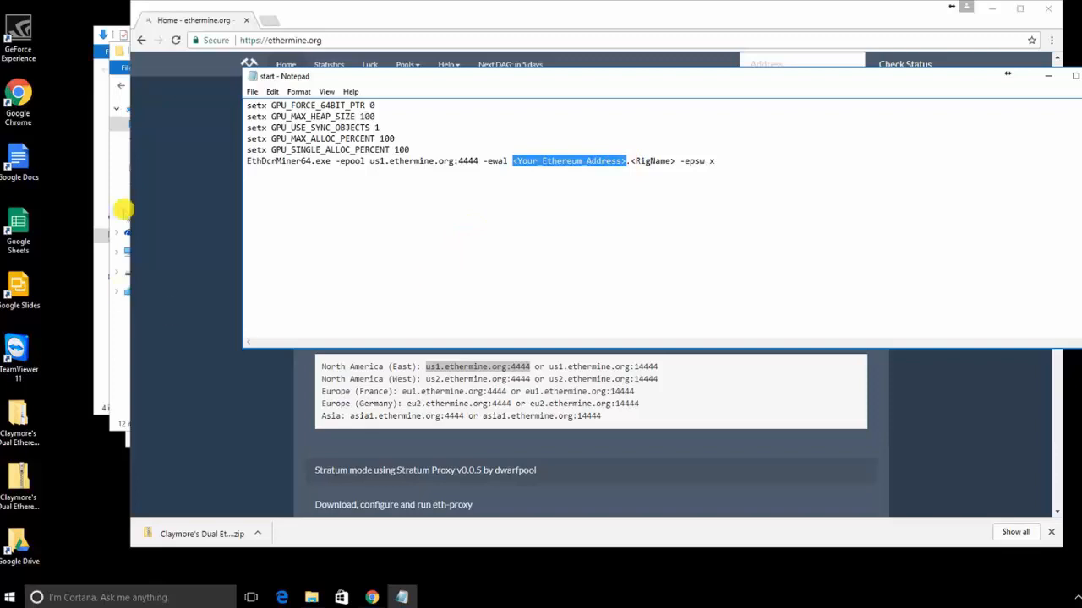
pyautogui.moveTo(125, 257)
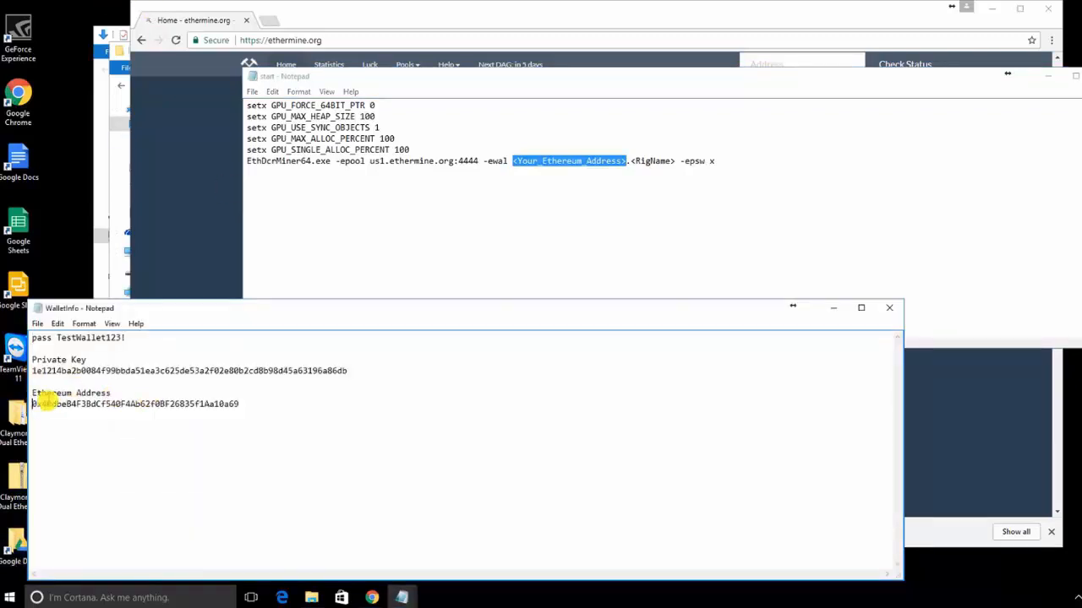
pyautogui.moveTo(32, 404); pyautogui.dragTo(240, 404)
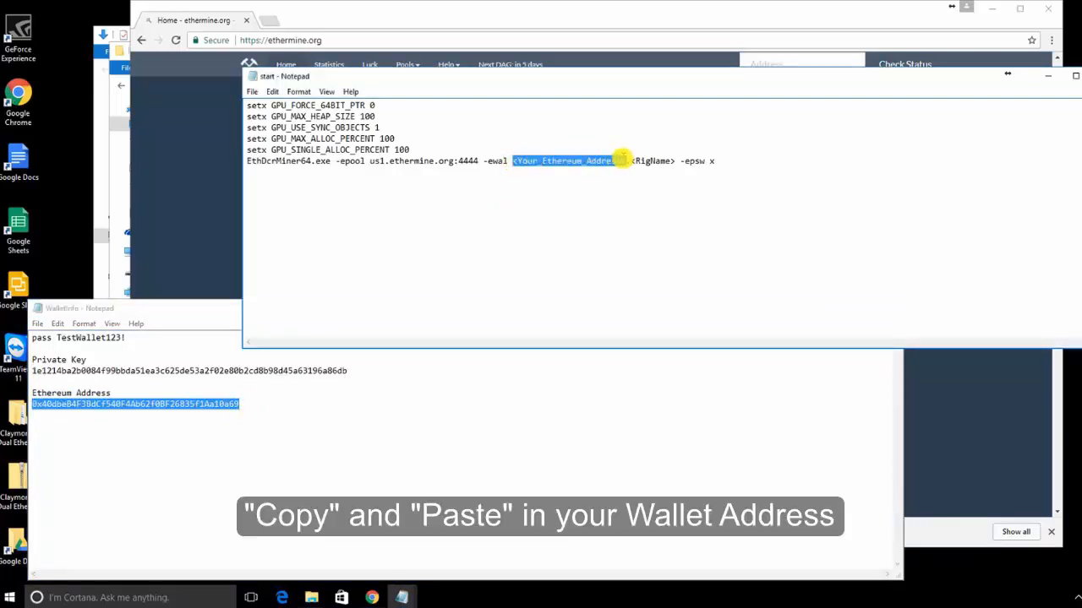
pyautogui.press('ctrl+v')
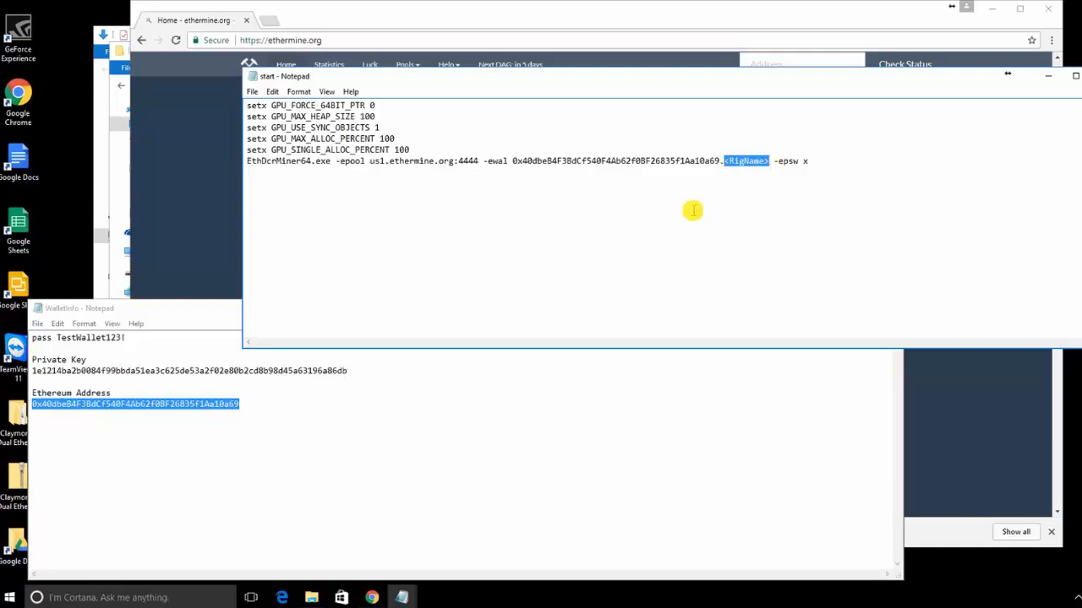
pyautogui.write('.M')
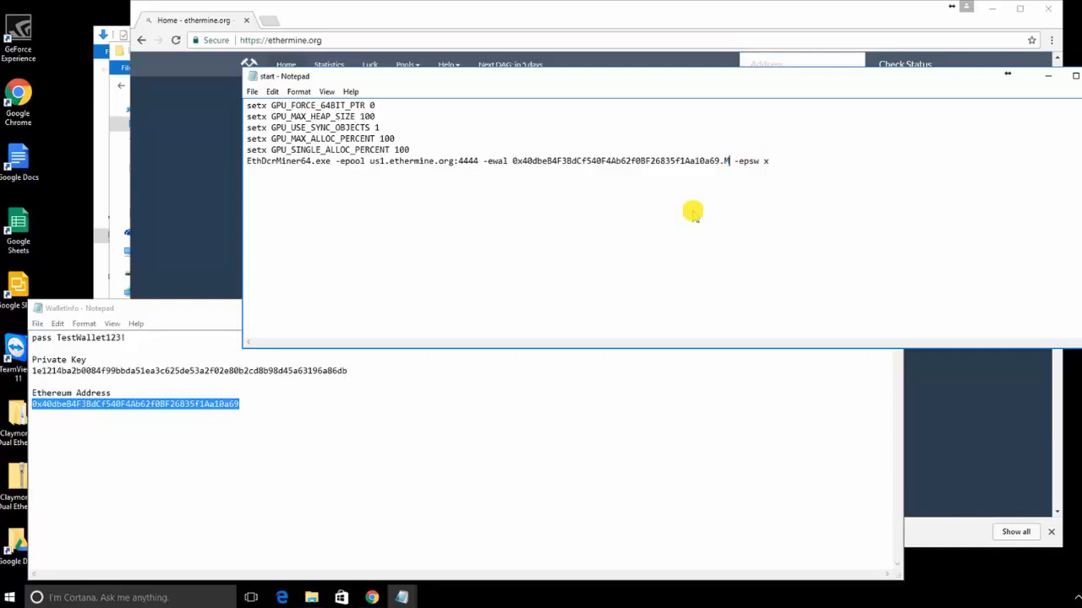
pyautogui.write('iningRig')
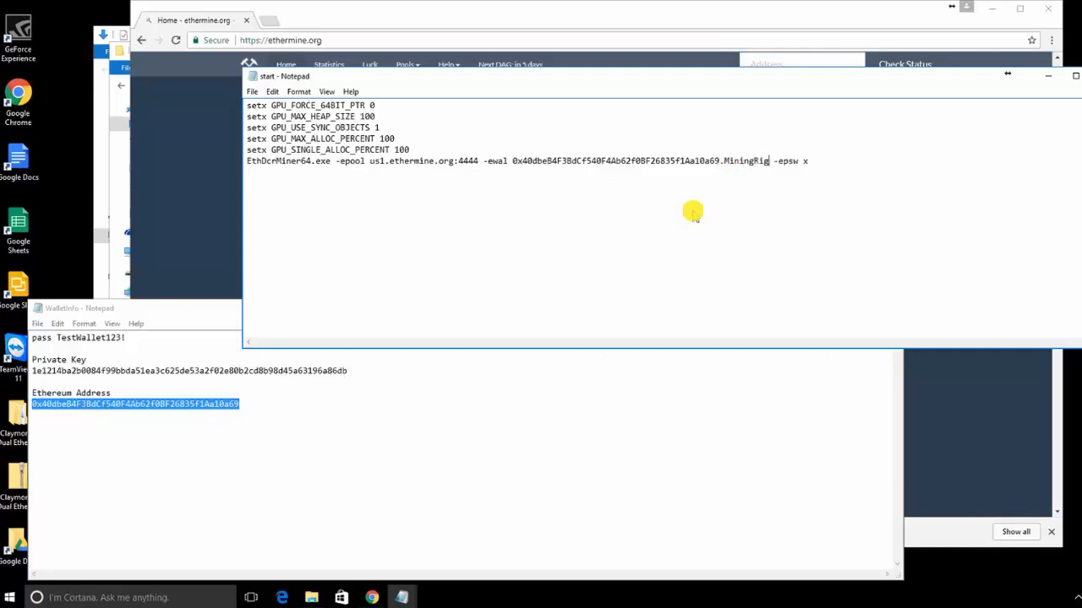
pyautogui.write('1')
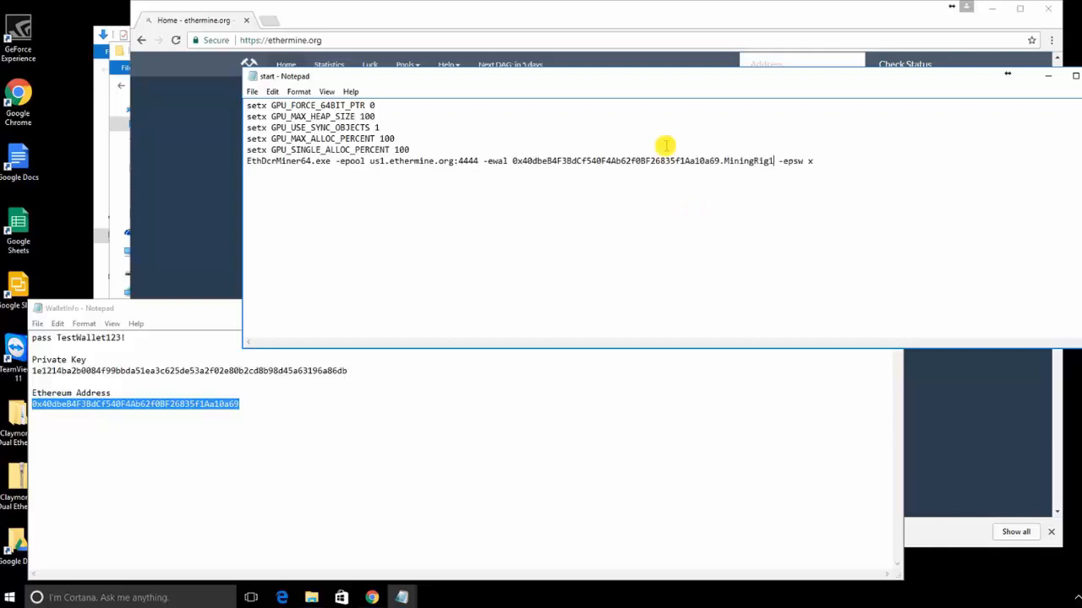
# Save the edited start script via Save As with type All Files as a batch file in the Claymore folder.
pyautogui.click(252, 91)
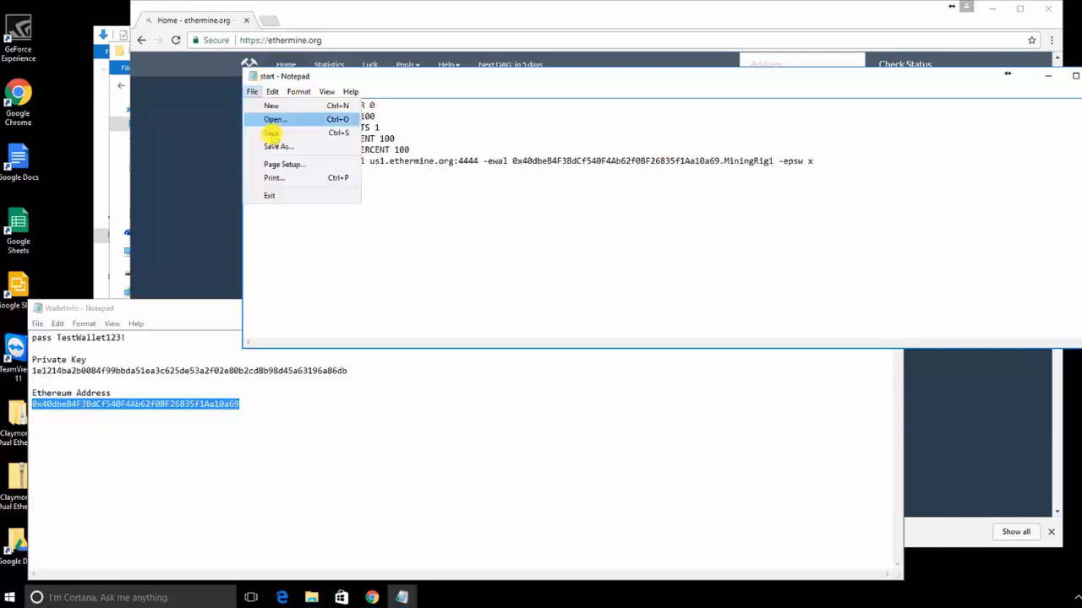
pyautogui.click(277, 146)
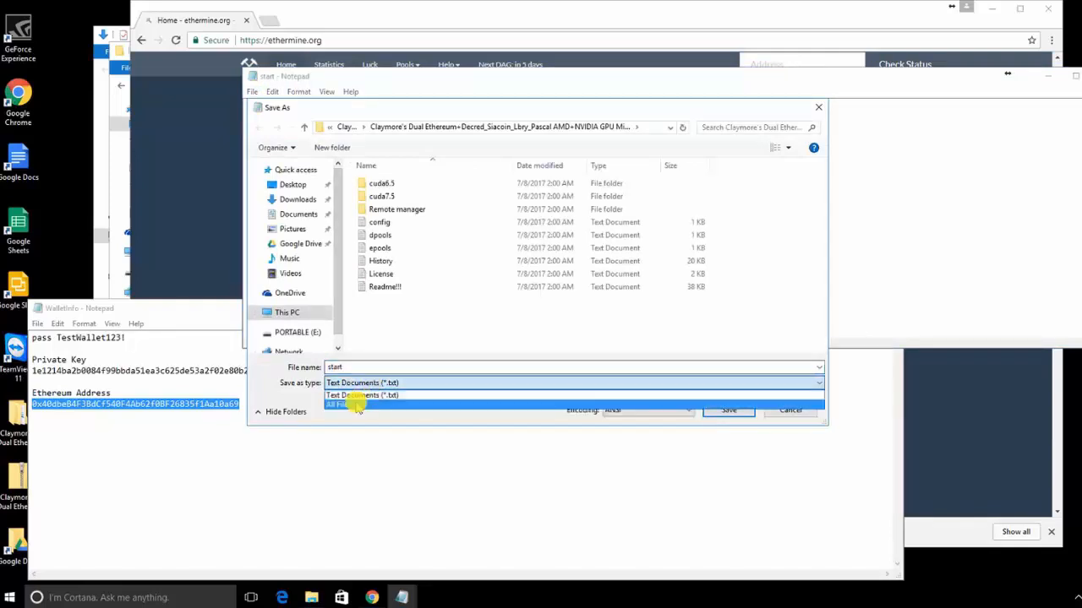
pyautogui.click(347, 404)
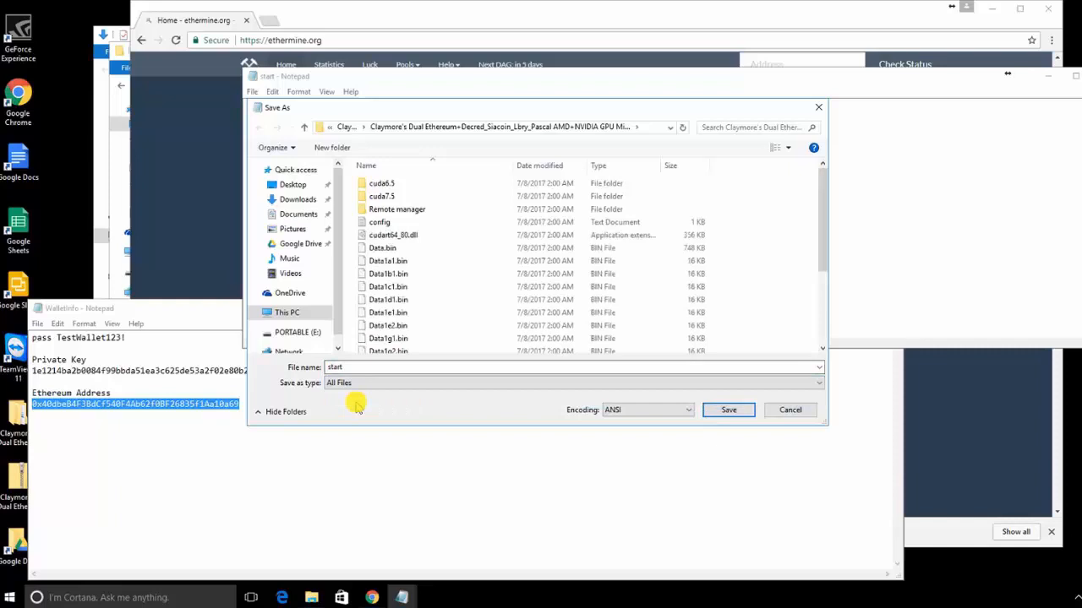
pyautogui.click(355, 367)
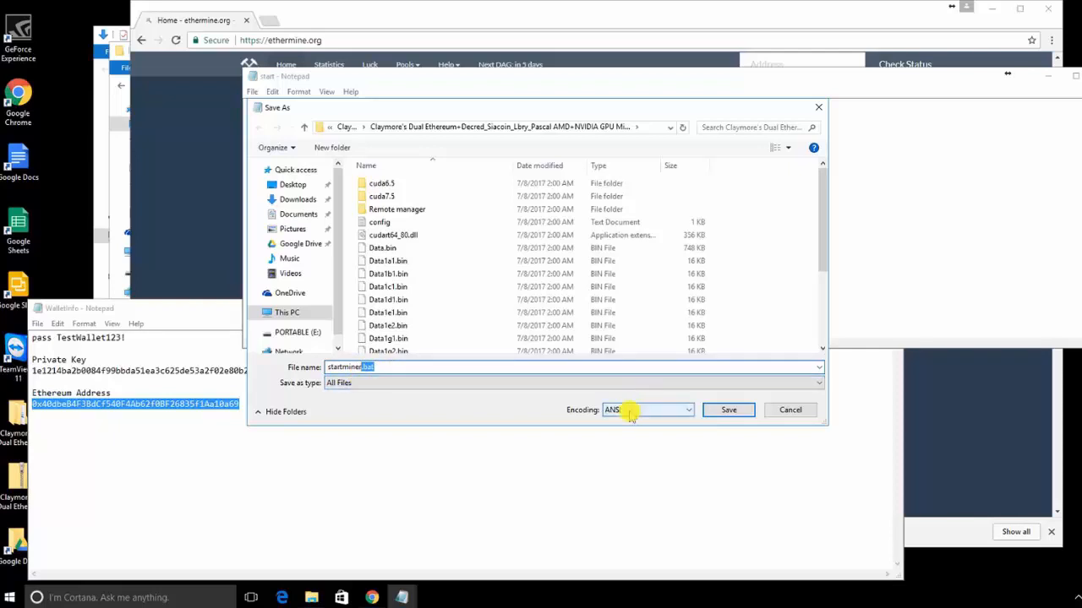
pyautogui.click(727, 411)
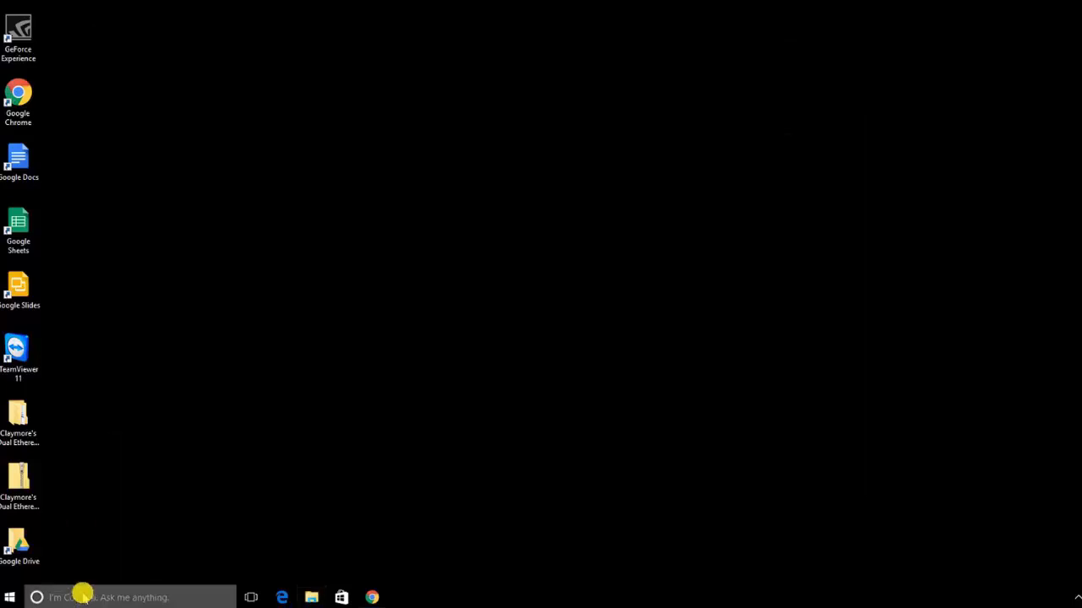
# Find 'Power' in search and lengthen the plugged-in screen-off and sleep timeouts on the Power & sleep page.
pyautogui.click(82, 598)
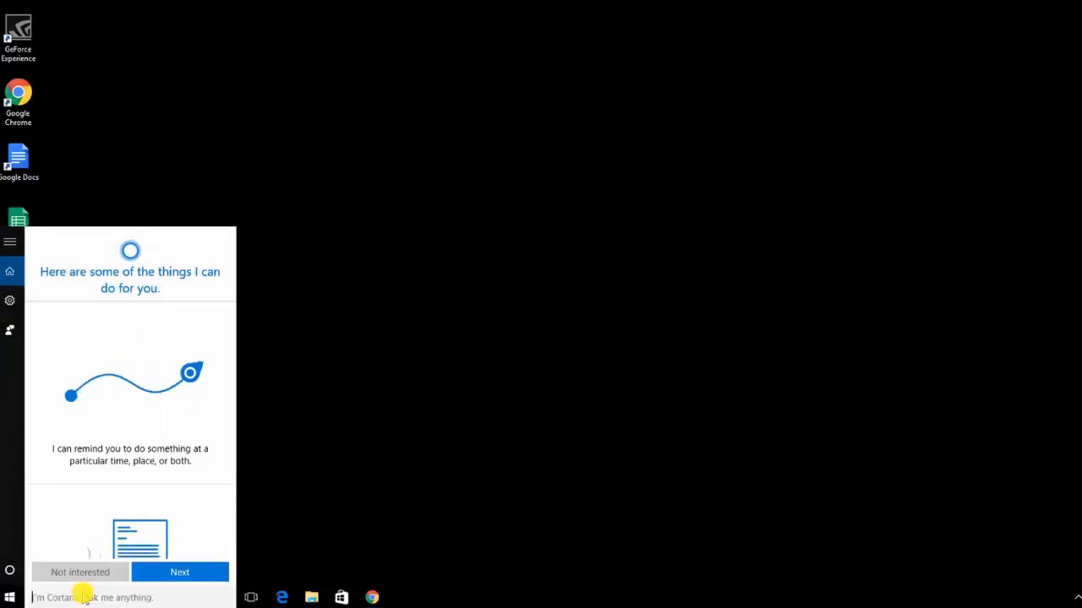
pyautogui.write('Power Setting')
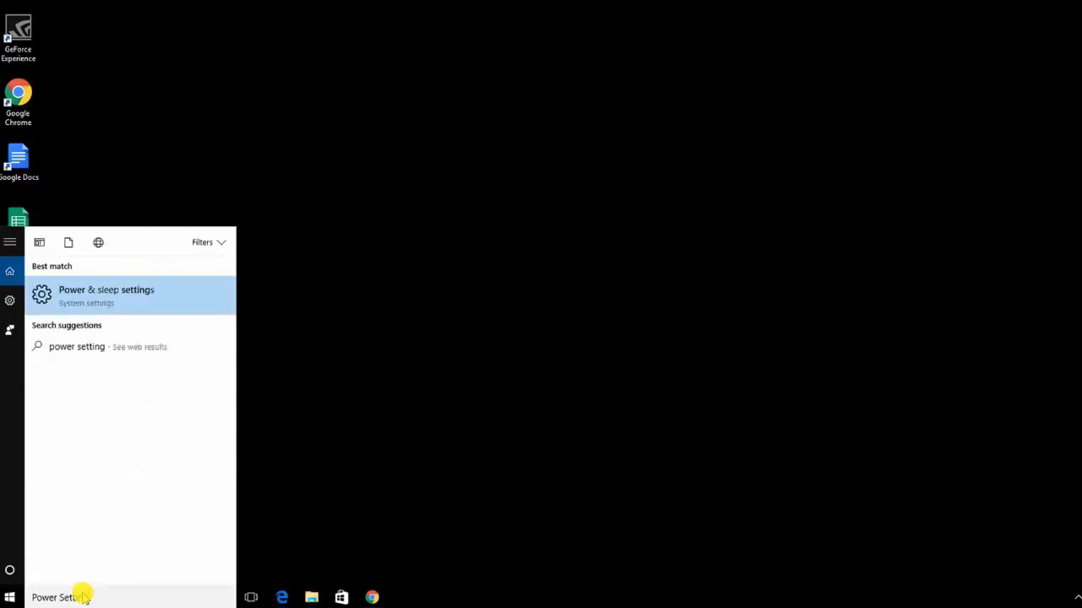
pyautogui.click(106, 294)
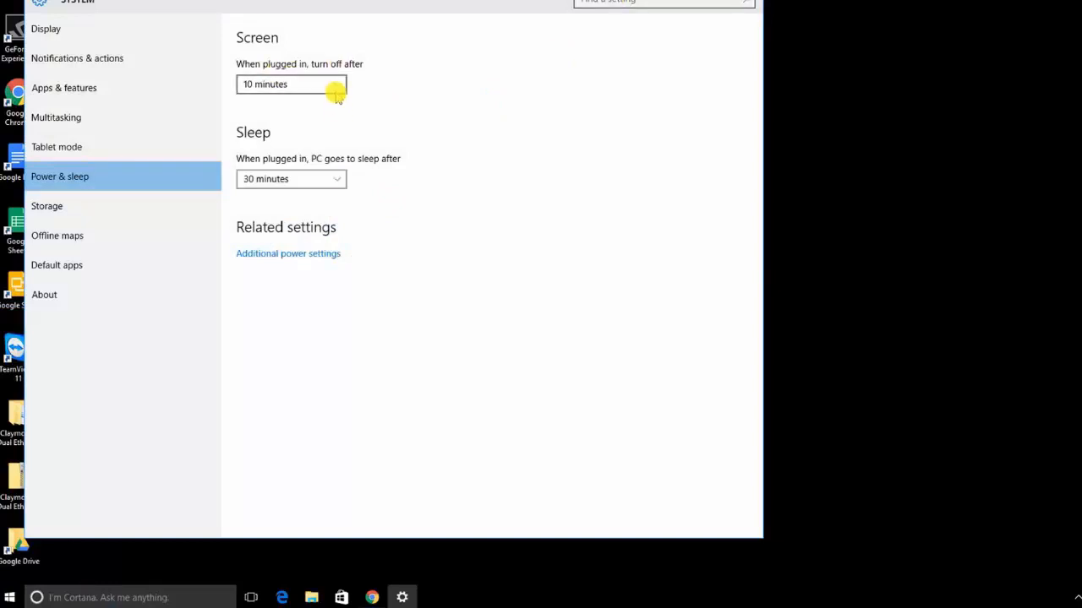
pyautogui.click(291, 85)
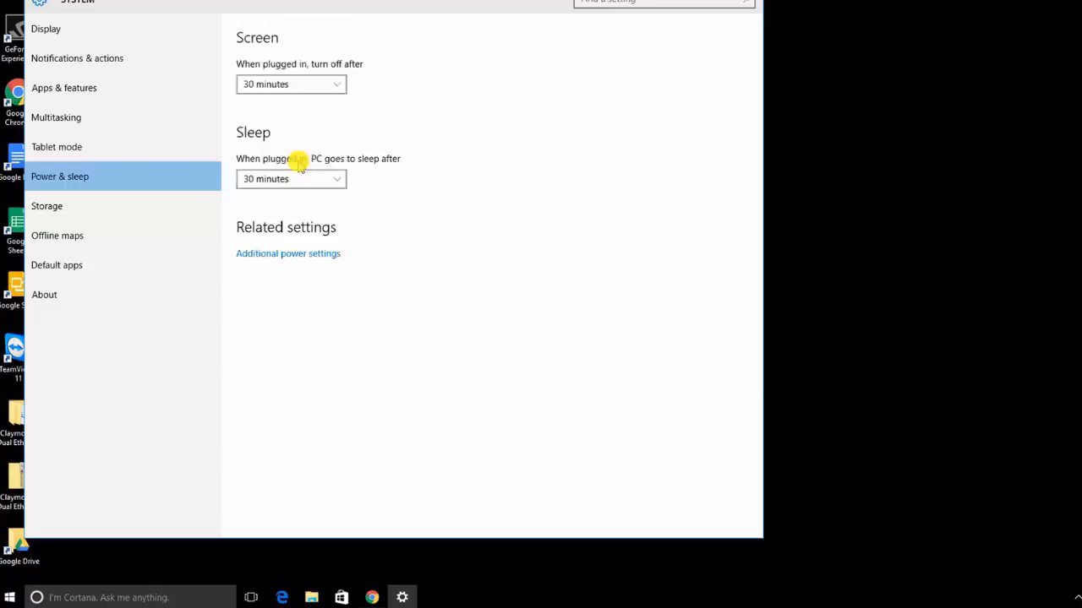
pyautogui.click(290, 85)
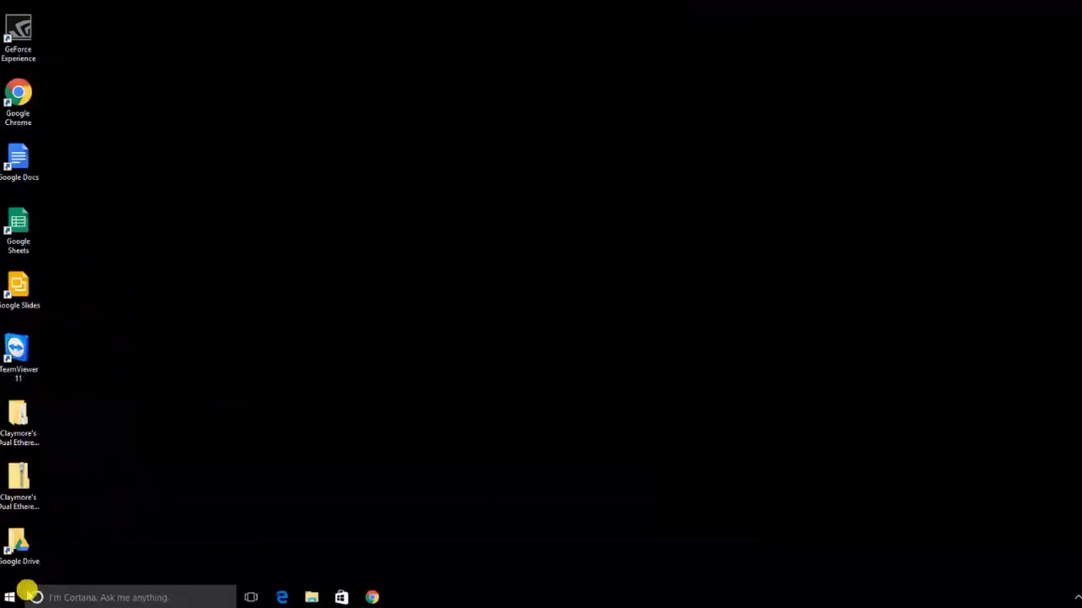
# Reach advanced system Performance Options and set visual effects to best performance.
pyautogui.click(10, 598)
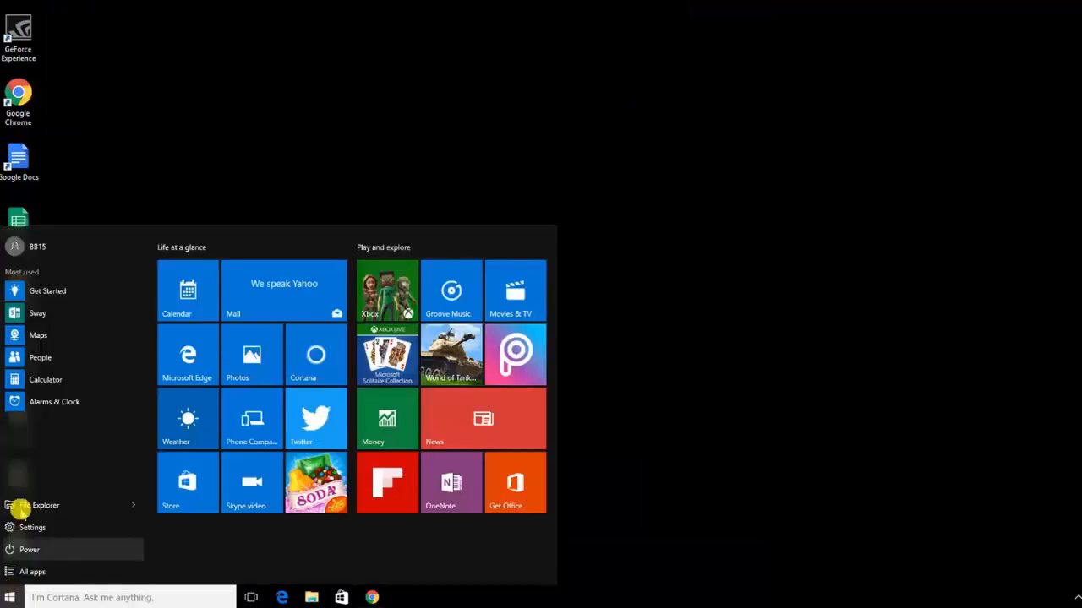
pyautogui.click(44, 506)
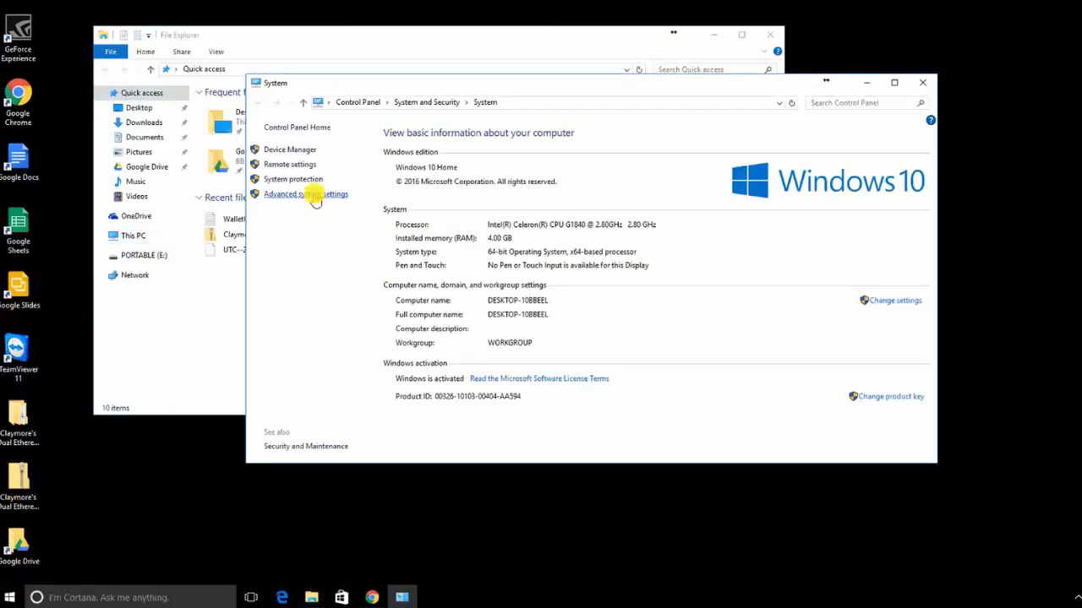
pyautogui.click(306, 193)
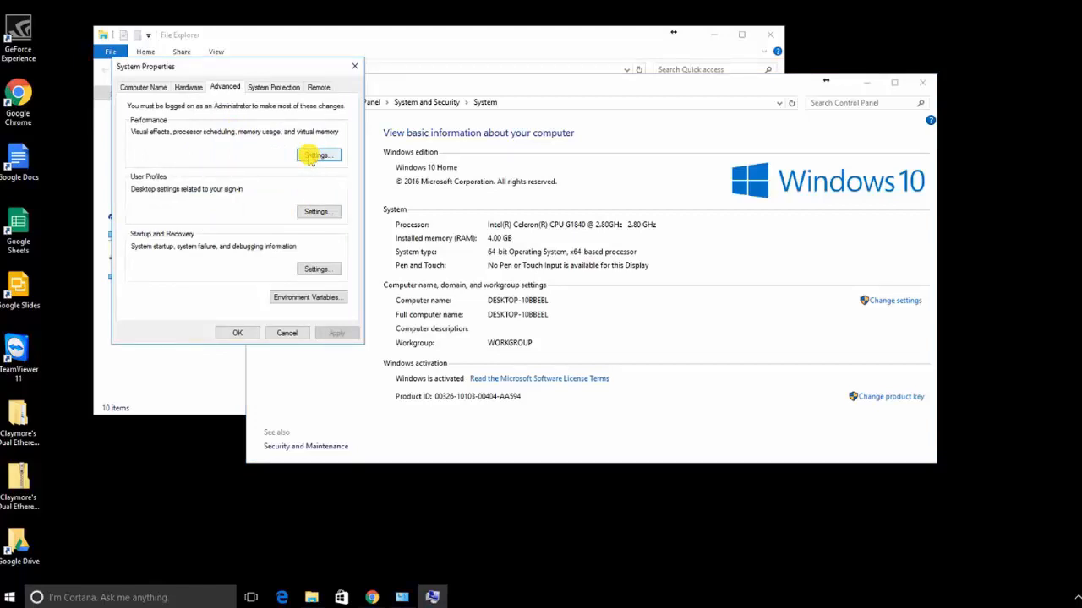
pyautogui.click(318, 156)
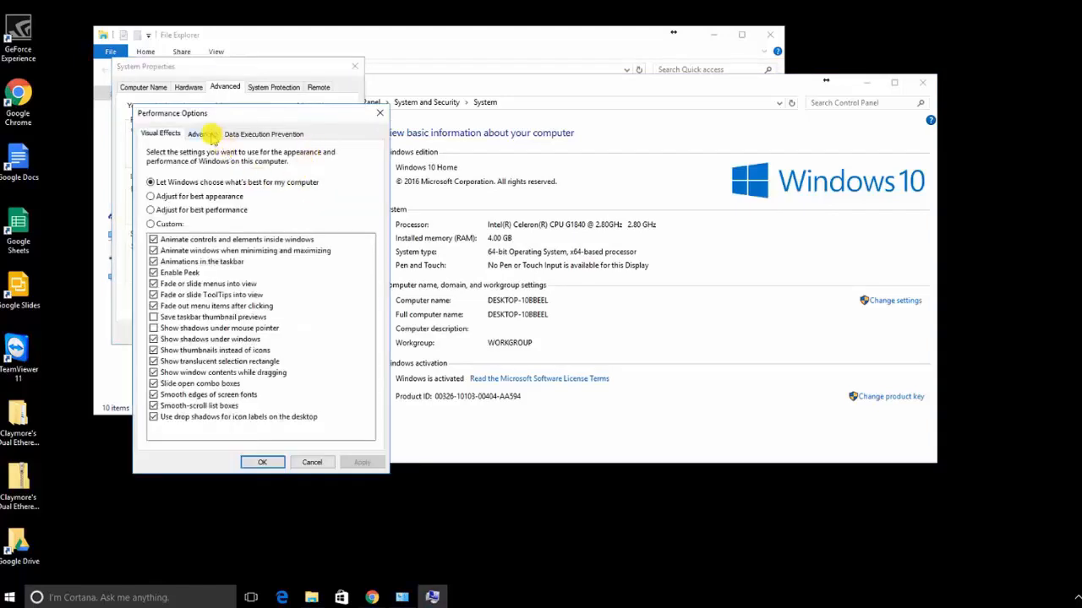
pyautogui.click(203, 134)
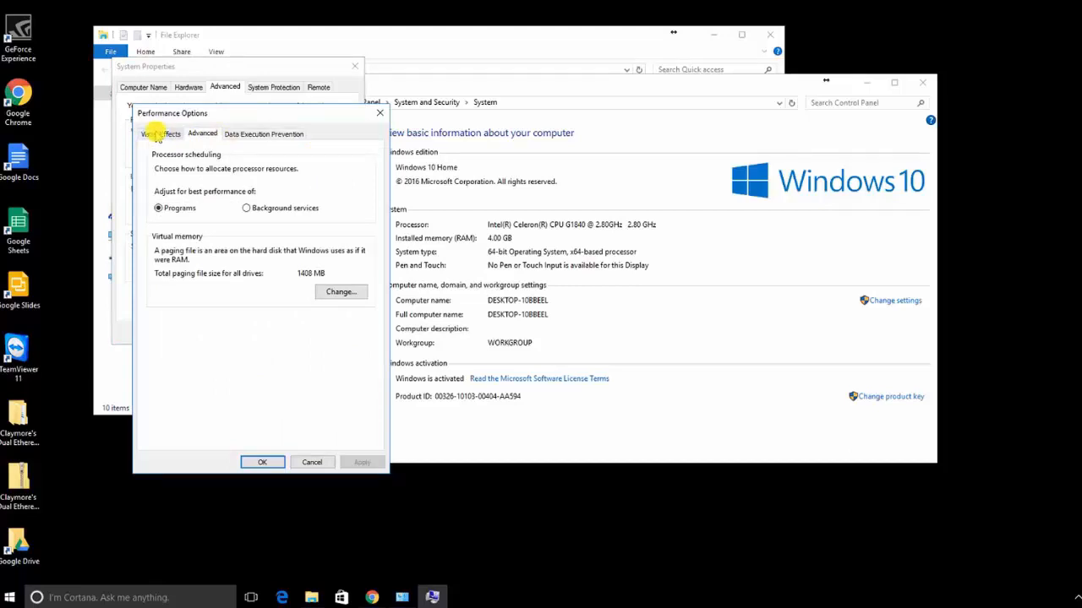
pyautogui.click(158, 133)
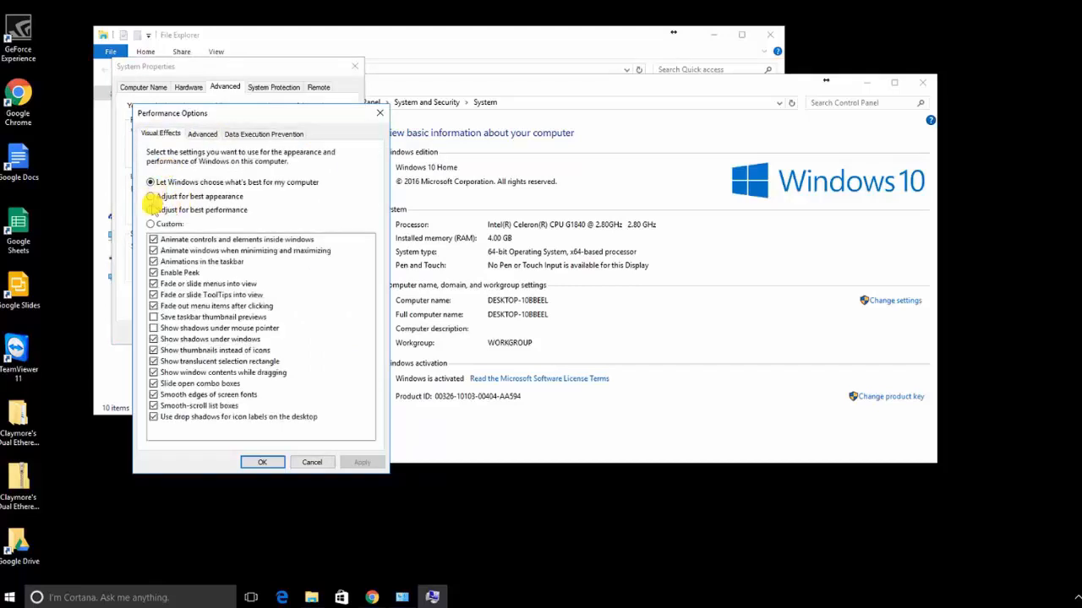
pyautogui.click(151, 209)
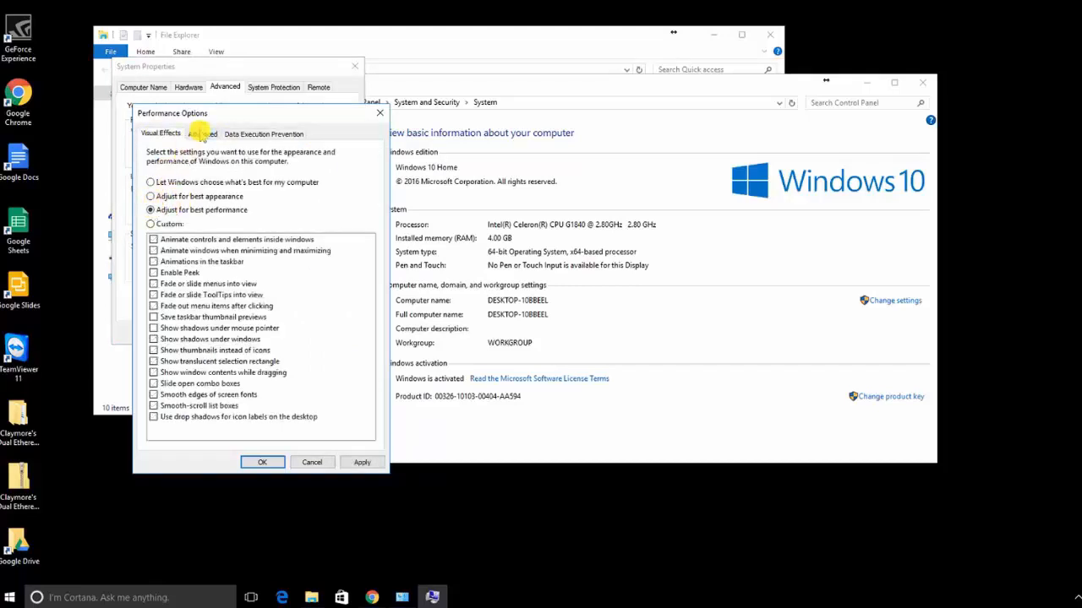
pyautogui.click(203, 134)
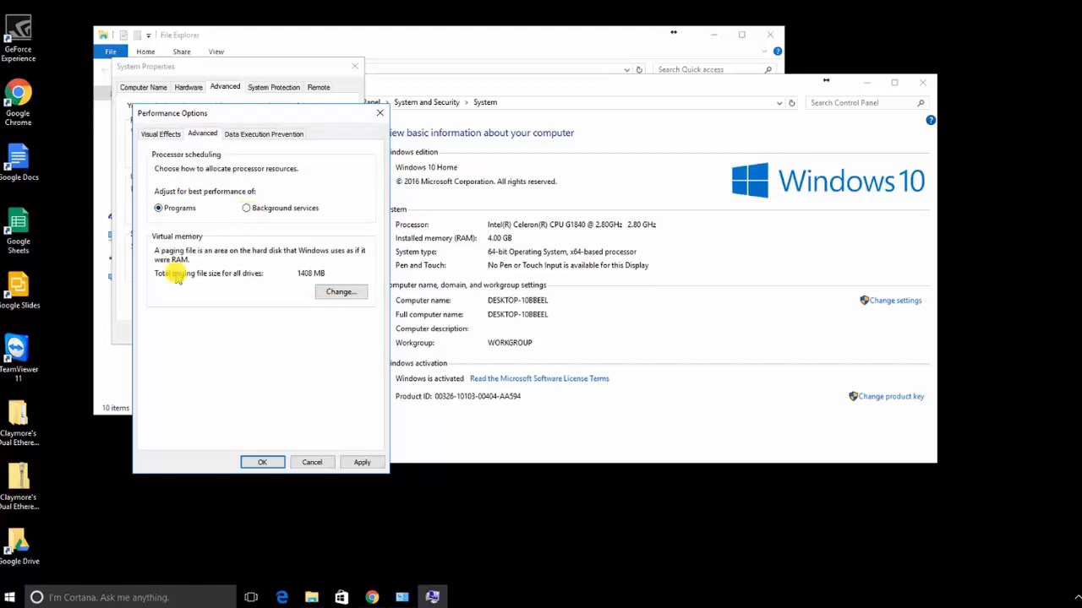
# Set a custom paging file of 16384 MB initial and maximum on drive C and confirm System Properties.
pyautogui.click(342, 291)
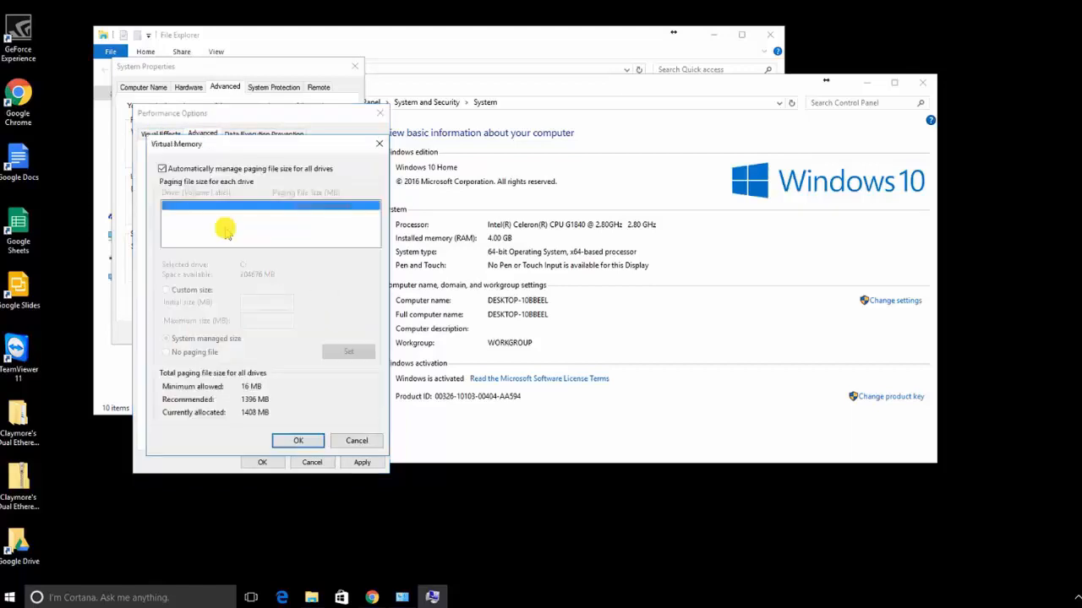
pyautogui.click(162, 169)
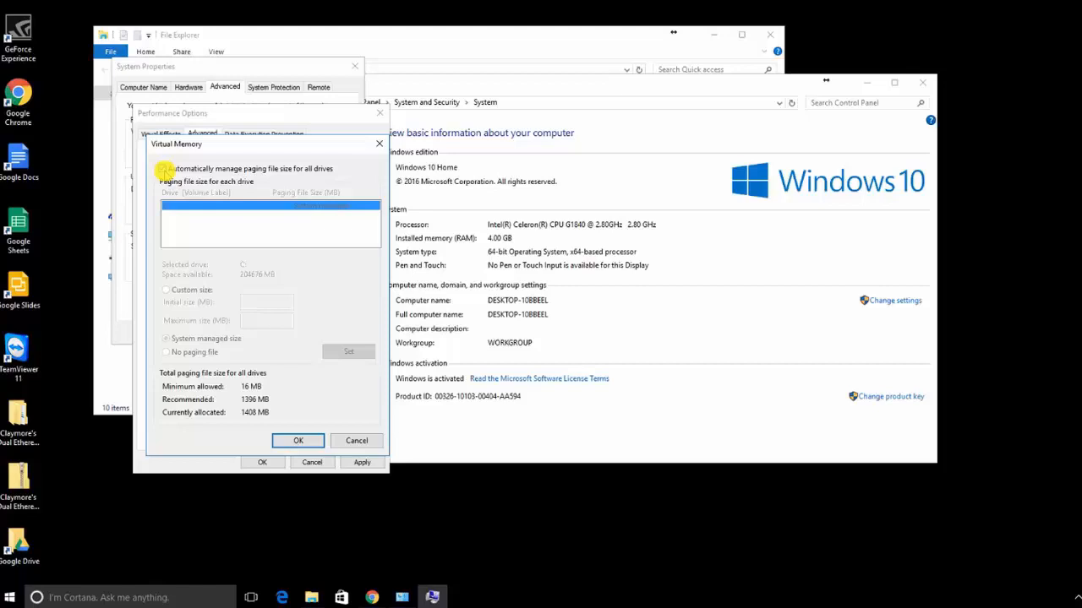
pyautogui.click(162, 169)
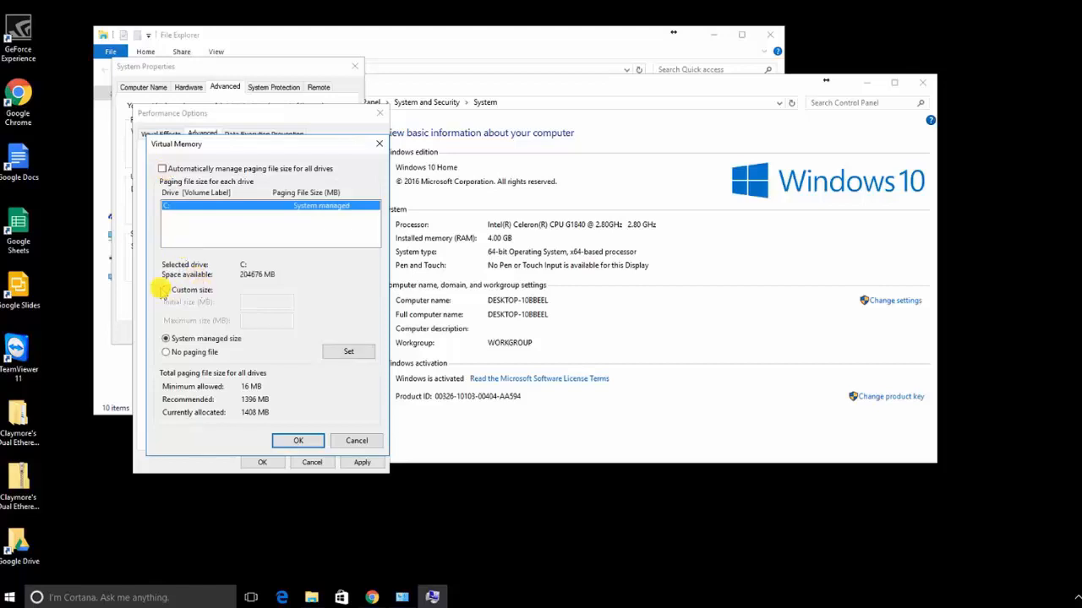
pyautogui.click(166, 289)
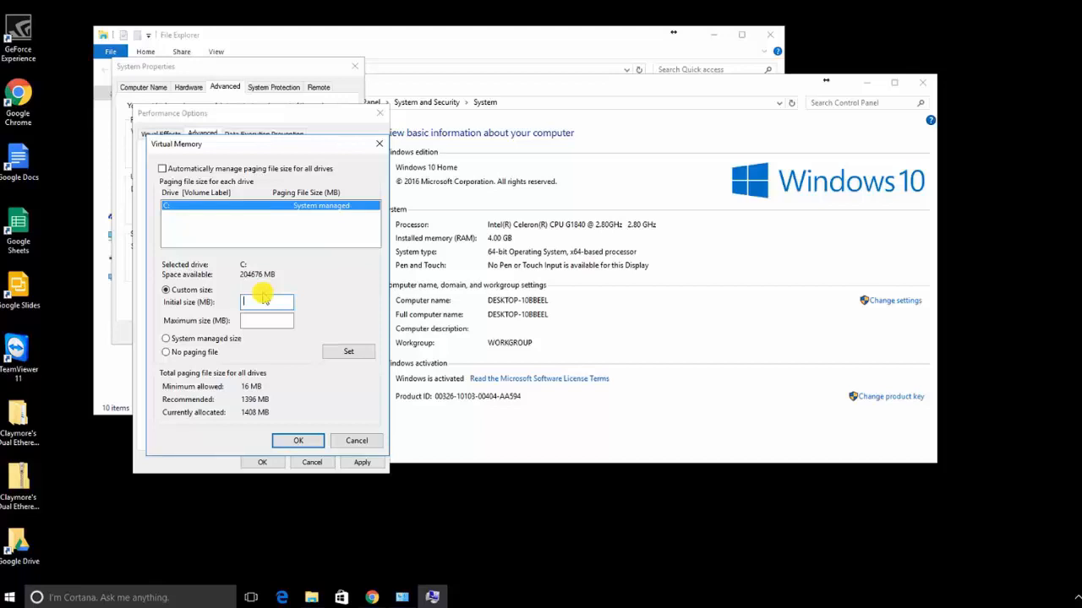
pyautogui.write('1')
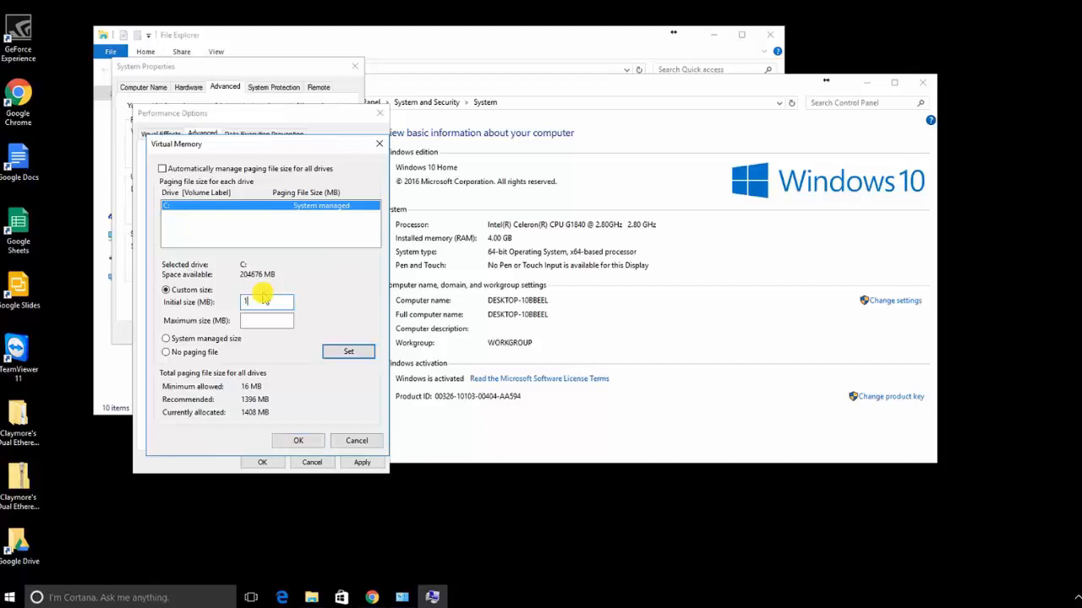
pyautogui.write('16384')
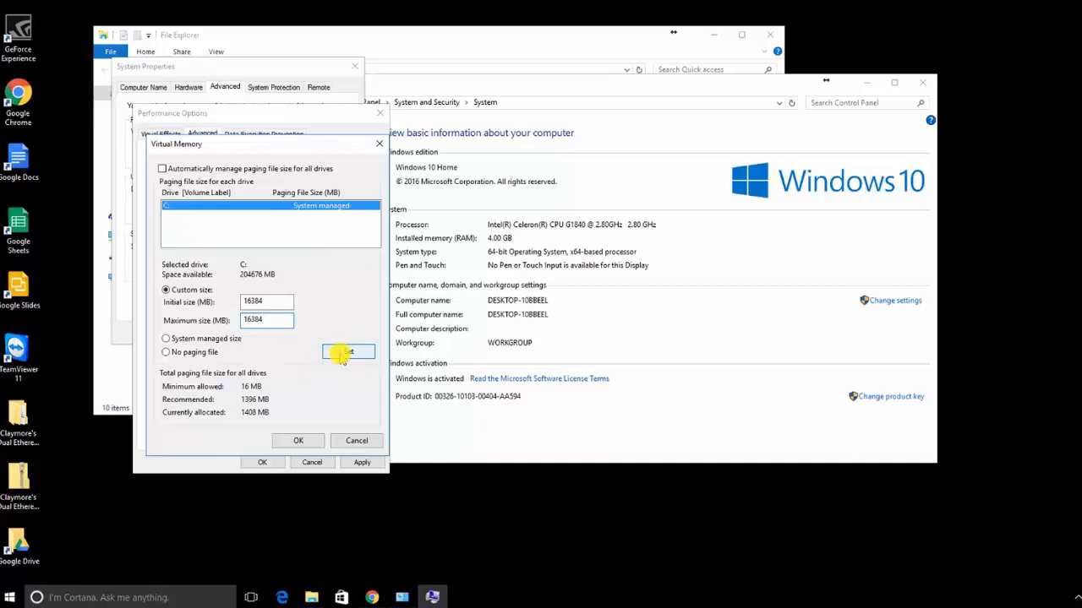
pyautogui.click(348, 351)
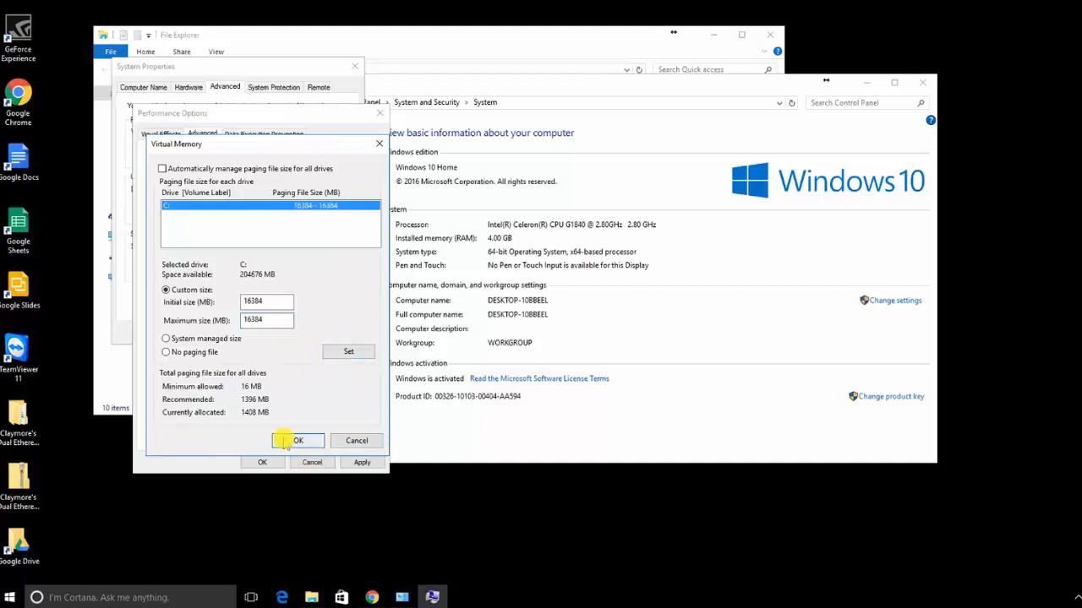
pyautogui.click(298, 440)
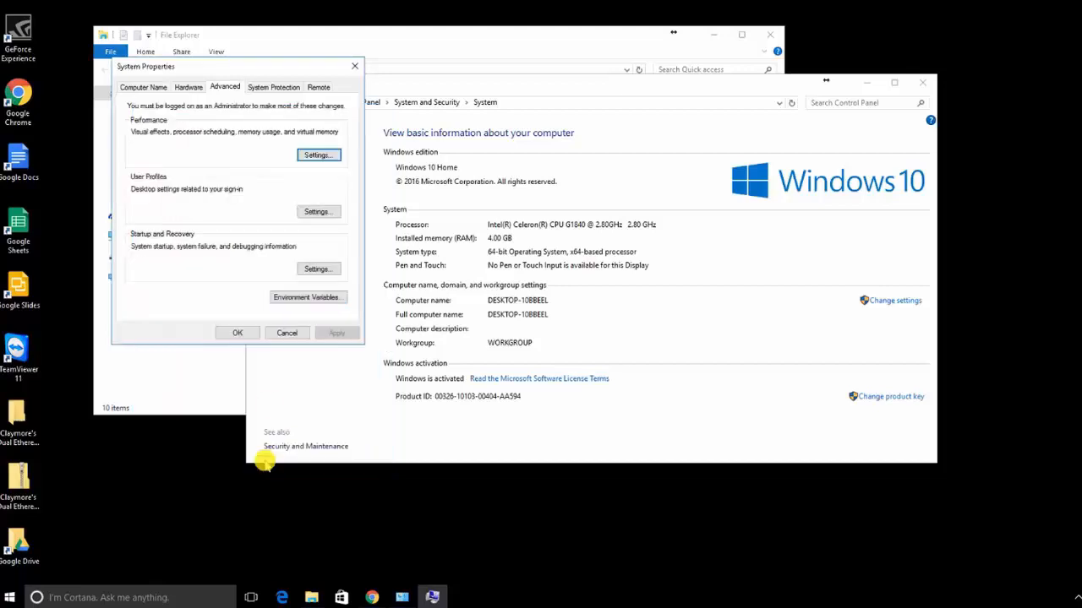
pyautogui.click(237, 331)
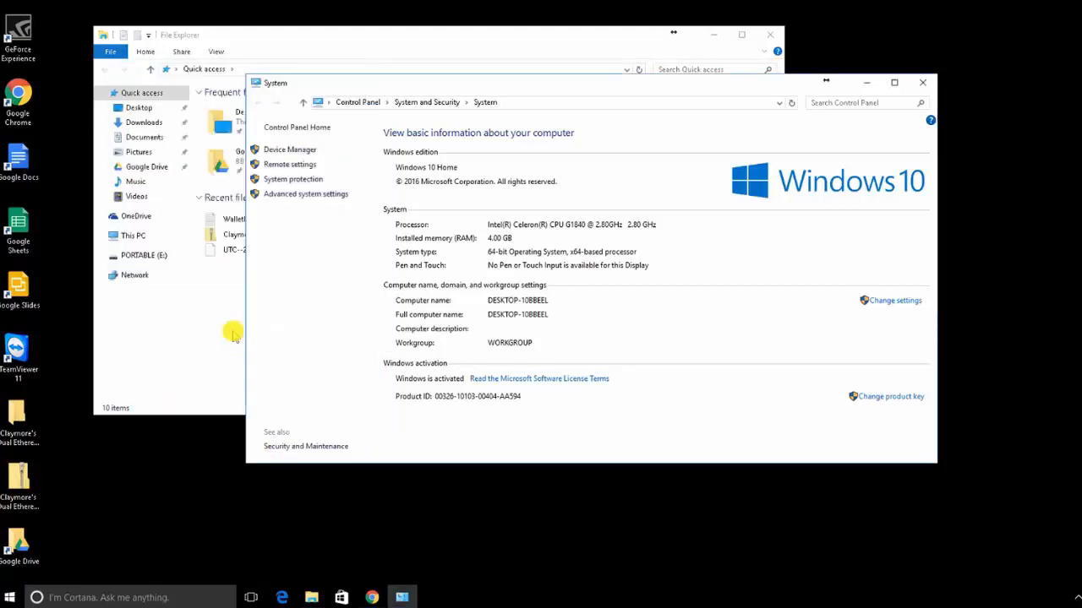
pyautogui.moveTo(235, 328)
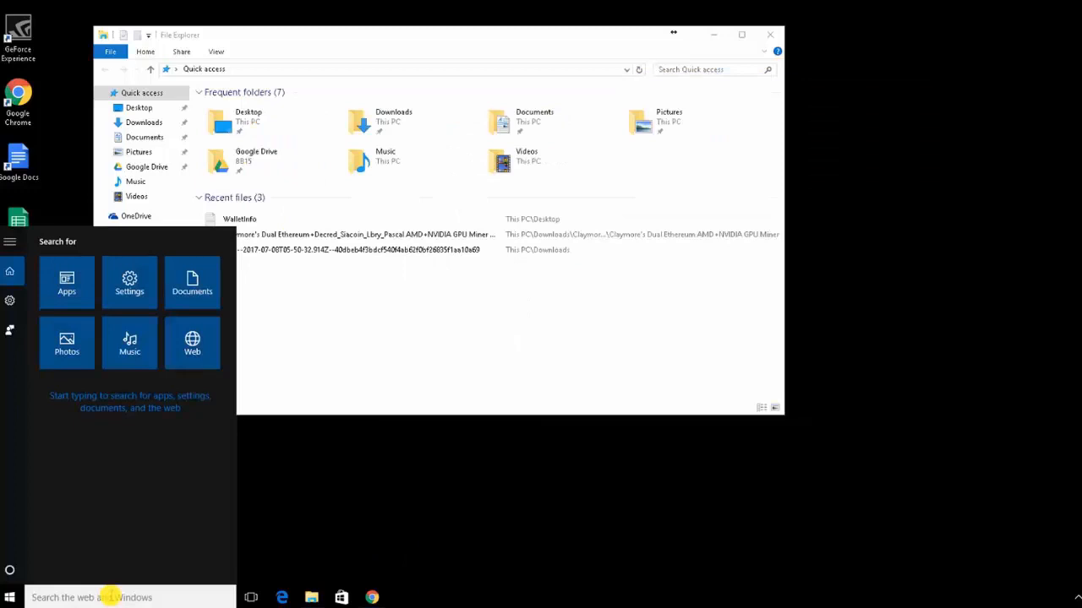
# Set Windows Update's advanced options to notify before scheduling a restart.
pyautogui.write('windows update')
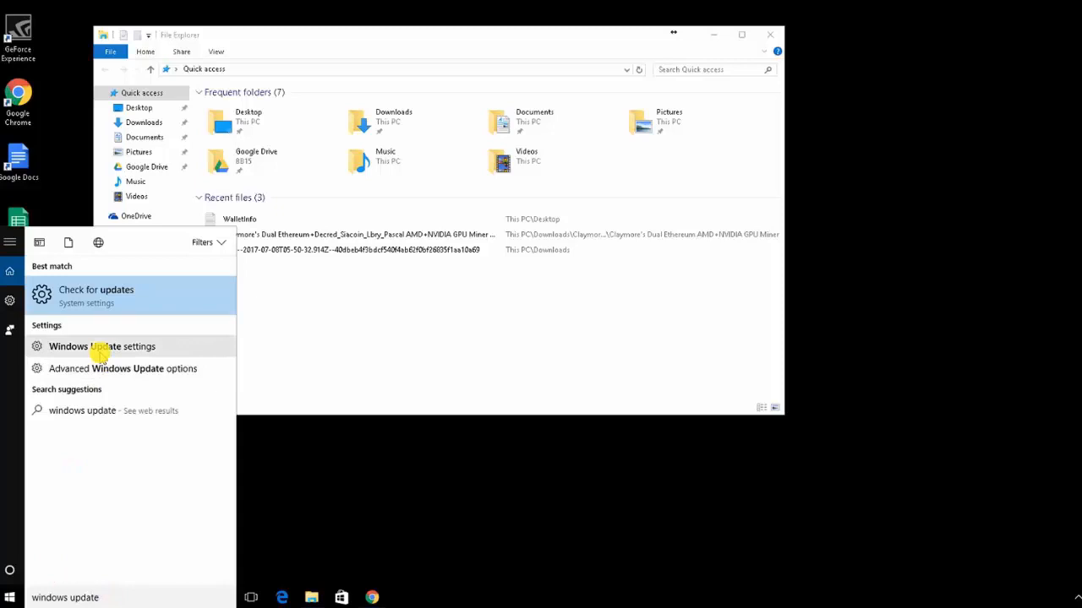
pyautogui.click(102, 346)
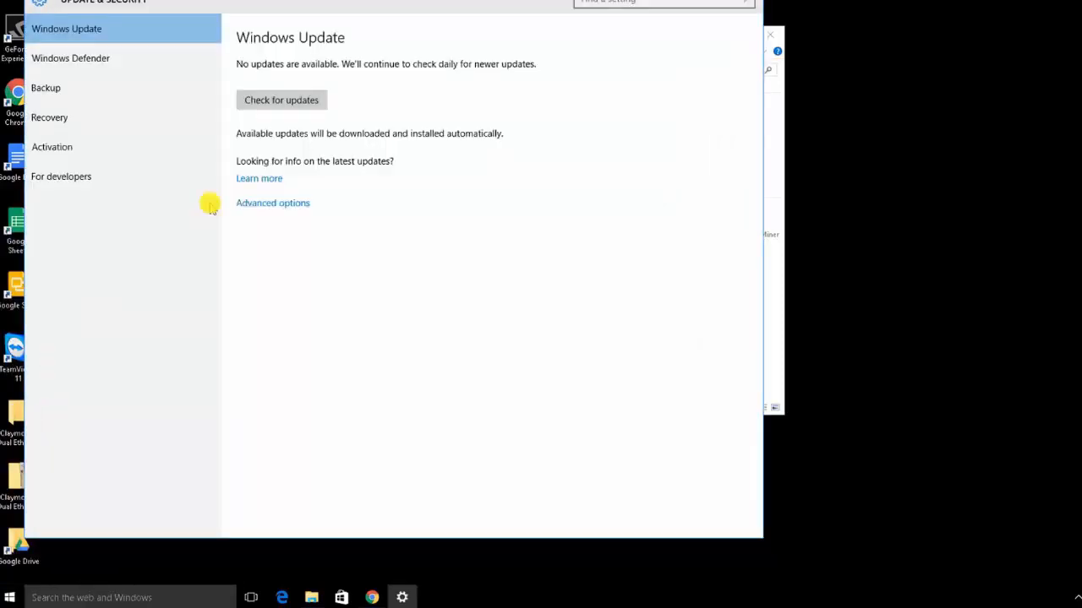
pyautogui.click(272, 203)
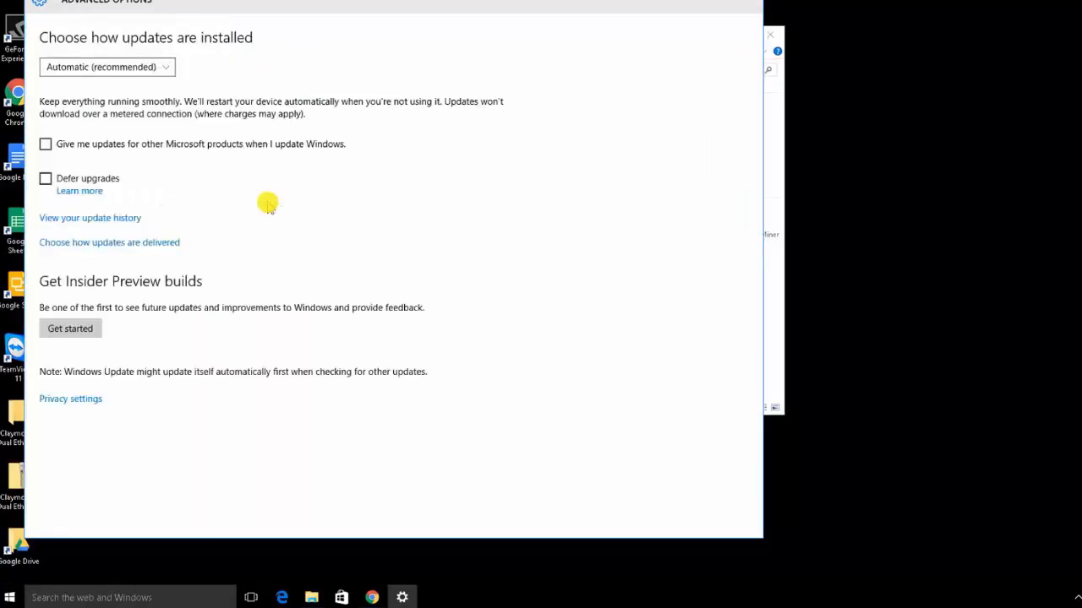
pyautogui.moveTo(217, 138)
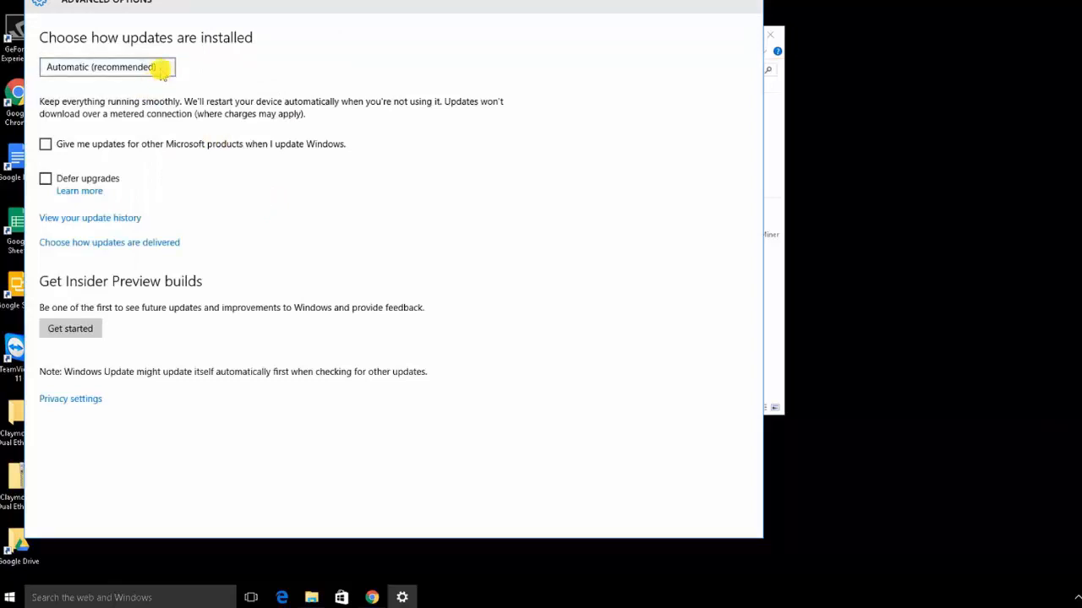
pyautogui.click(105, 68)
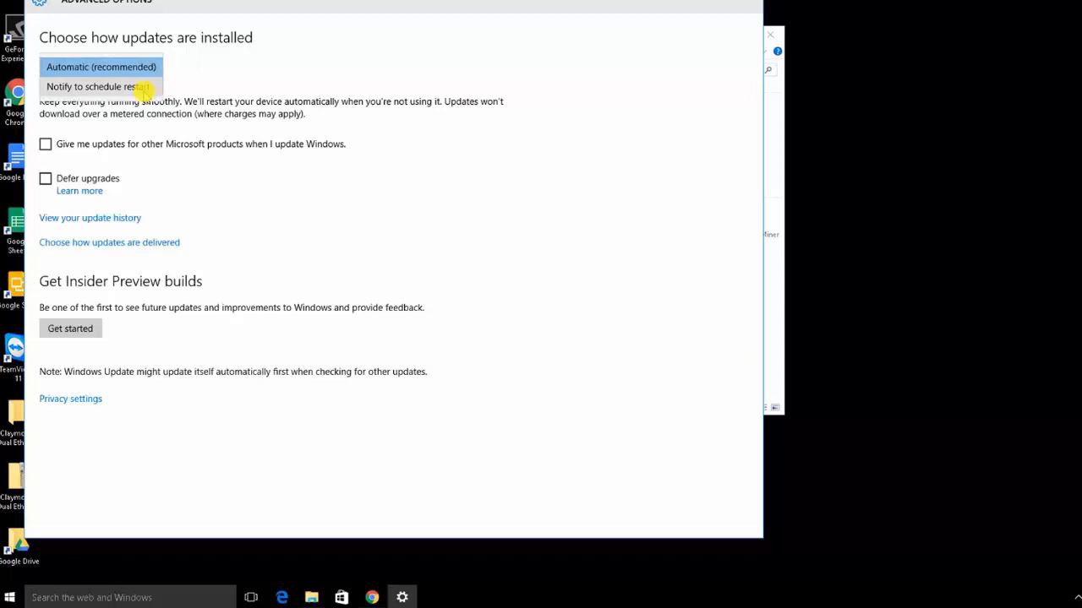
pyautogui.click(98, 86)
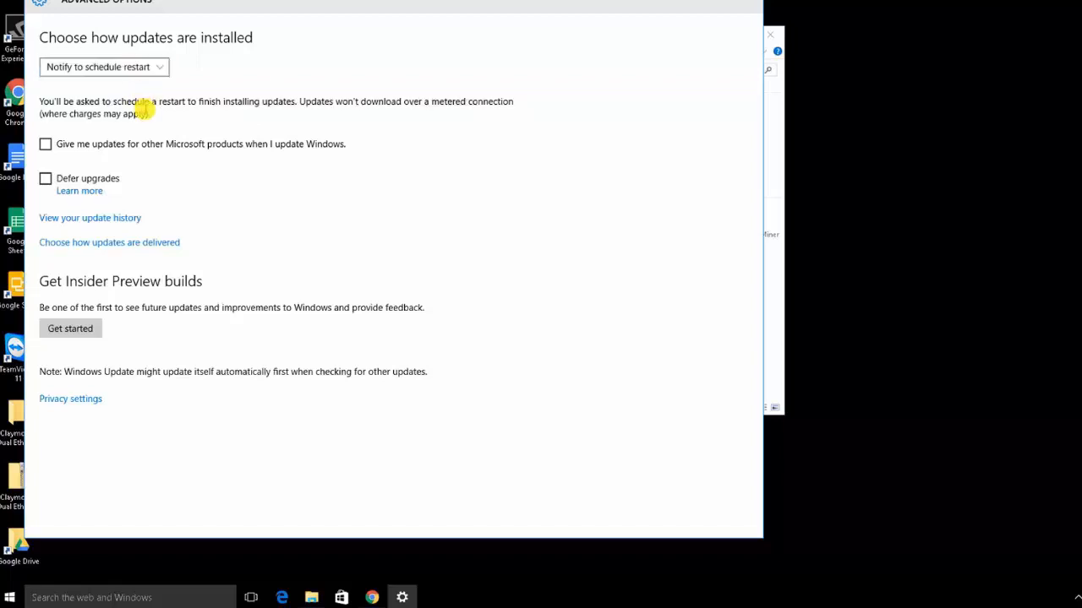
pyautogui.moveTo(60, 200)
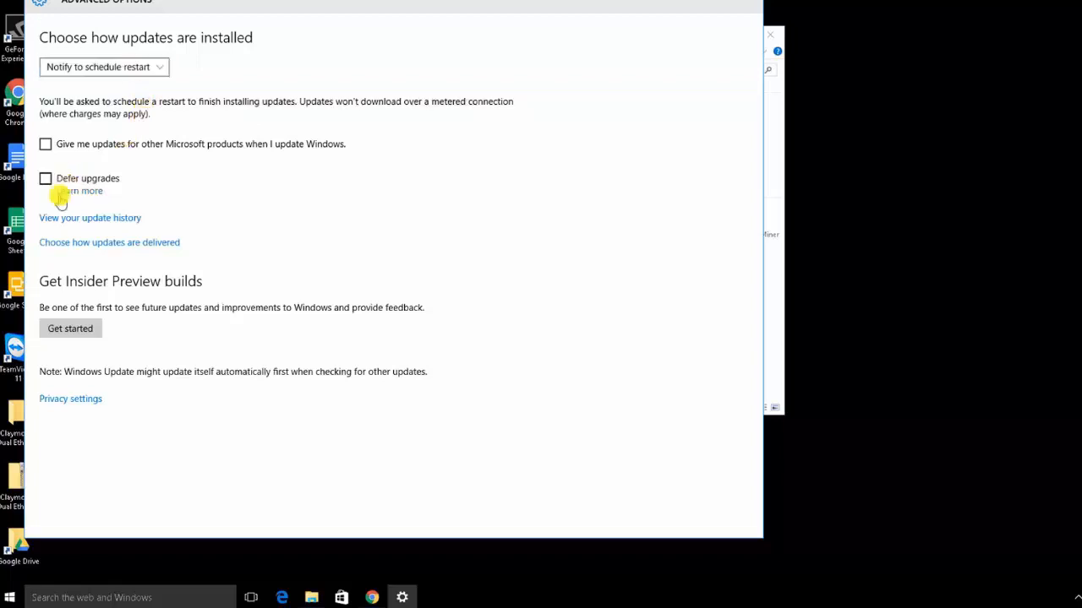
pyautogui.moveTo(51, 250)
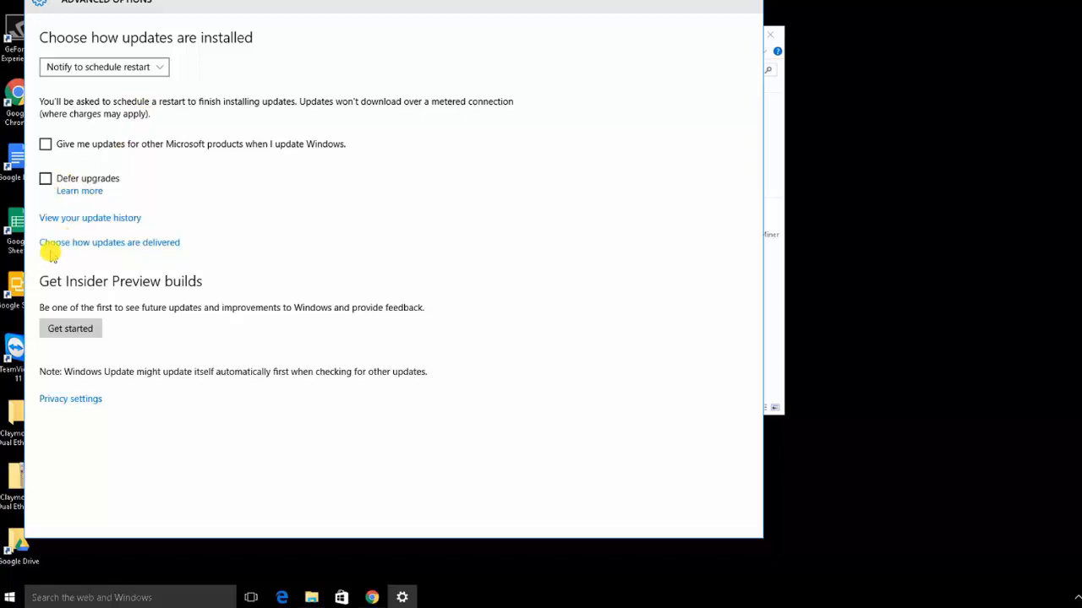
# Turn off getting updates from other PCs in the delivery options.
pyautogui.click(108, 243)
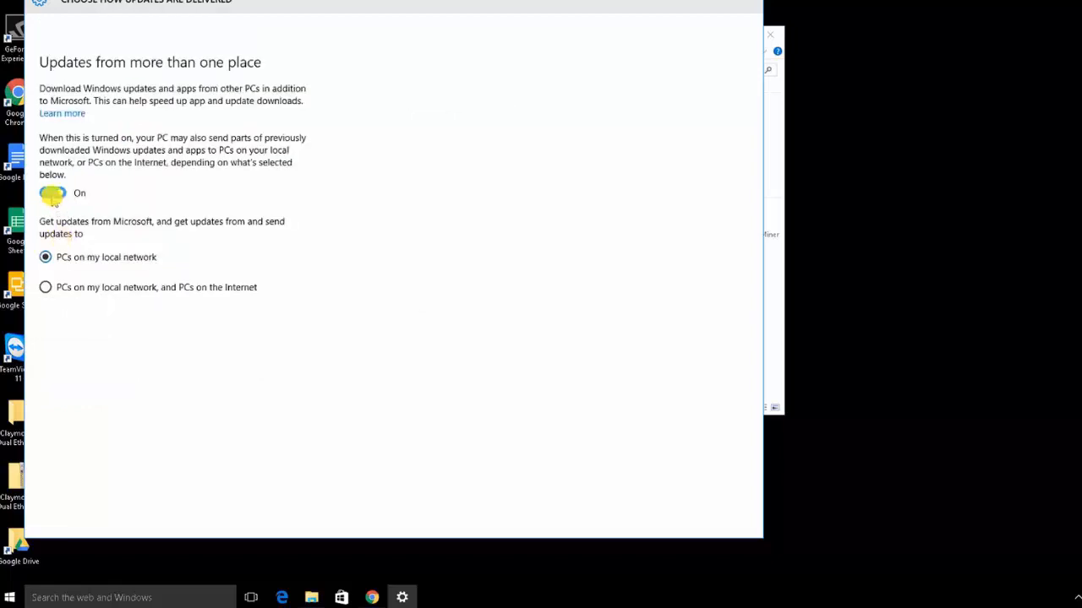
pyautogui.click(53, 193)
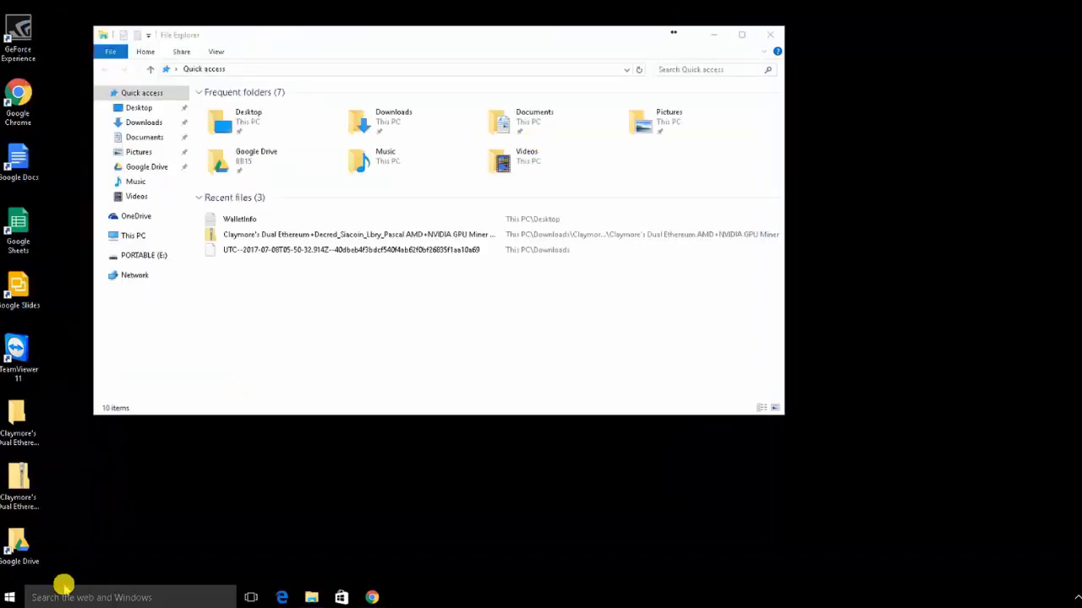
# Reach Windows Defender settings and start adding a single-file exclusion.
pyautogui.click(68, 598)
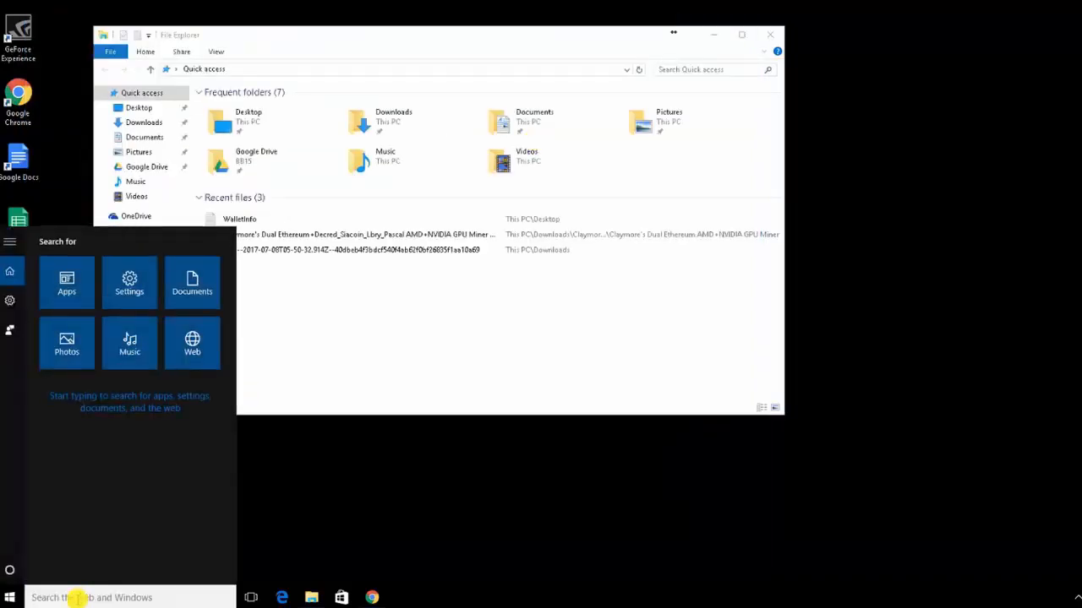
pyautogui.write('windo')
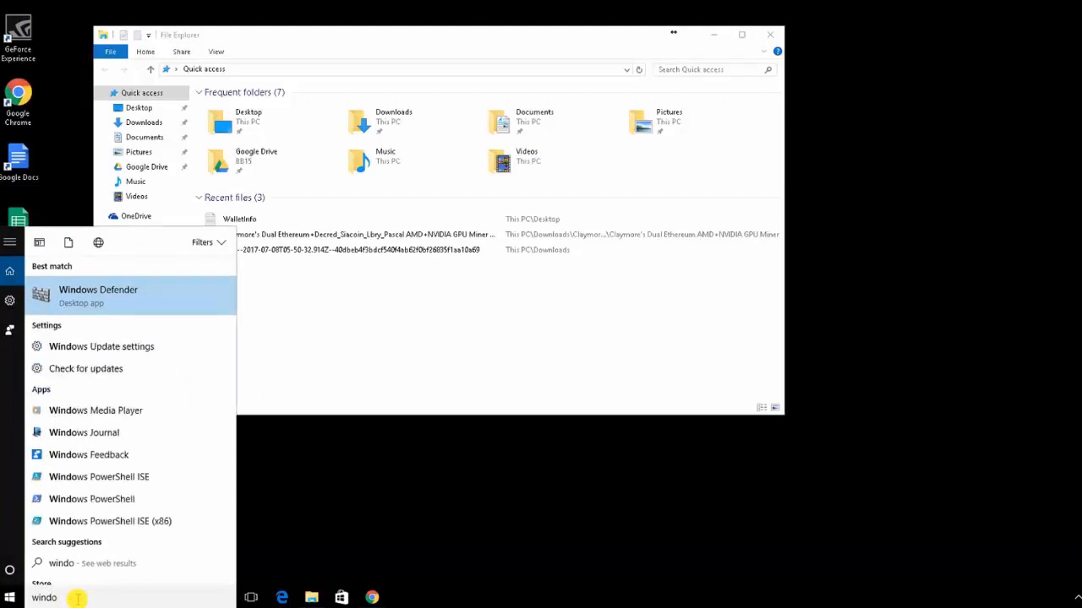
pyautogui.click(98, 294)
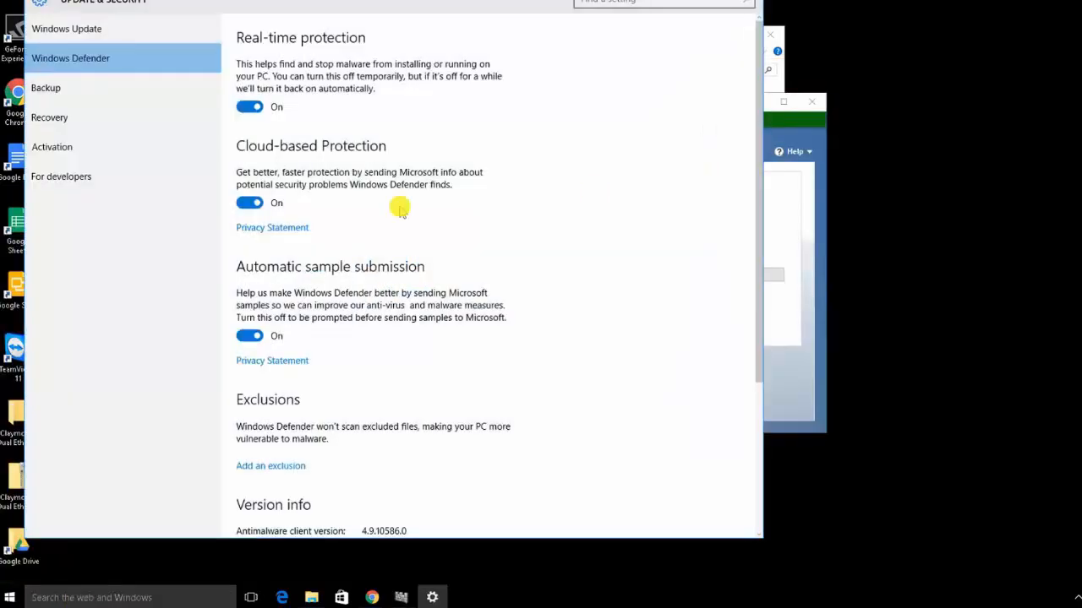
pyautogui.scroll(-3)
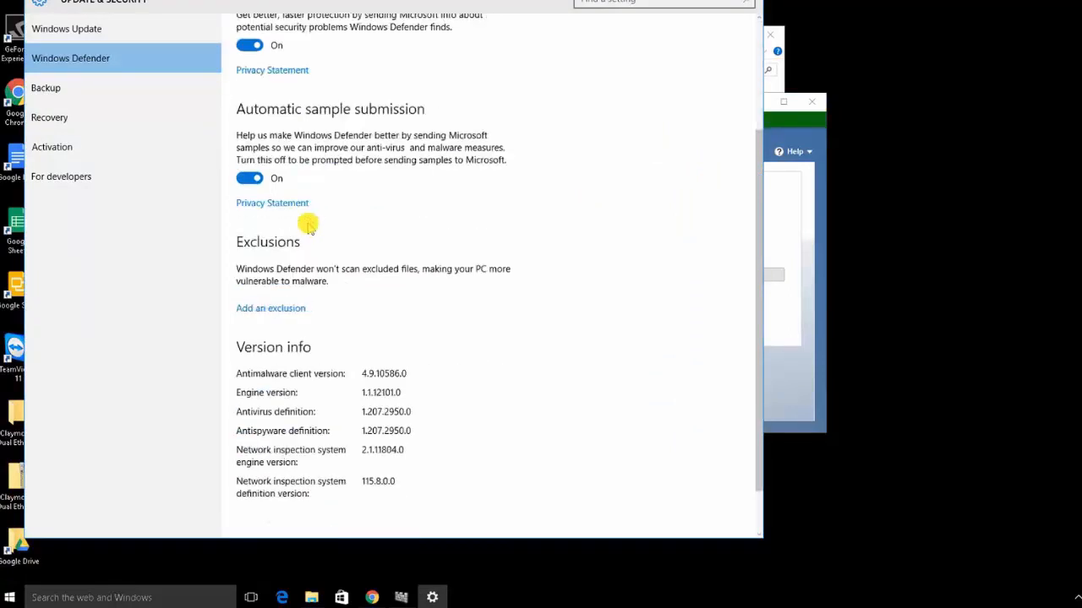
pyautogui.moveTo(271, 308)
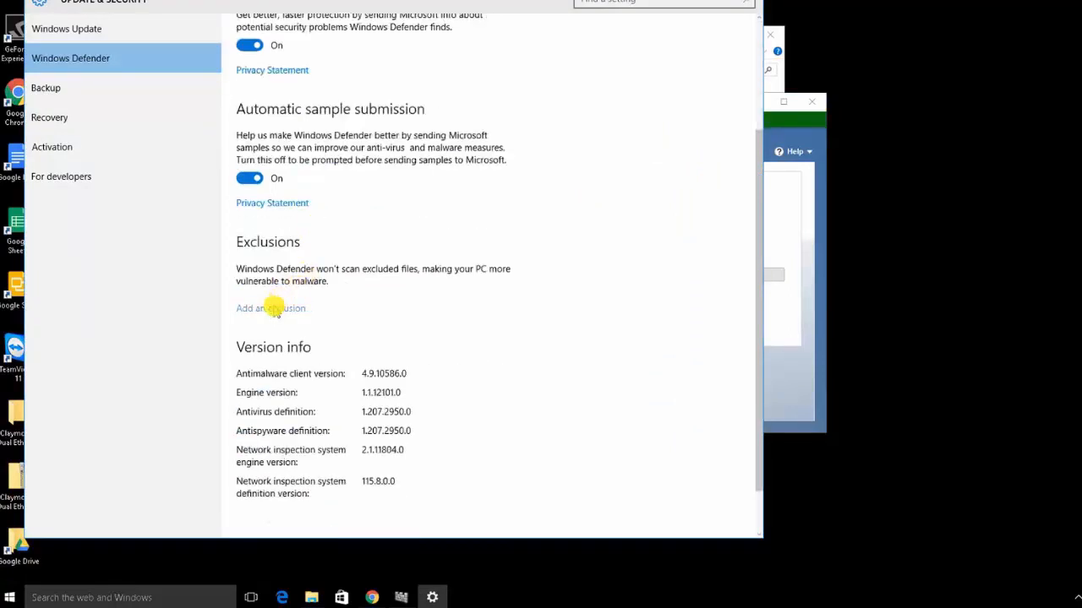
pyautogui.click(271, 308)
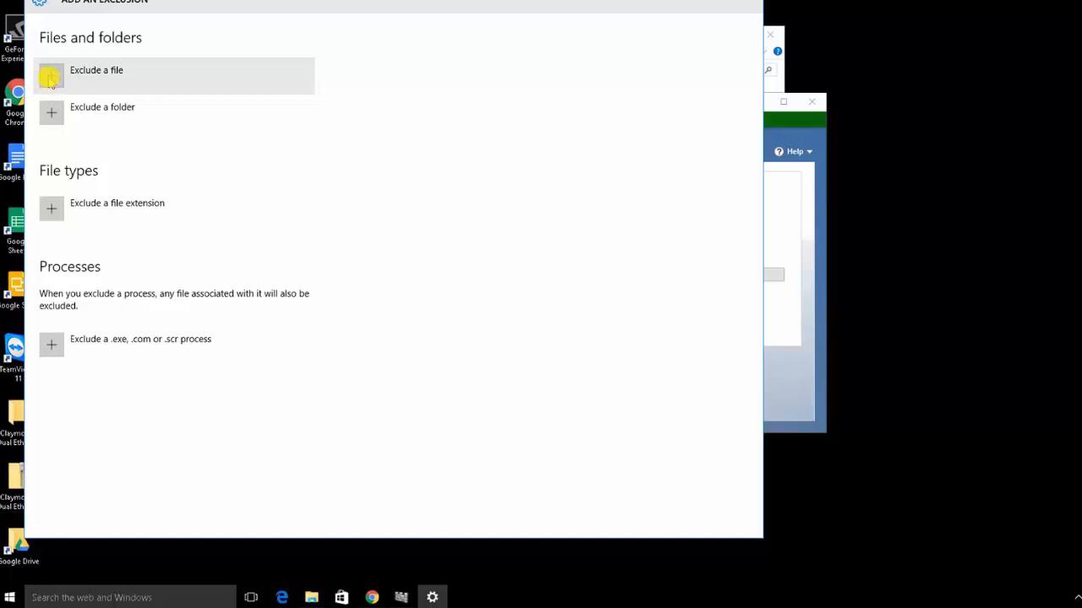
pyautogui.click(97, 71)
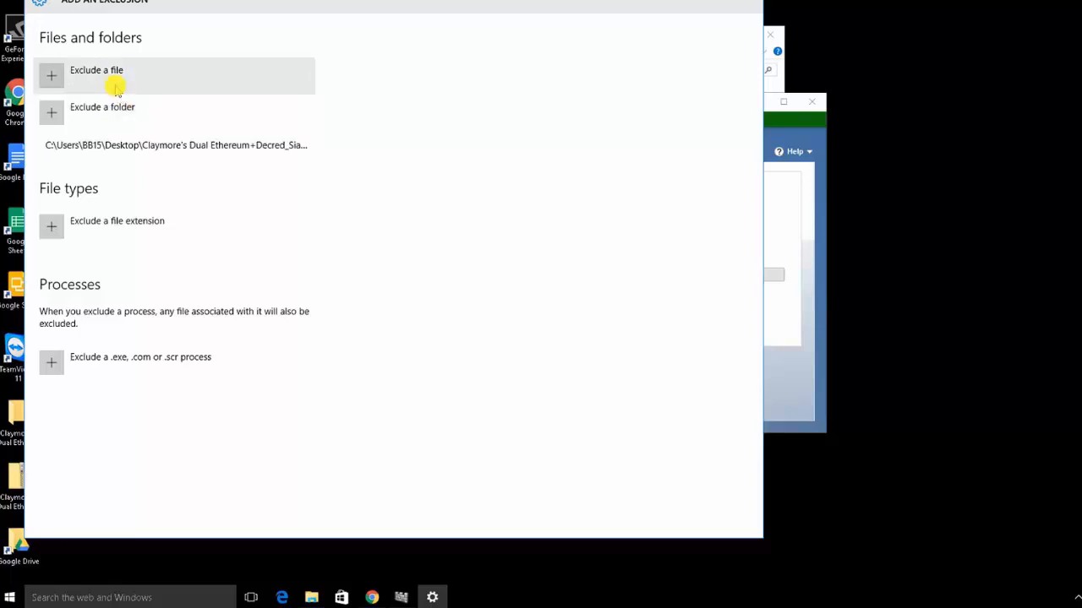
# Exclude the EthDcrMiner64 application in the Claymore folder and close the Defender and Settings windows.
pyautogui.click(96, 75)
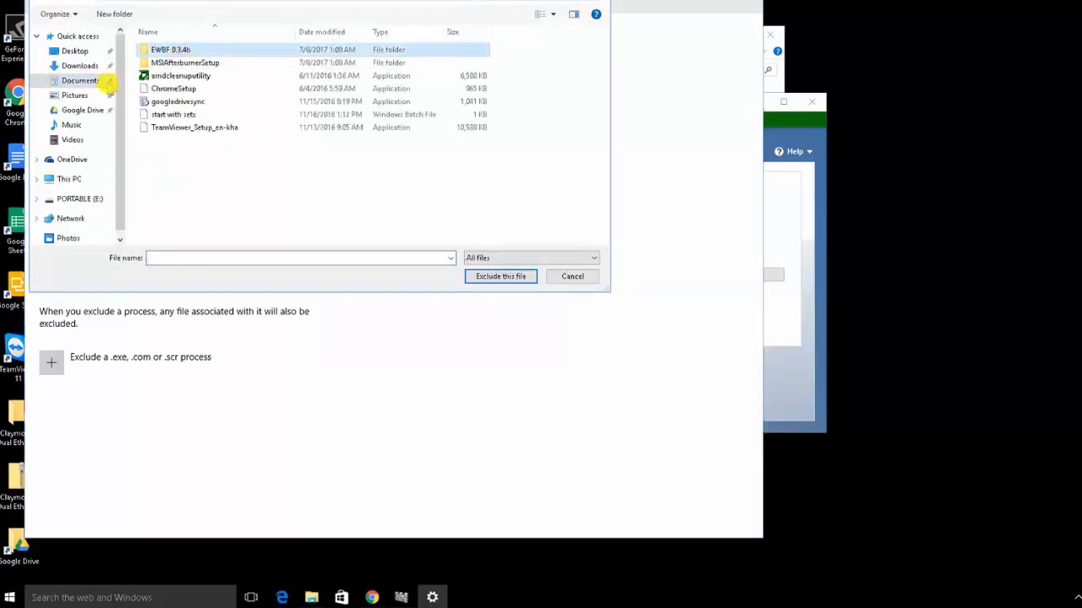
pyautogui.click(75, 51)
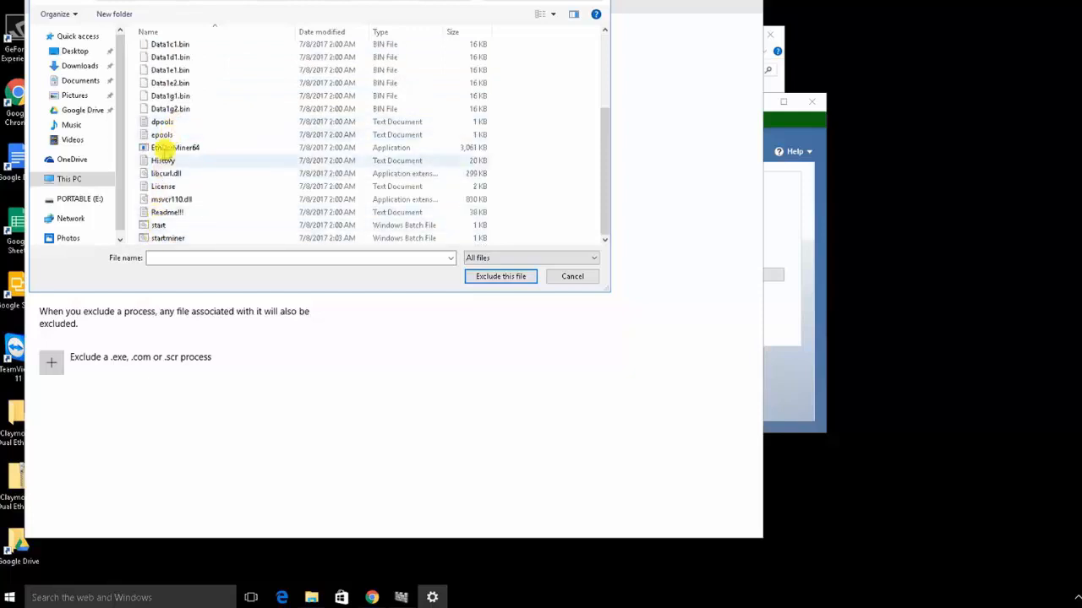
pyautogui.click(176, 147)
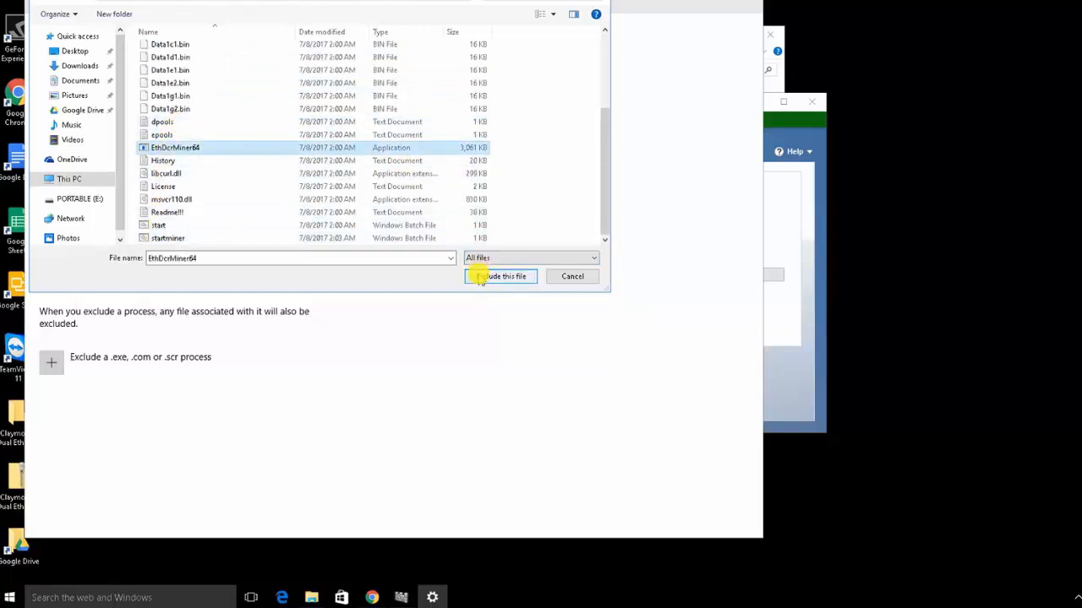
pyautogui.click(500, 277)
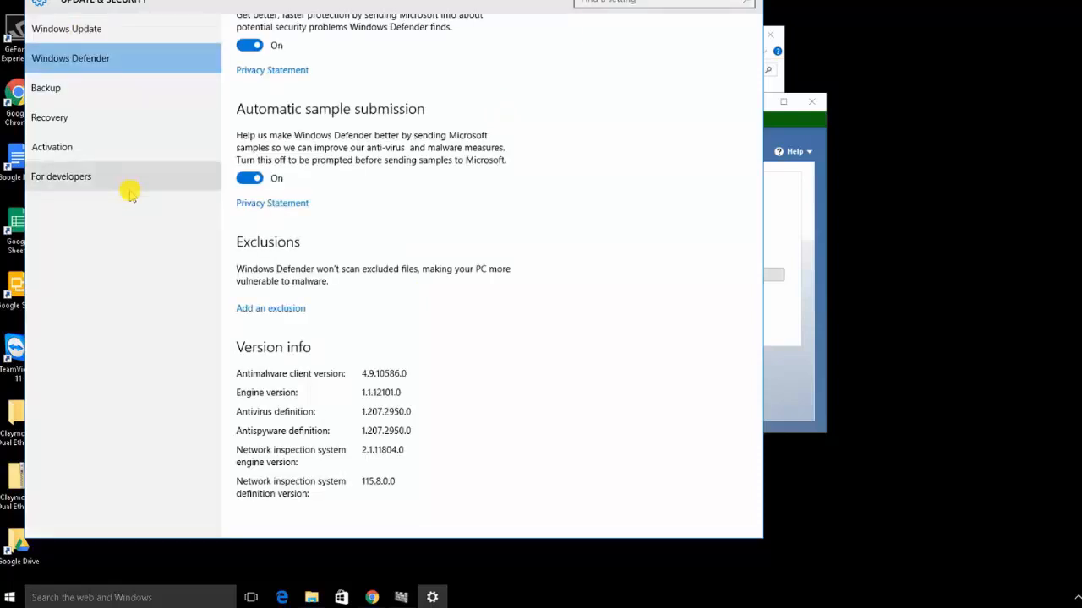
pyautogui.moveTo(118, 145)
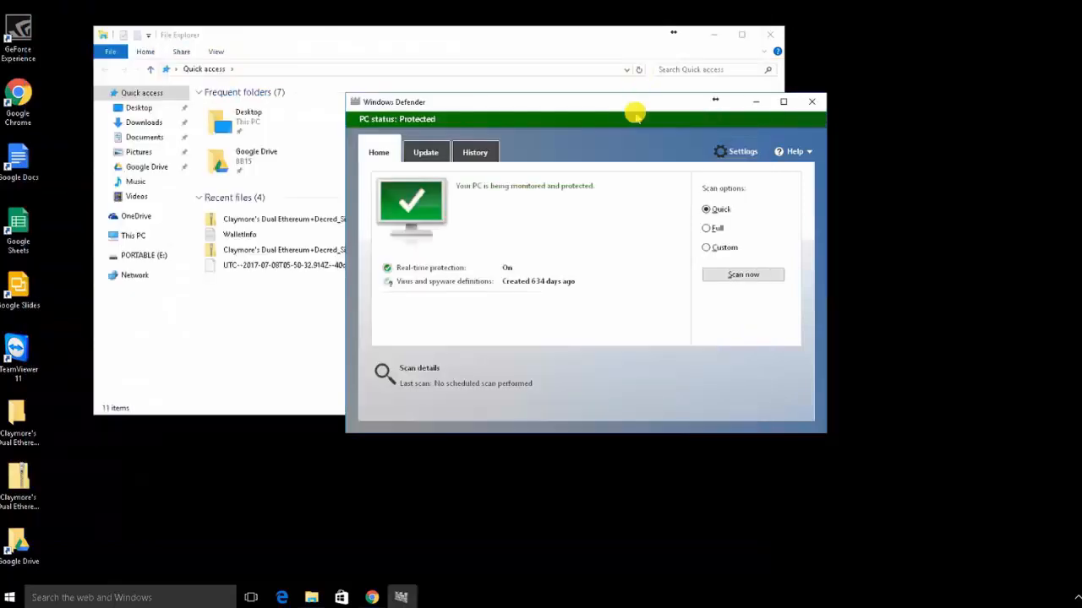
pyautogui.moveTo(811, 101)
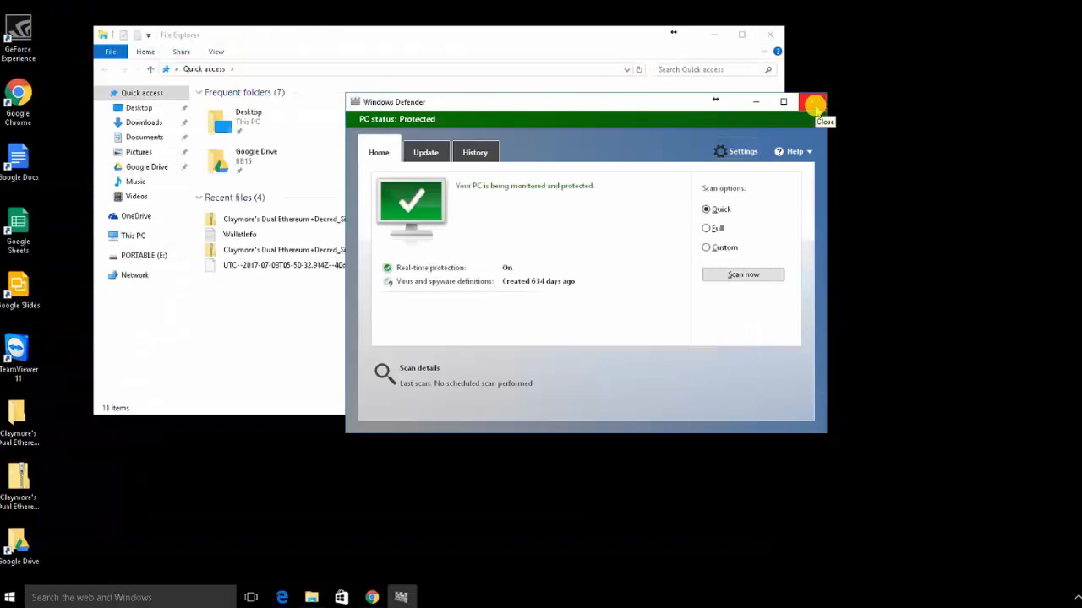
pyautogui.click(813, 102)
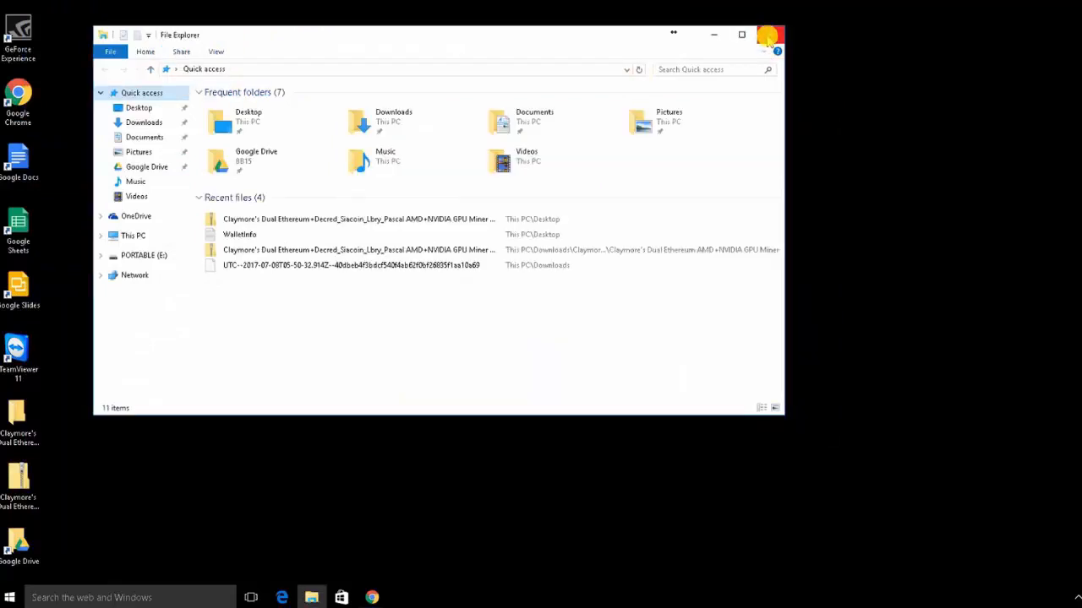
pyautogui.click(767, 34)
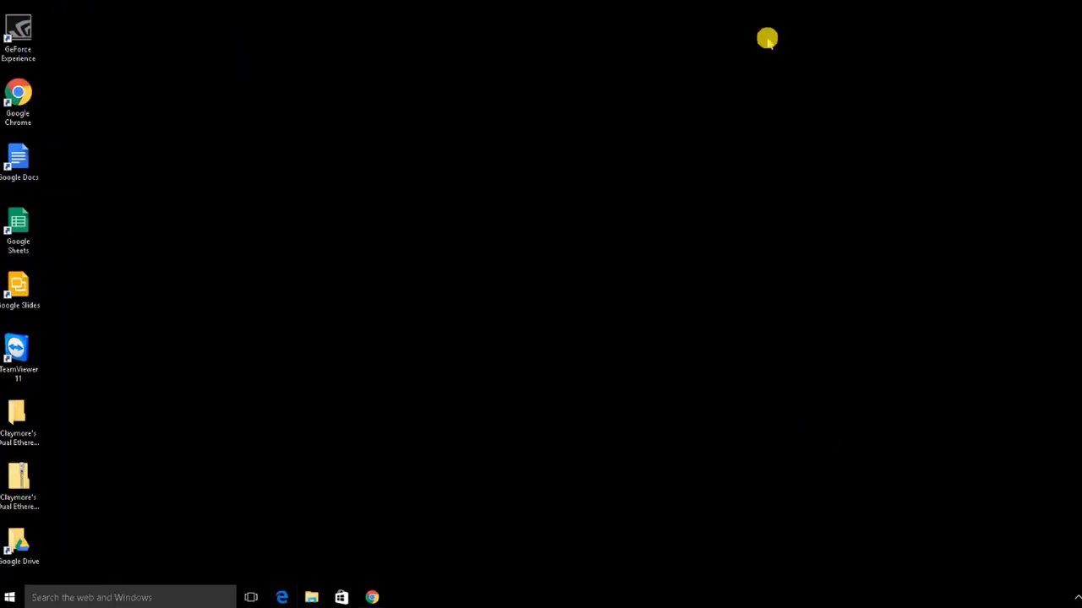
# Create a desktop shortcut to the start script in the Claymore miner folder.
pyautogui.doubleClick(18, 477)
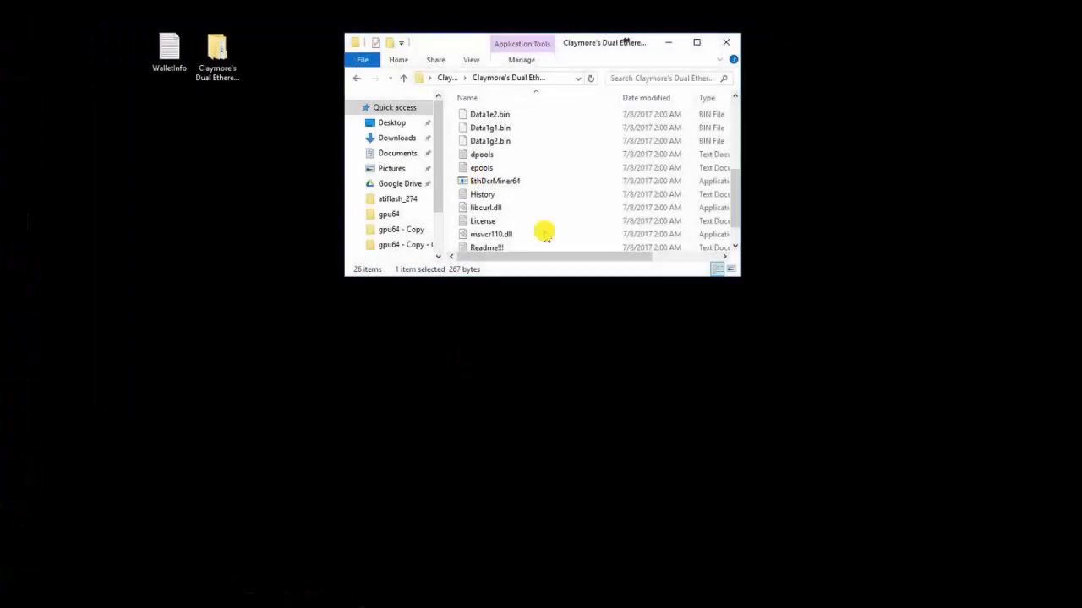
pyautogui.moveTo(487, 199)
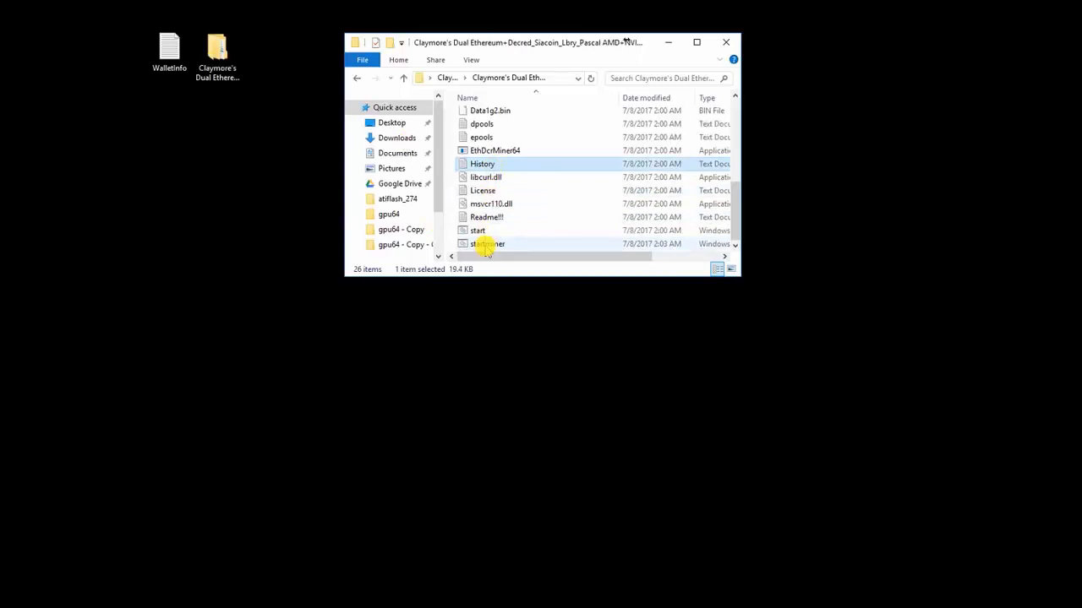
pyautogui.rightClick(486, 244)
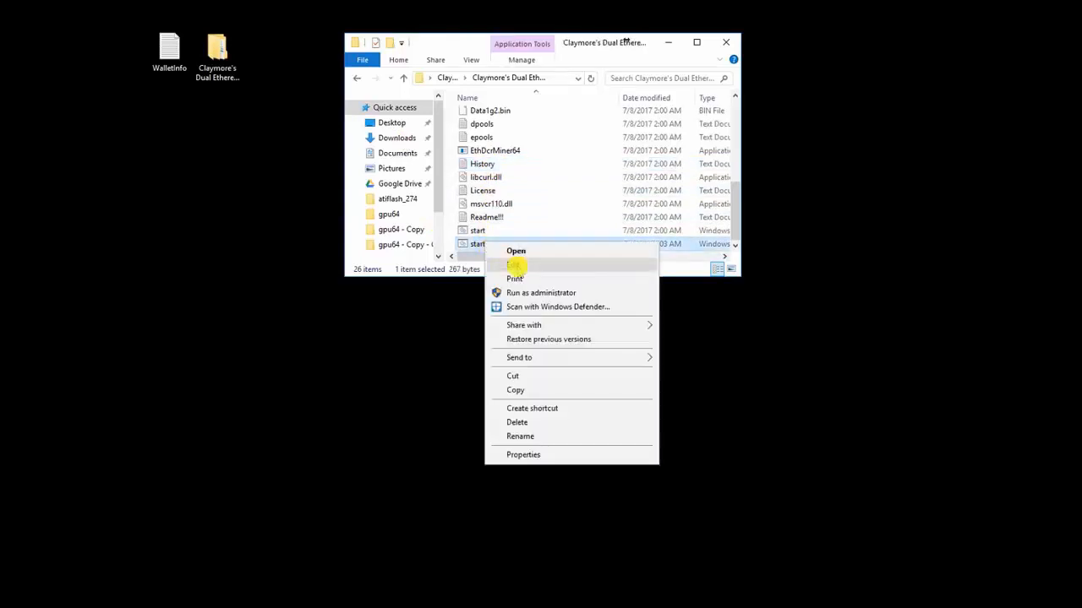
pyautogui.moveTo(519, 357)
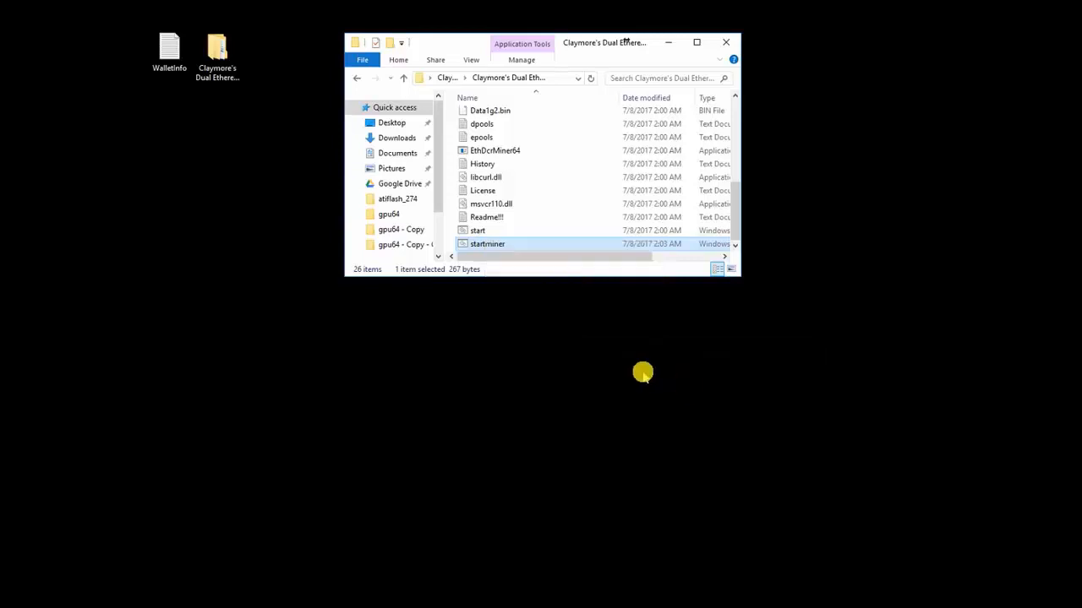
pyautogui.moveTo(487, 244); pyautogui.dragTo(226, 110)
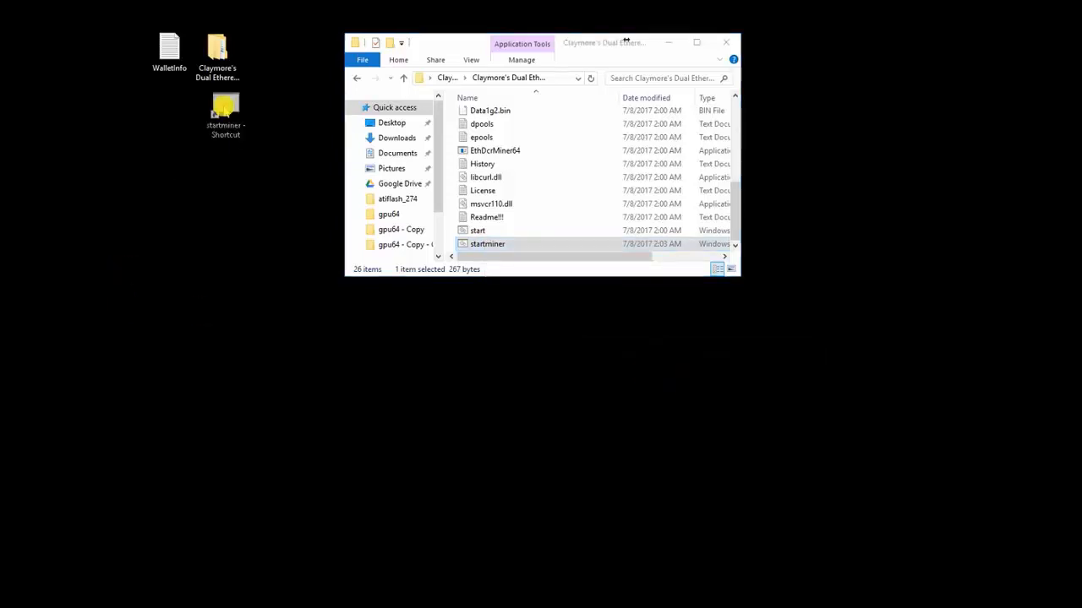
# Launch the miner from the shortcut and allow it through the firewall on private networks.
pyautogui.doubleClick(226, 115)
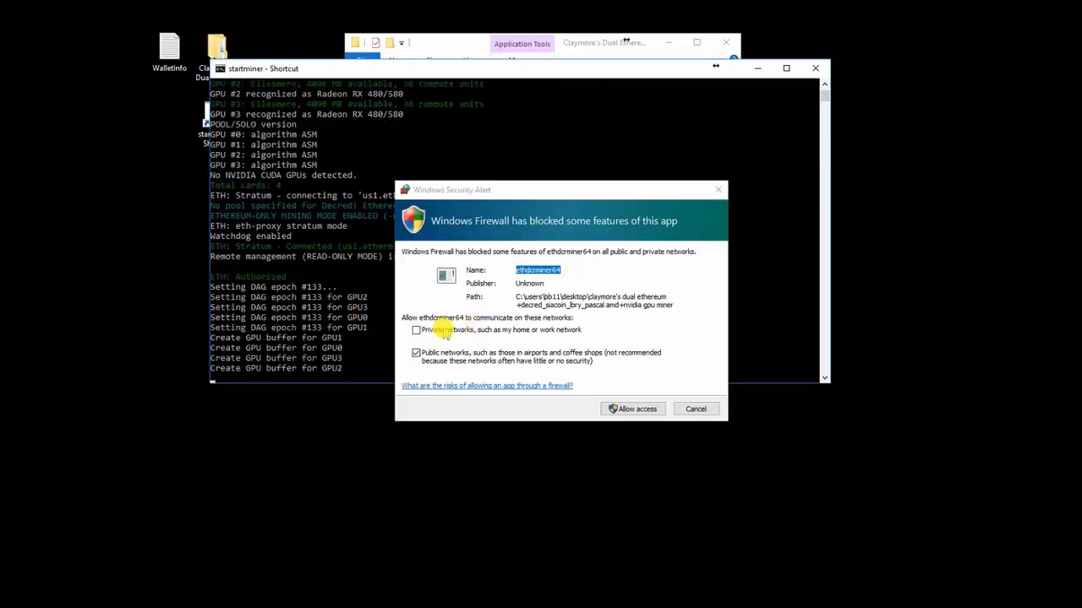
pyautogui.click(416, 329)
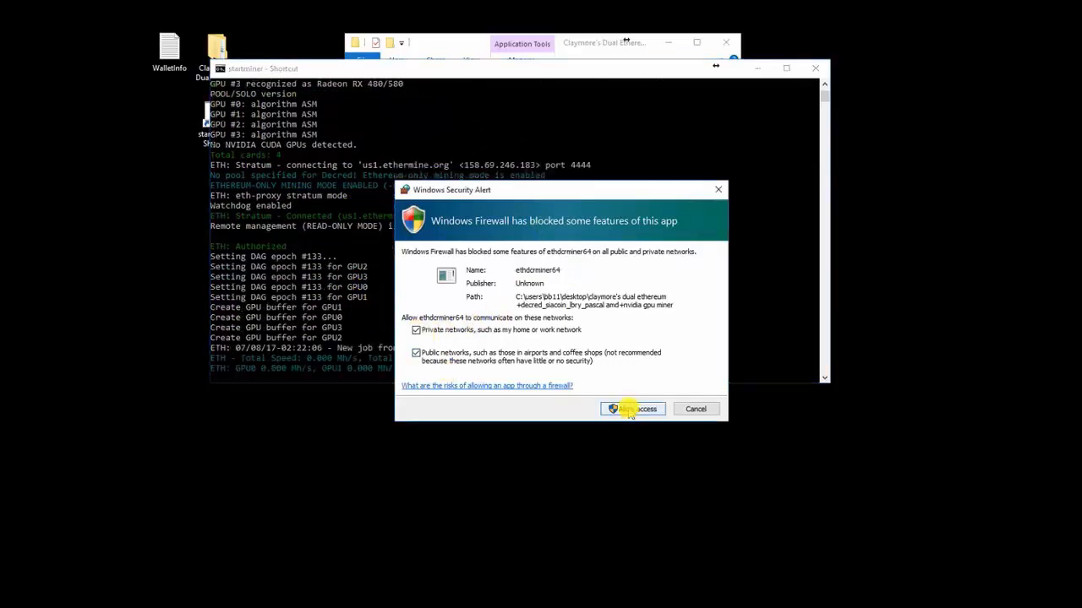
pyautogui.click(632, 410)
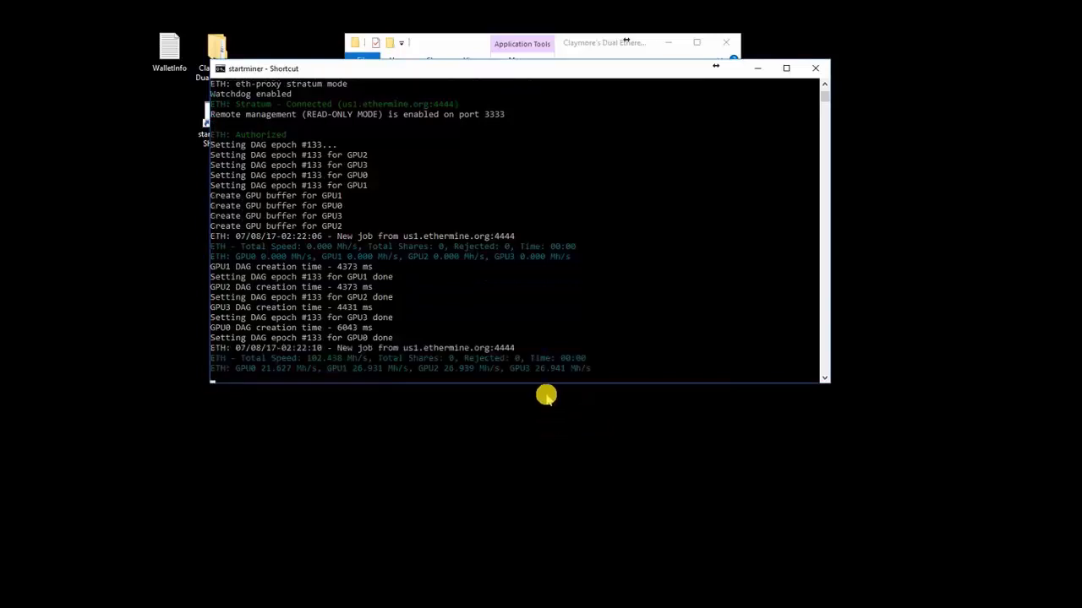
pyautogui.moveTo(507, 385)
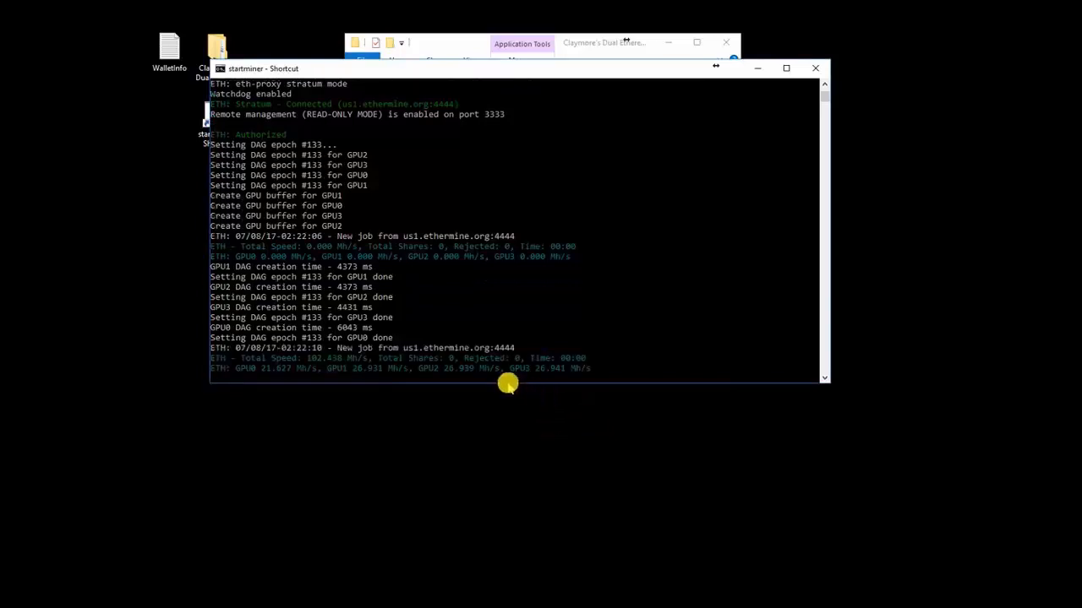
pyautogui.moveTo(497, 379)
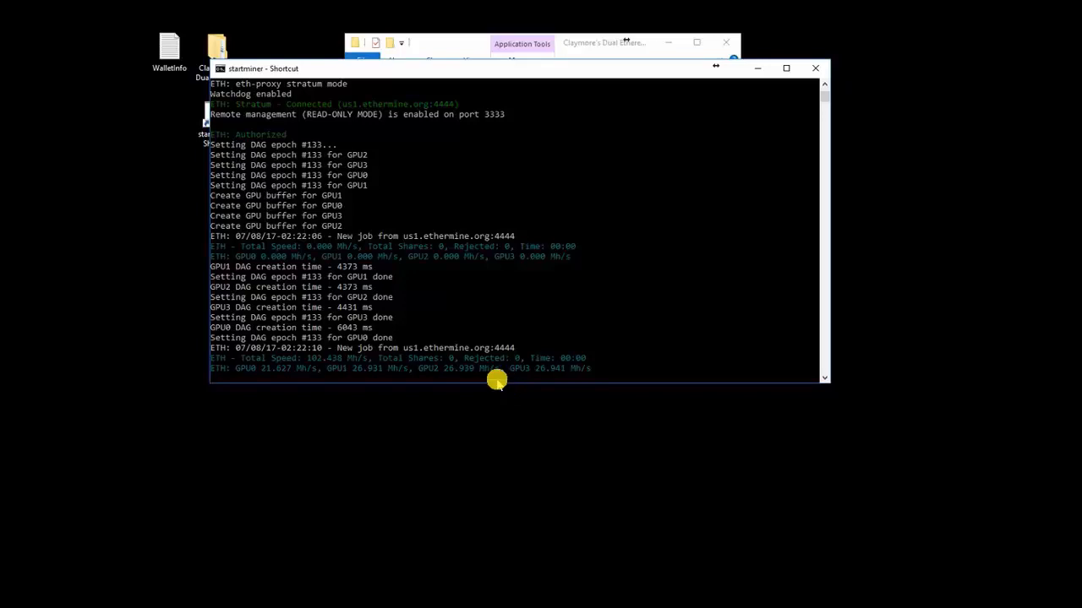
pyautogui.moveTo(291, 365)
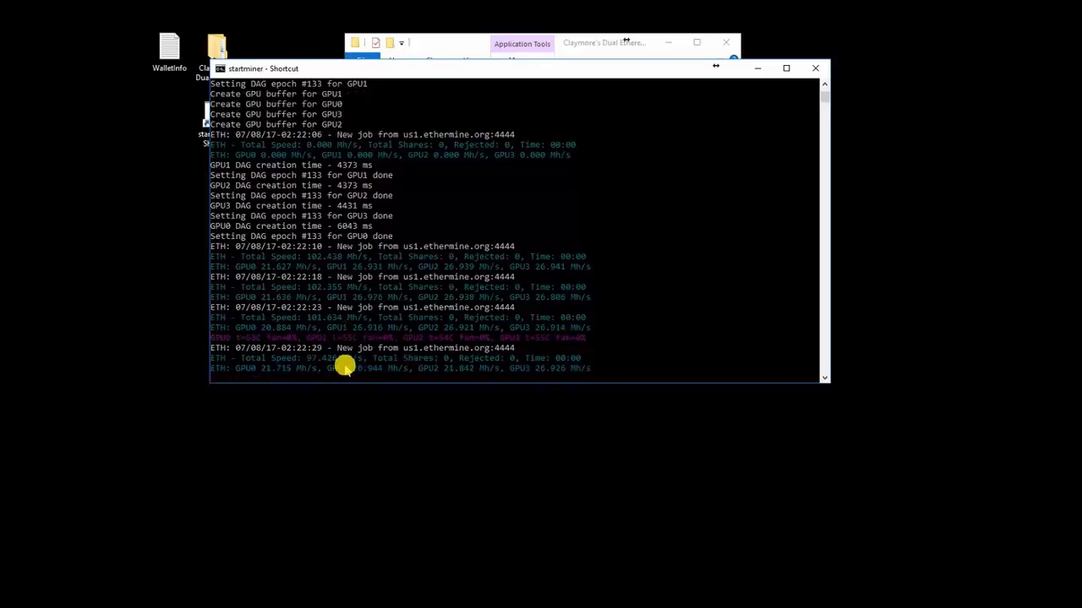
pyautogui.moveTo(504, 338)
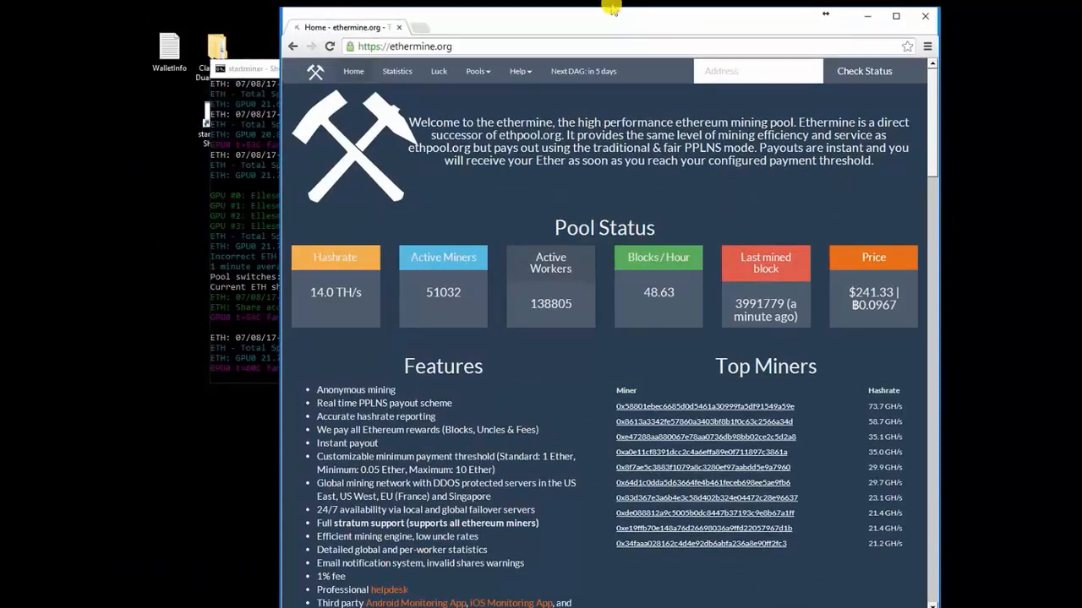
# Look up the wallet address on ethermine.org, accept the terms and view the miner dashboard.
pyautogui.click(169, 47)
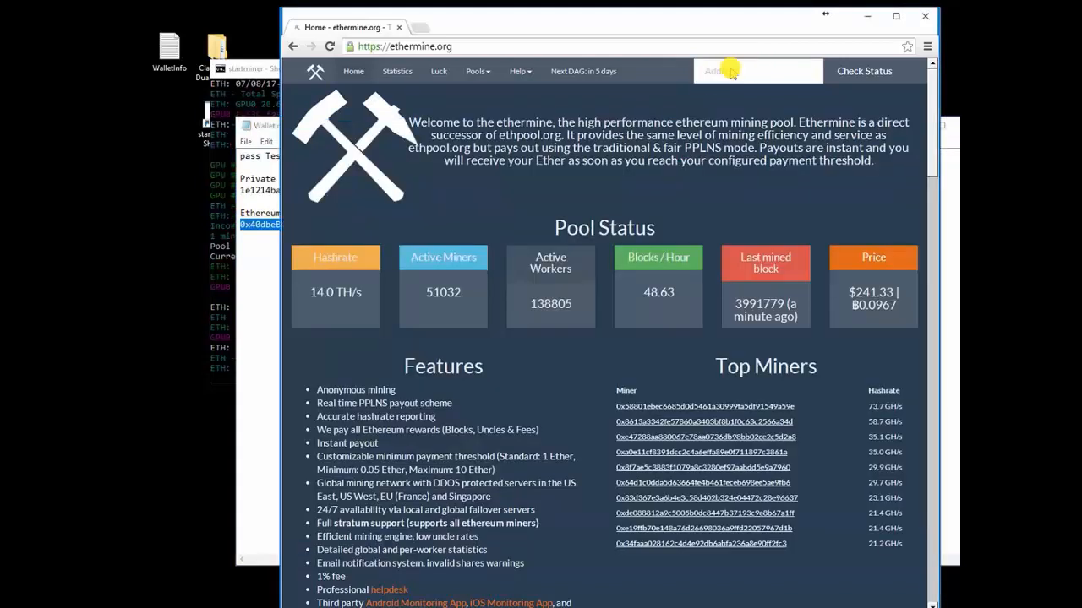
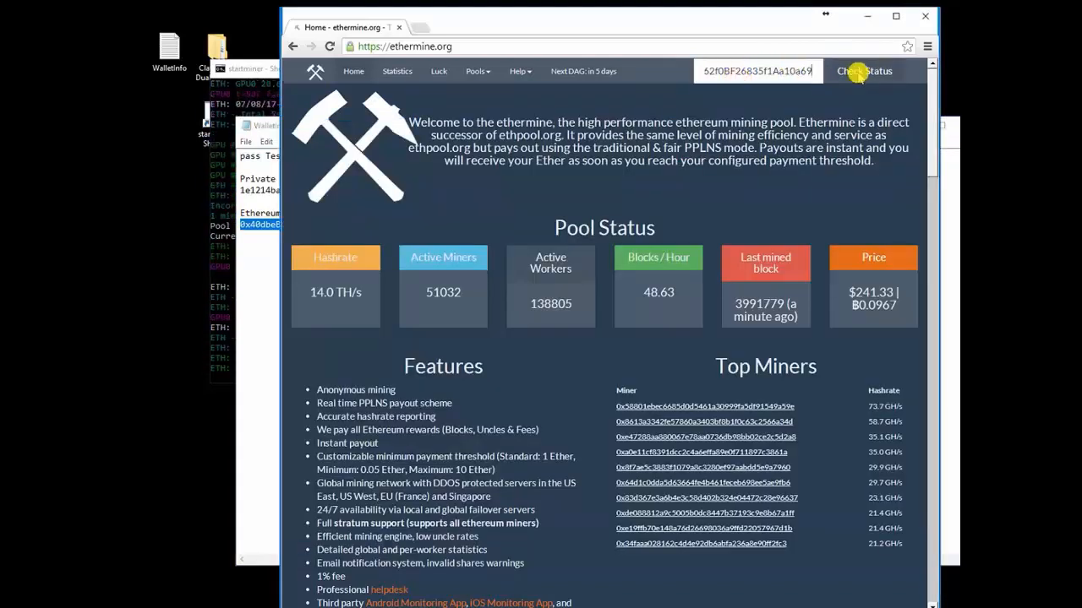
pyautogui.click(862, 71)
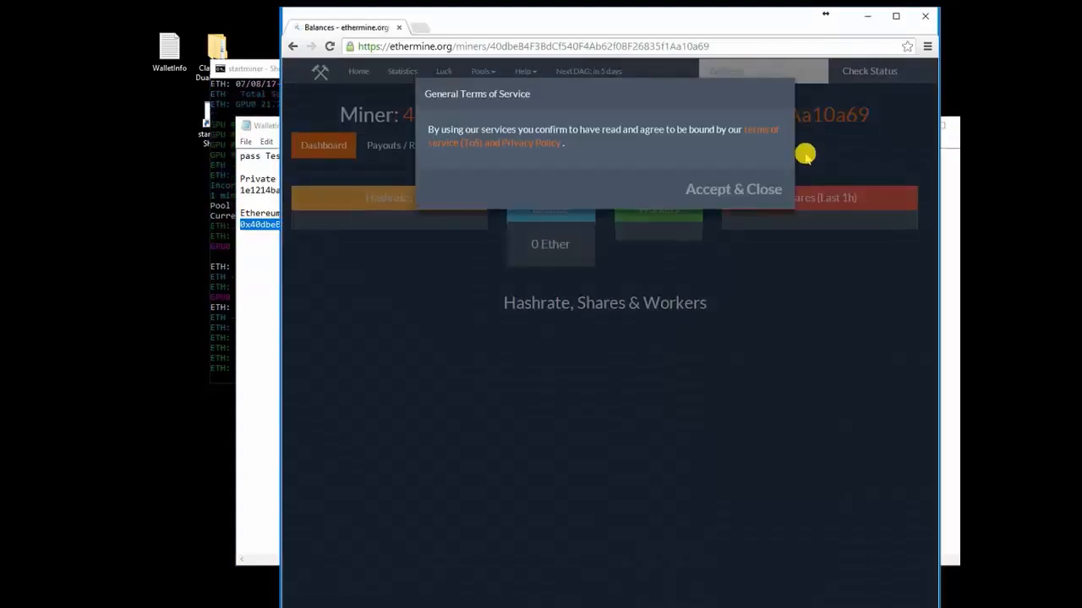
pyautogui.click(734, 190)
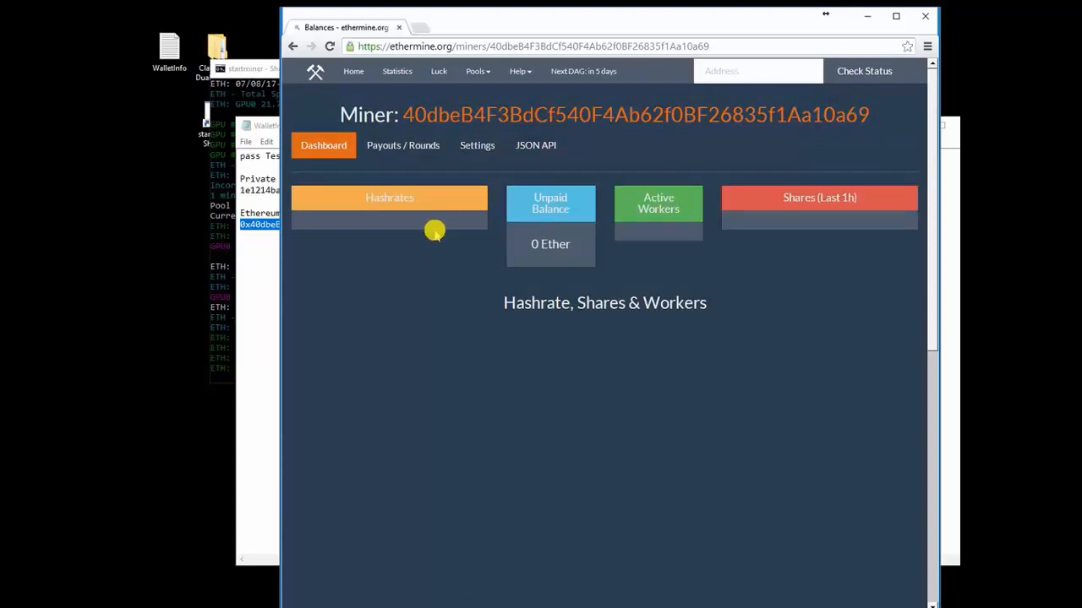
pyautogui.scroll(-3)
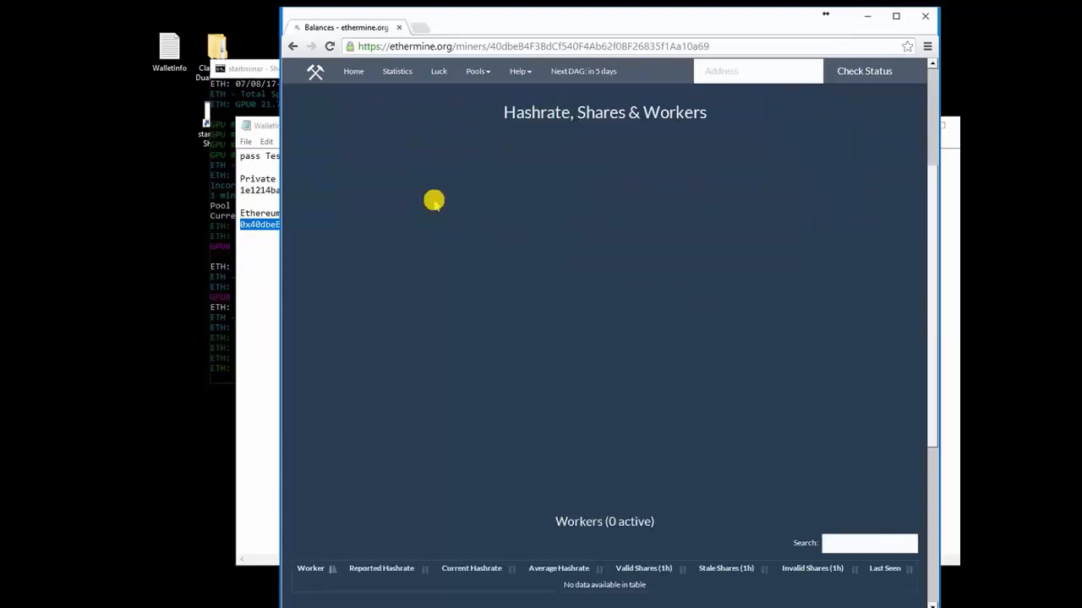
pyautogui.scroll(-3)
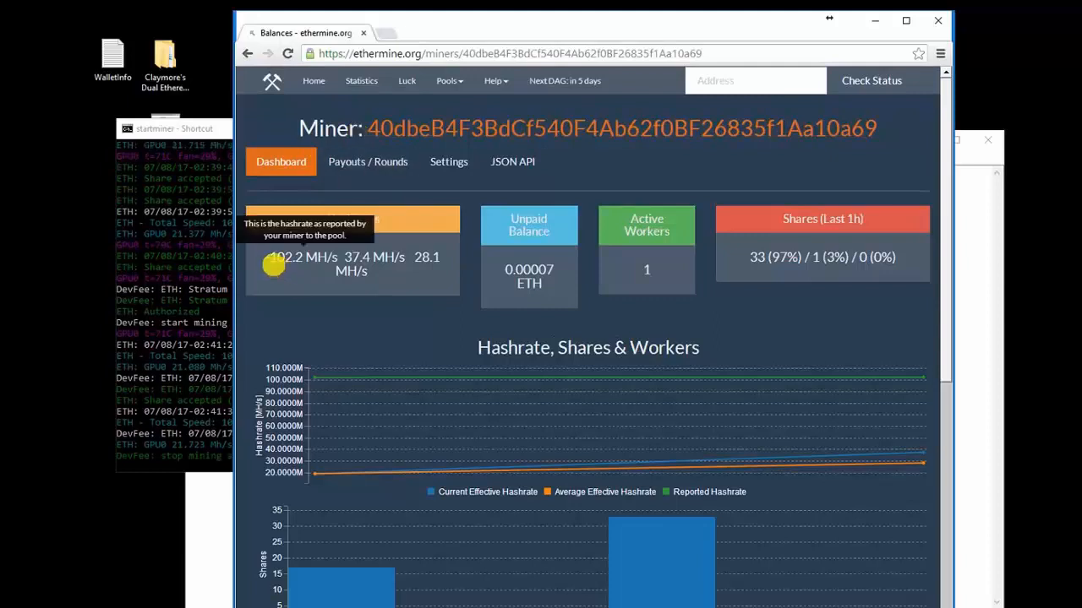
pyautogui.moveTo(301, 264)
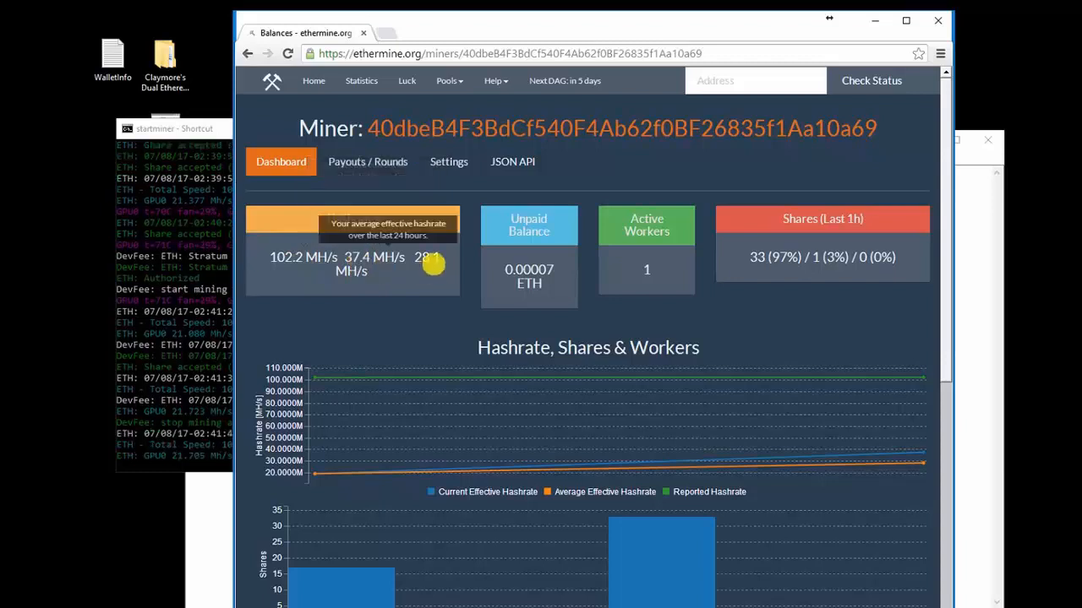
pyautogui.moveTo(399, 328)
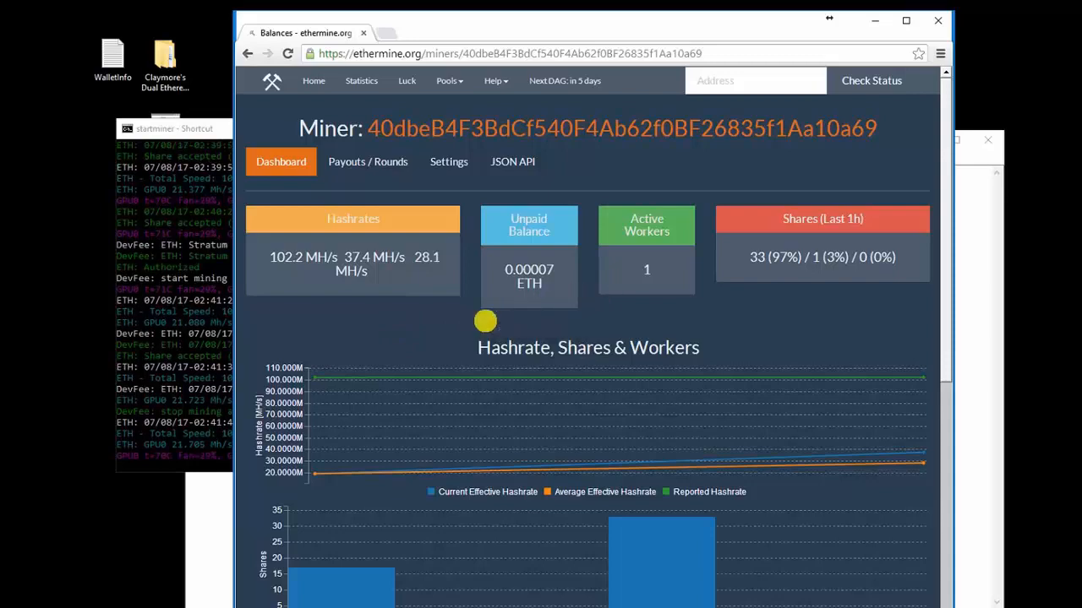
# Scroll the dashboard to read the ~102 MH/s hashrate, unpaid balance and worker stats.
pyautogui.scroll(-3)
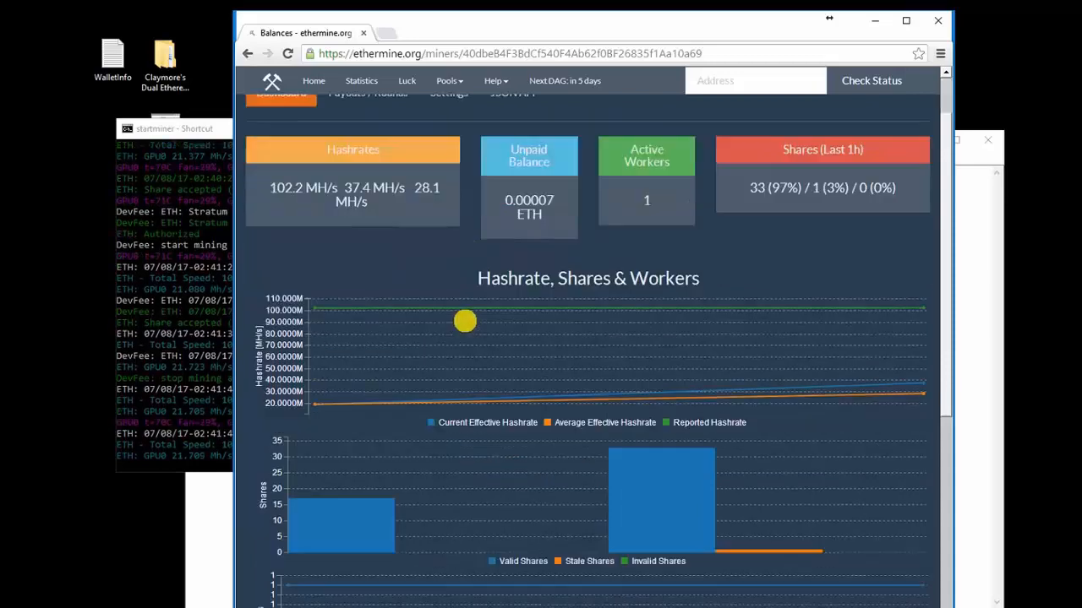
pyautogui.scroll(-3)
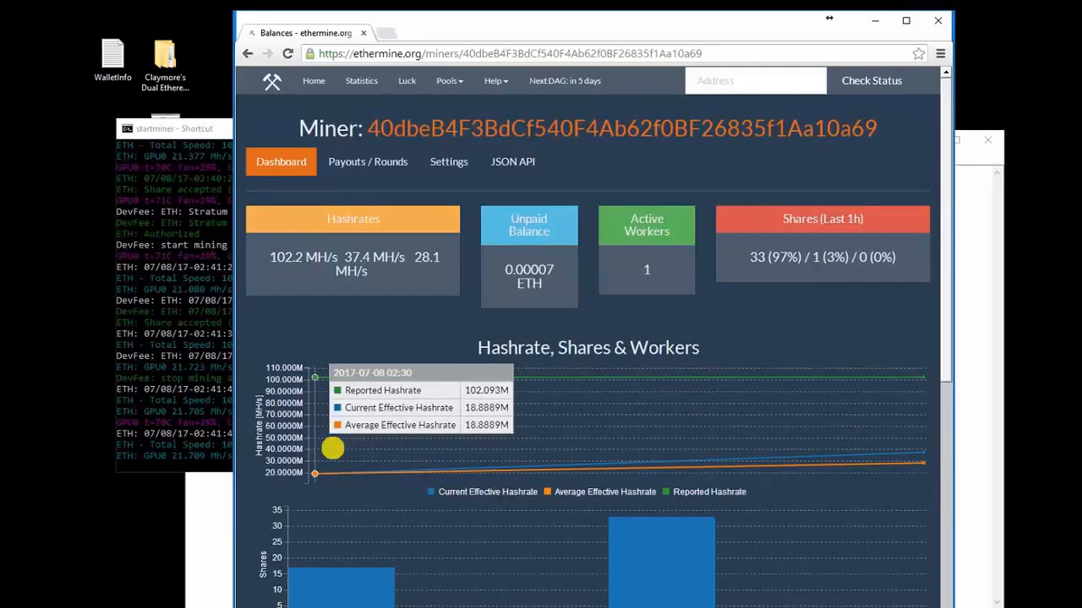
pyautogui.moveTo(376, 313)
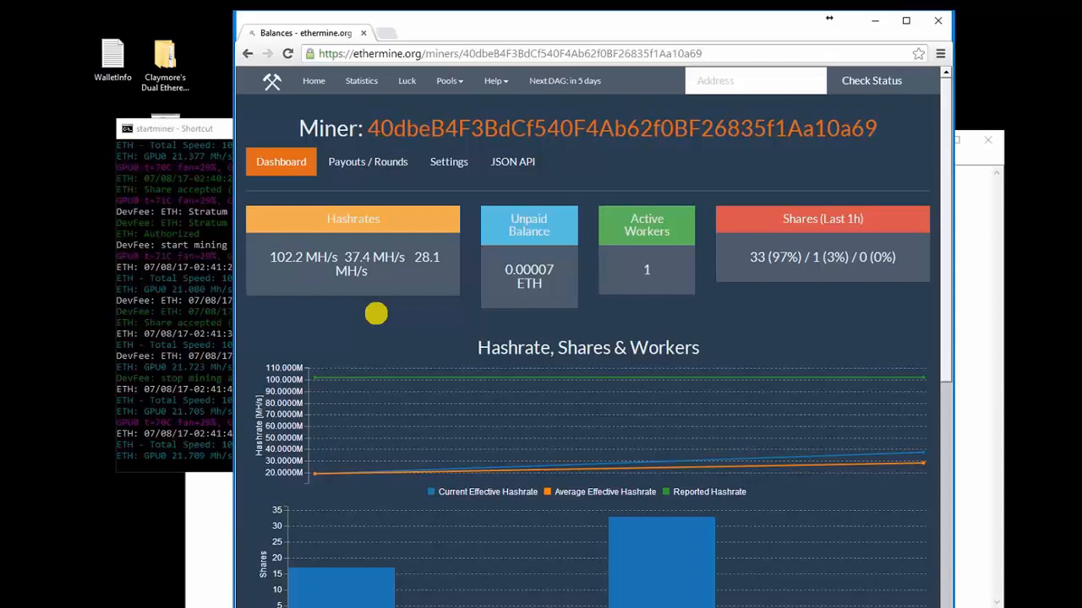
pyautogui.moveTo(369, 323)
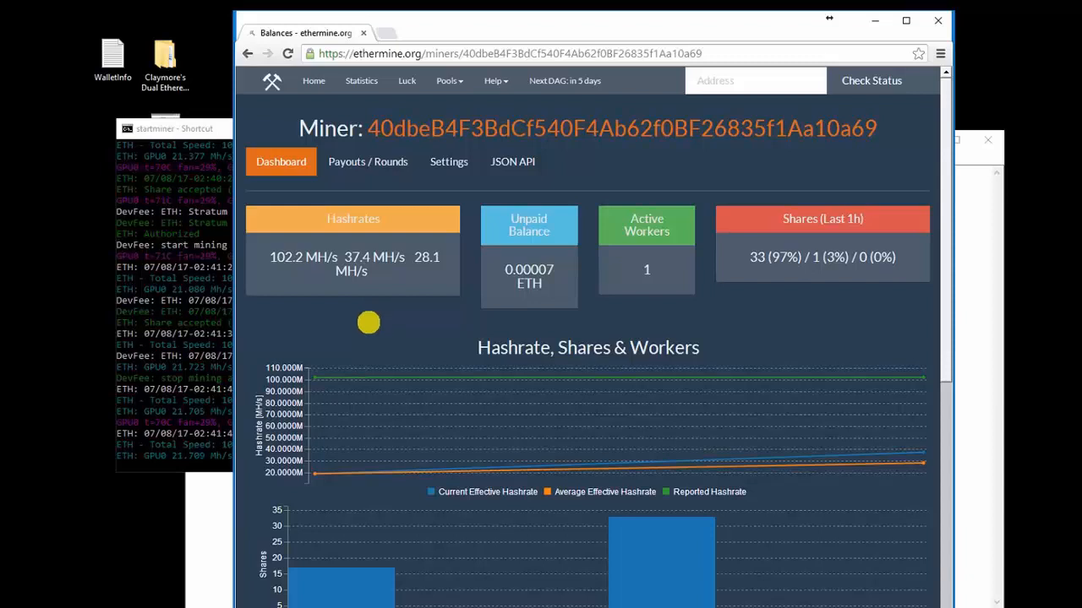
pyautogui.moveTo(349, 328)
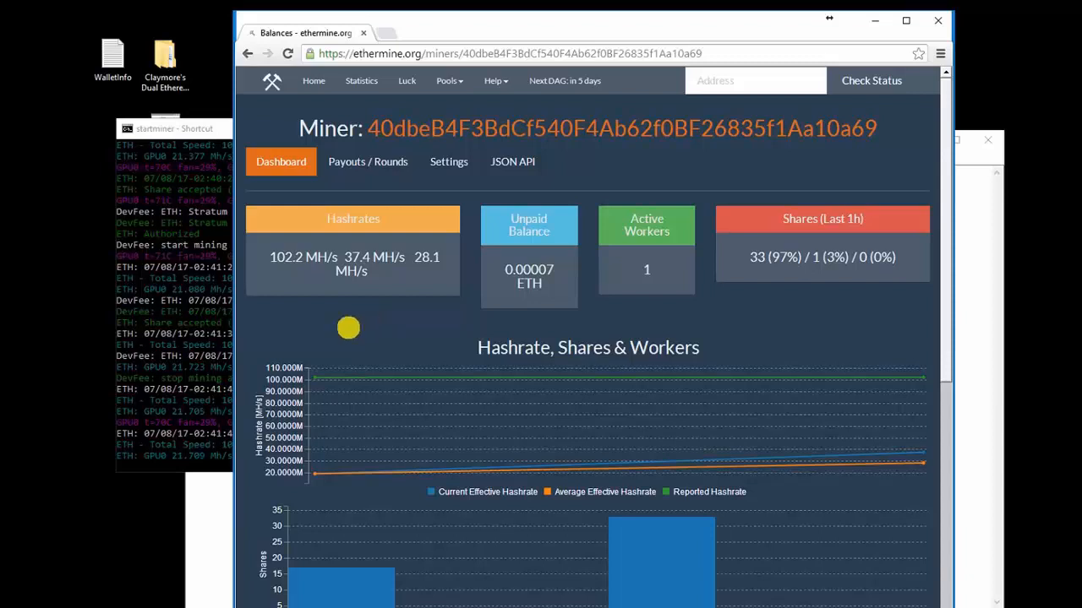
pyautogui.moveTo(317, 378)
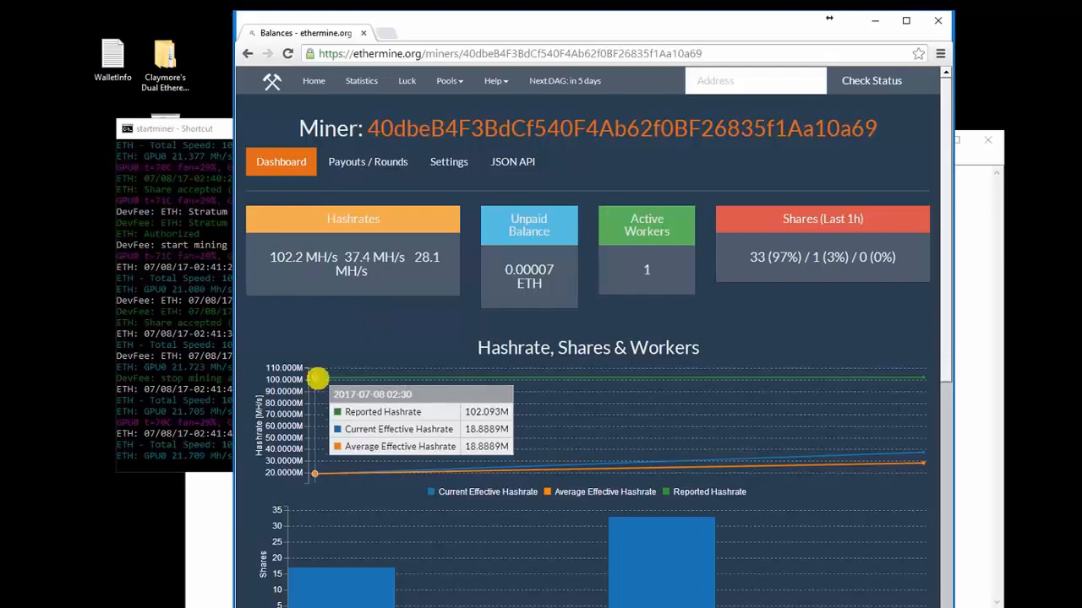